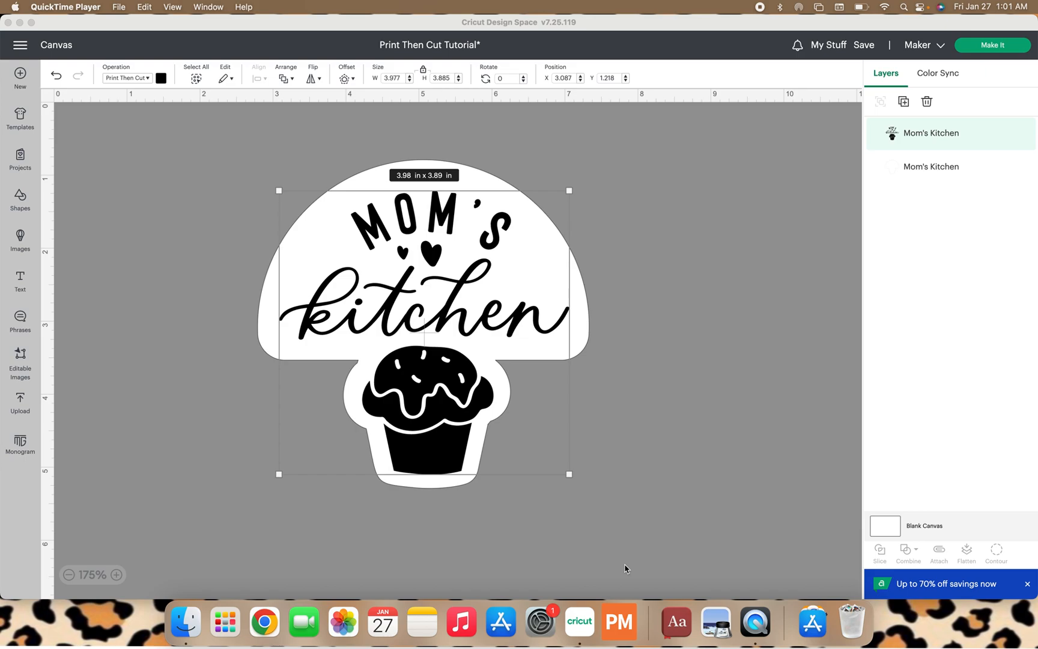
pyautogui.moveTo(723, 429)
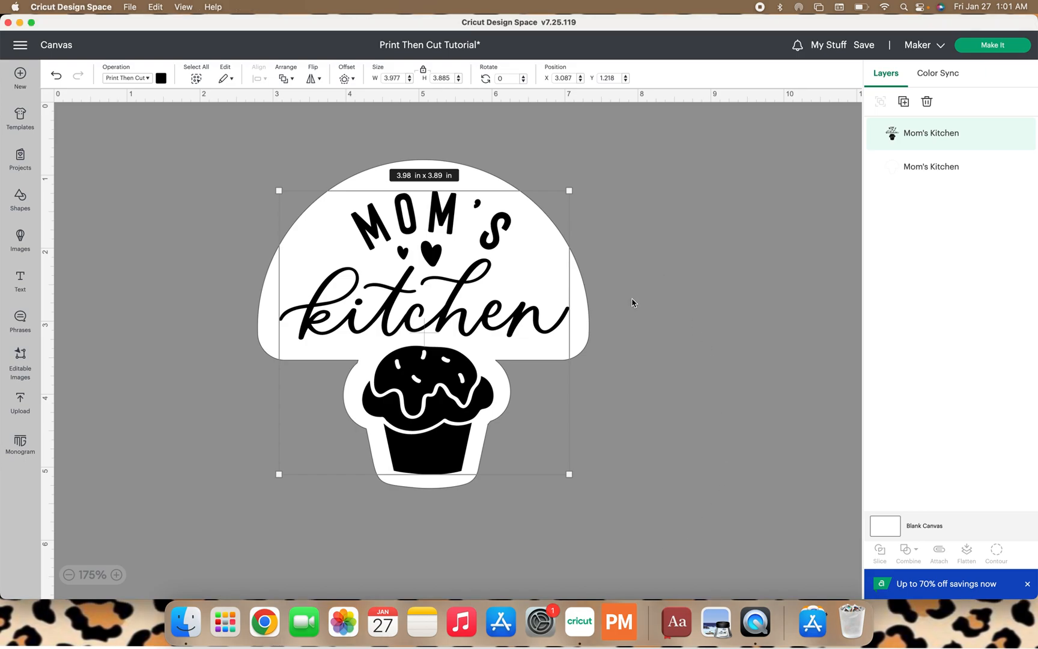
pyautogui.moveTo(552, 322)
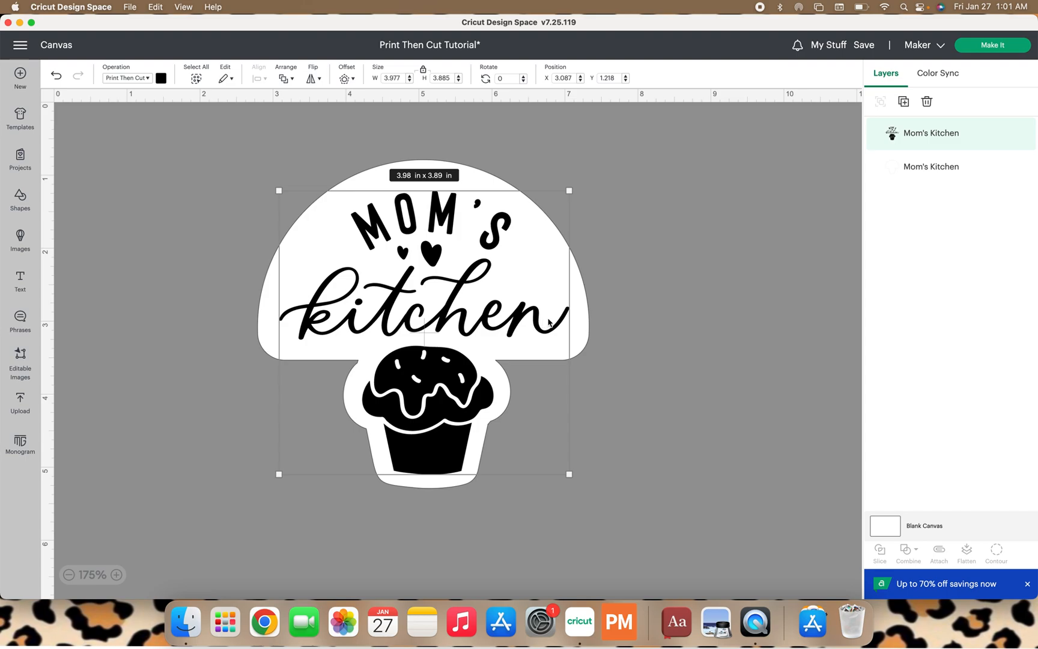
pyautogui.moveTo(597, 273)
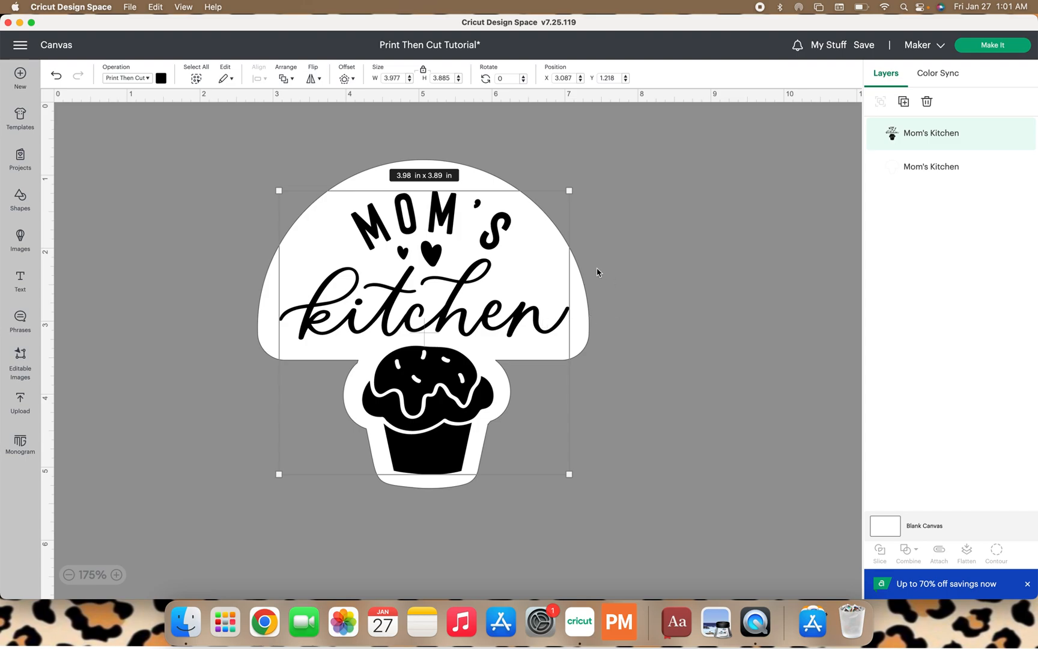
pyautogui.moveTo(584, 277)
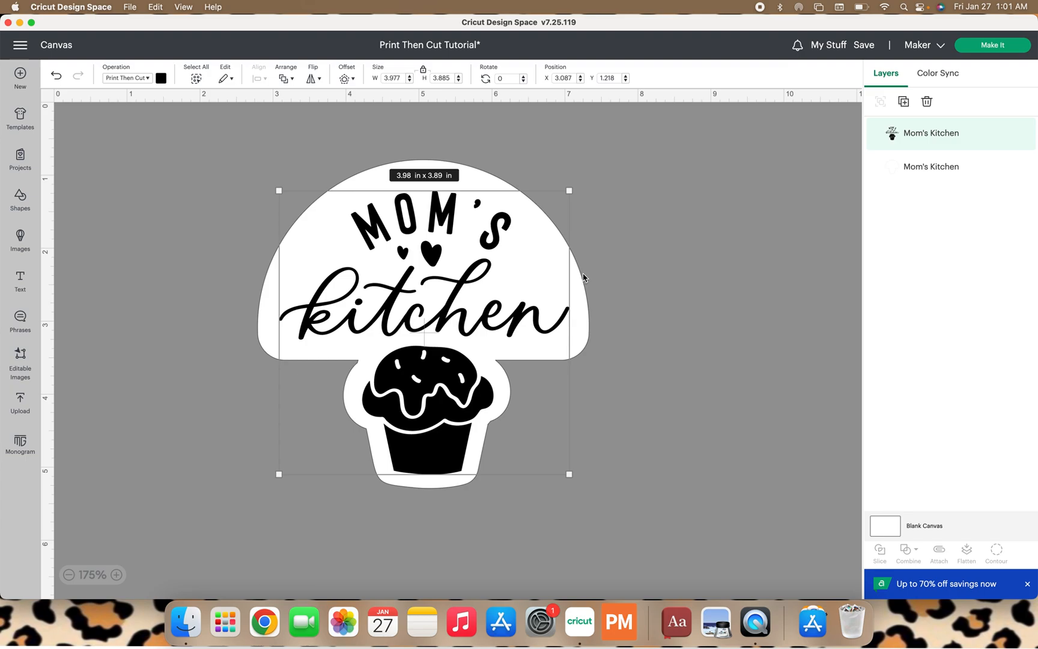
pyautogui.moveTo(590, 276)
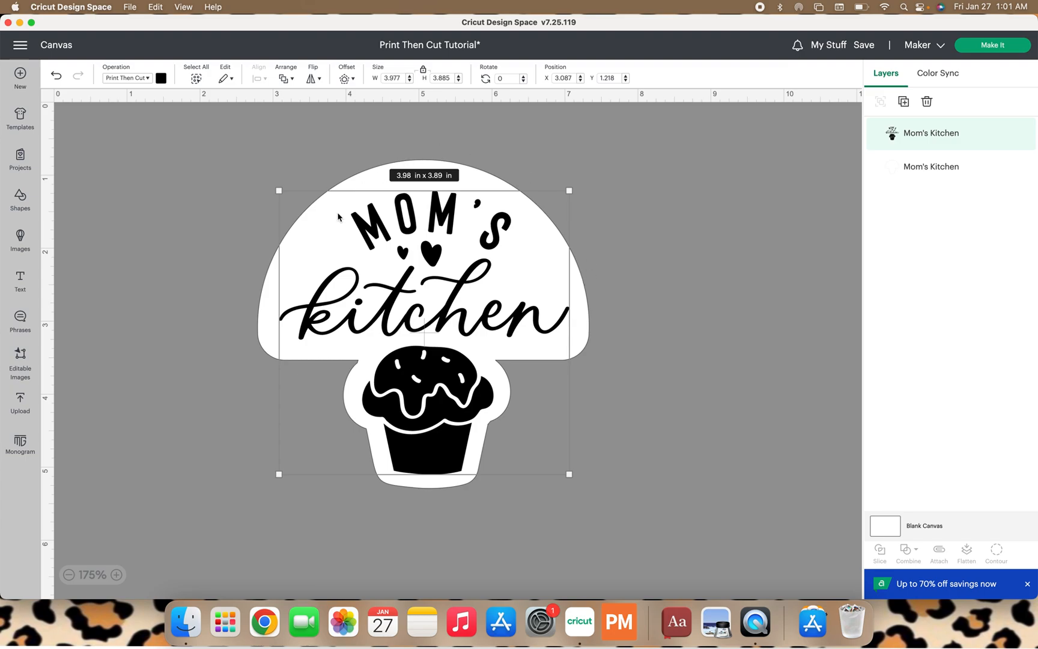
pyautogui.moveTo(500, 495)
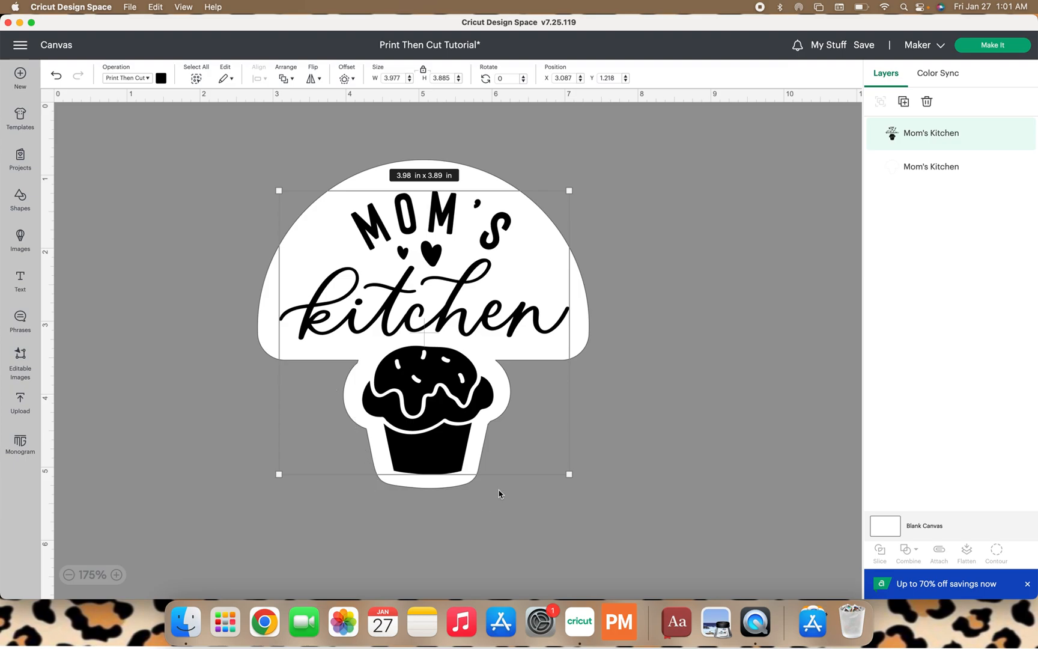
pyautogui.moveTo(517, 470)
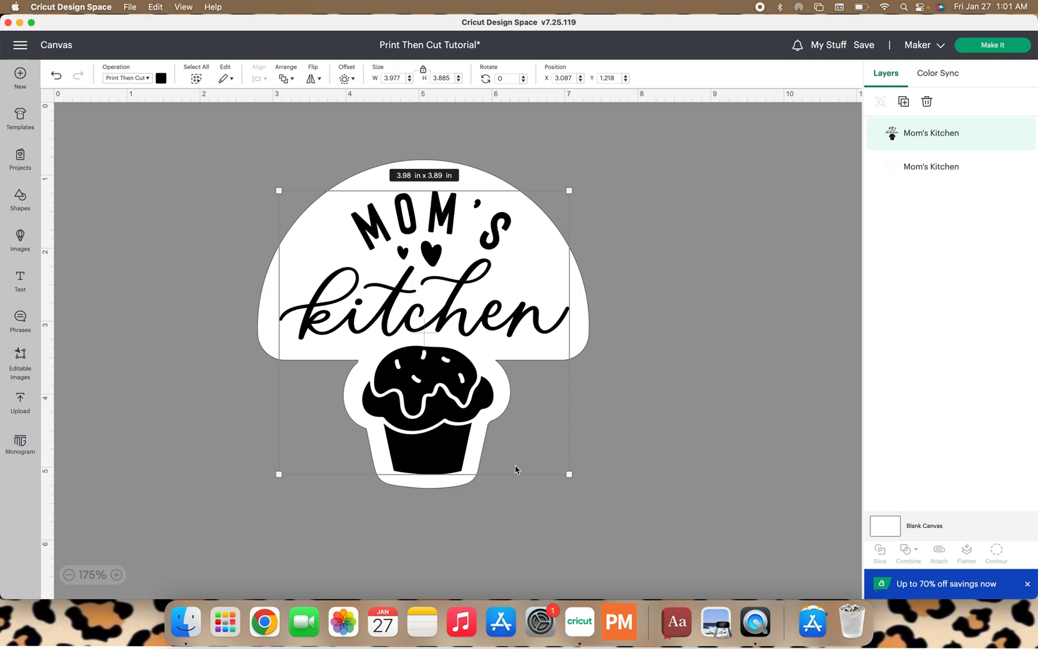
pyautogui.moveTo(588, 363)
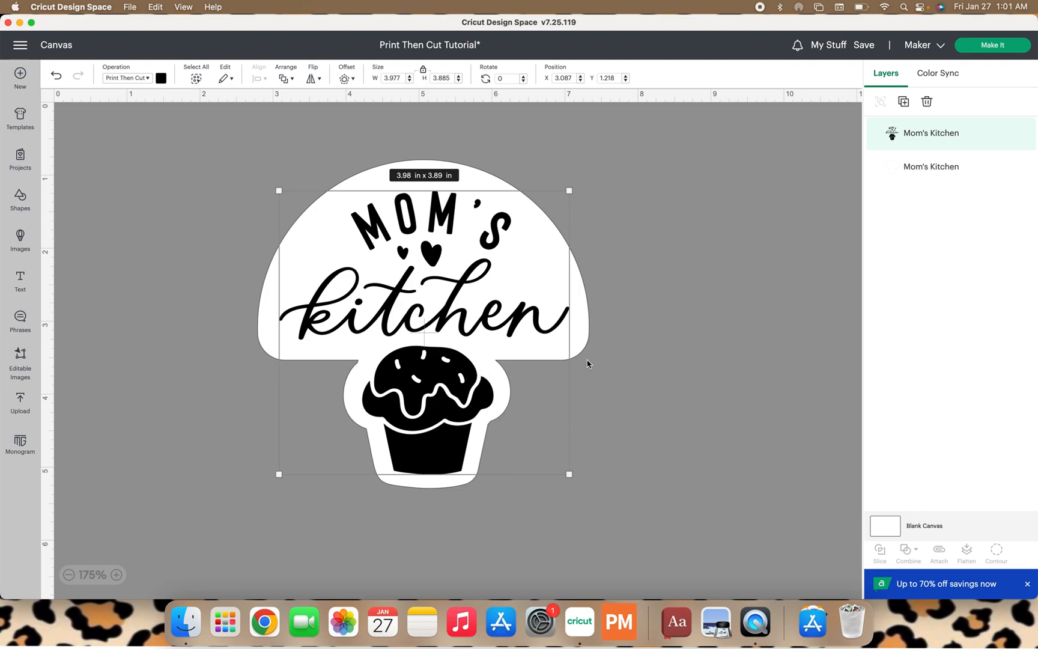
pyautogui.moveTo(571, 255)
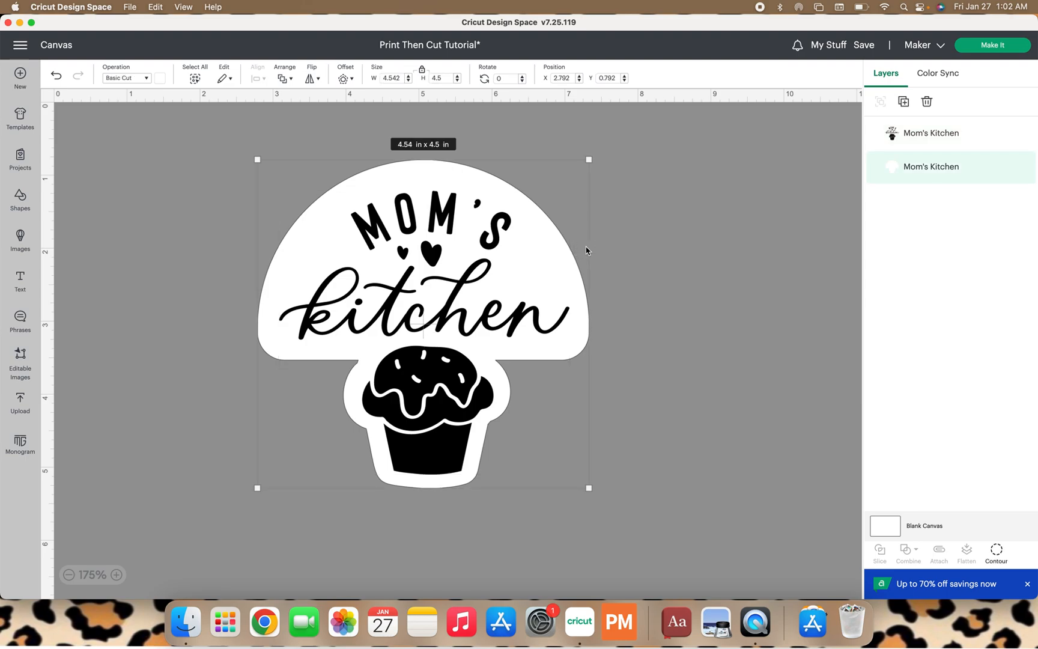
# Step: Drag the white cupcake backing so it sits centered behind the black Mom's Kitchen artwork
pyautogui.click(661, 247)
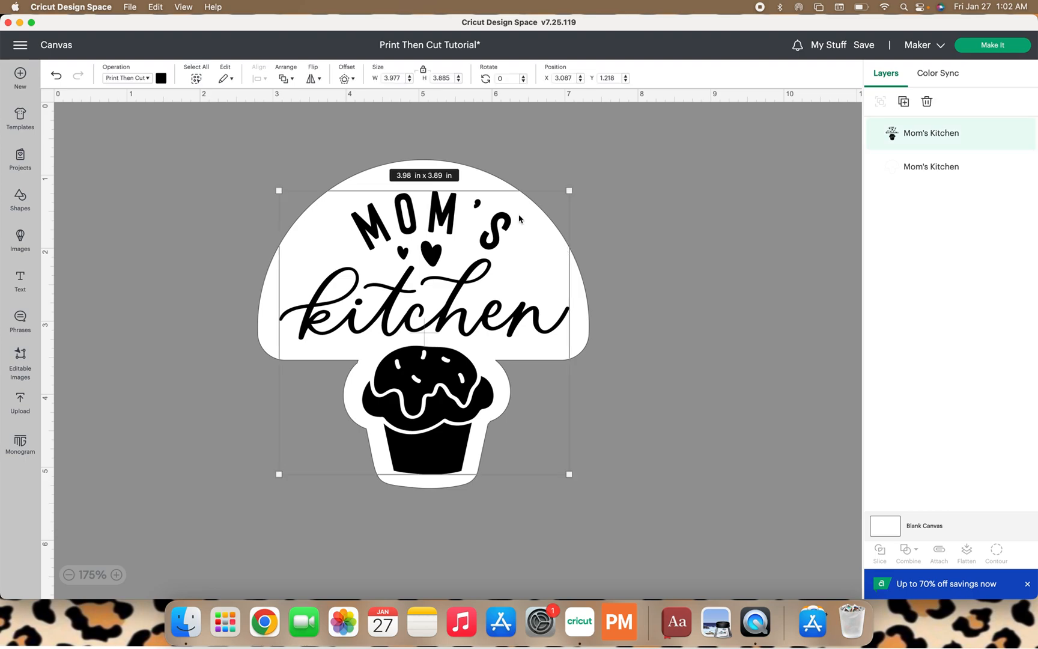
pyautogui.click(929, 166)
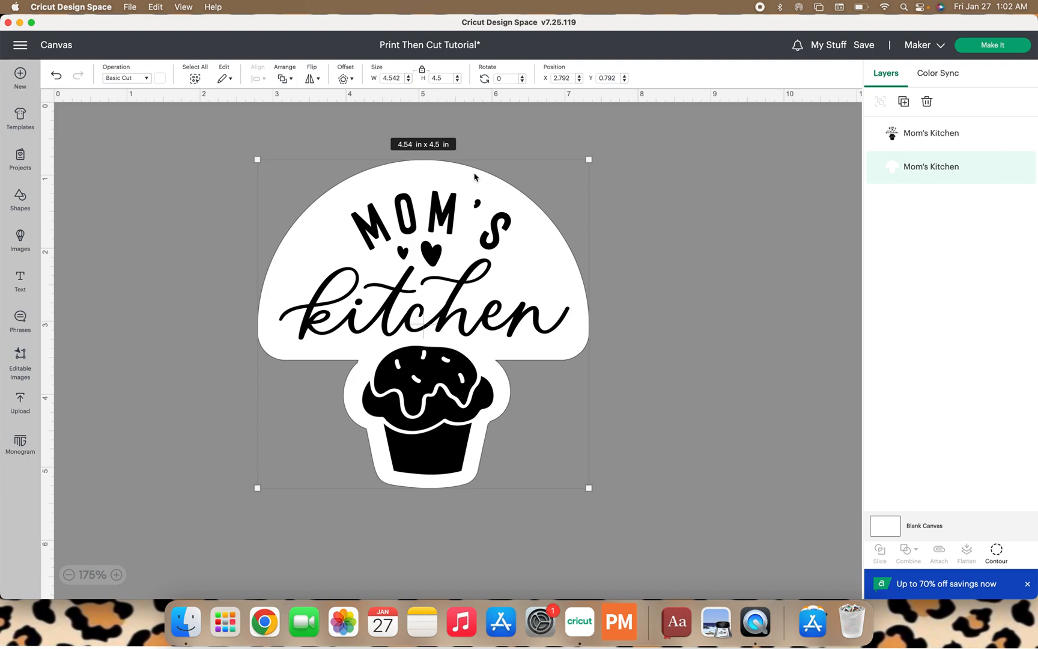
pyautogui.moveTo(655, 166)
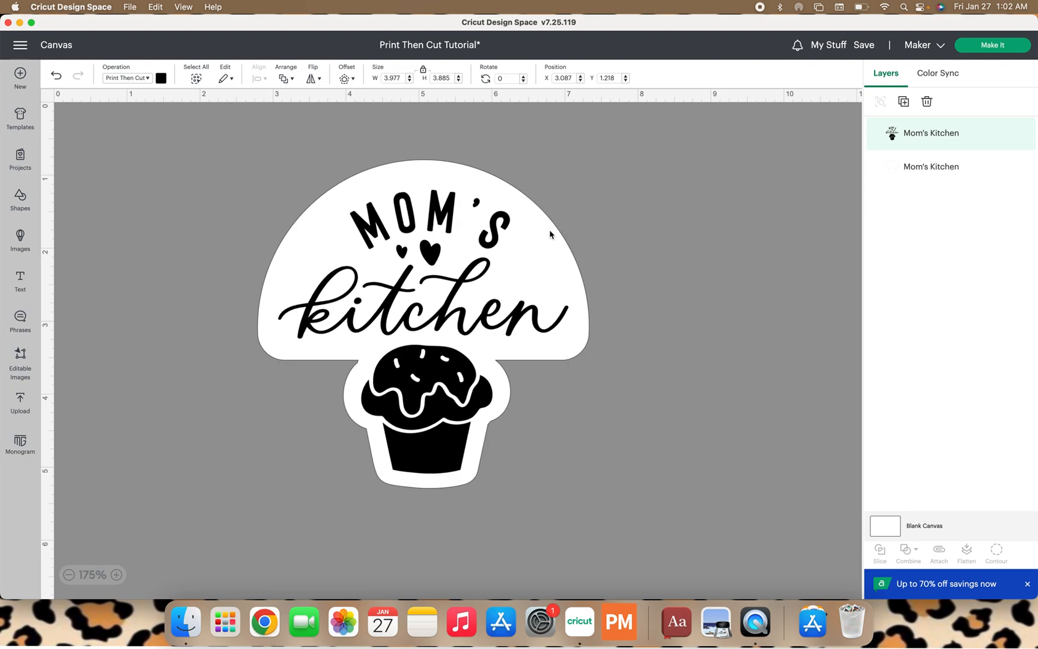
pyautogui.click(422, 276)
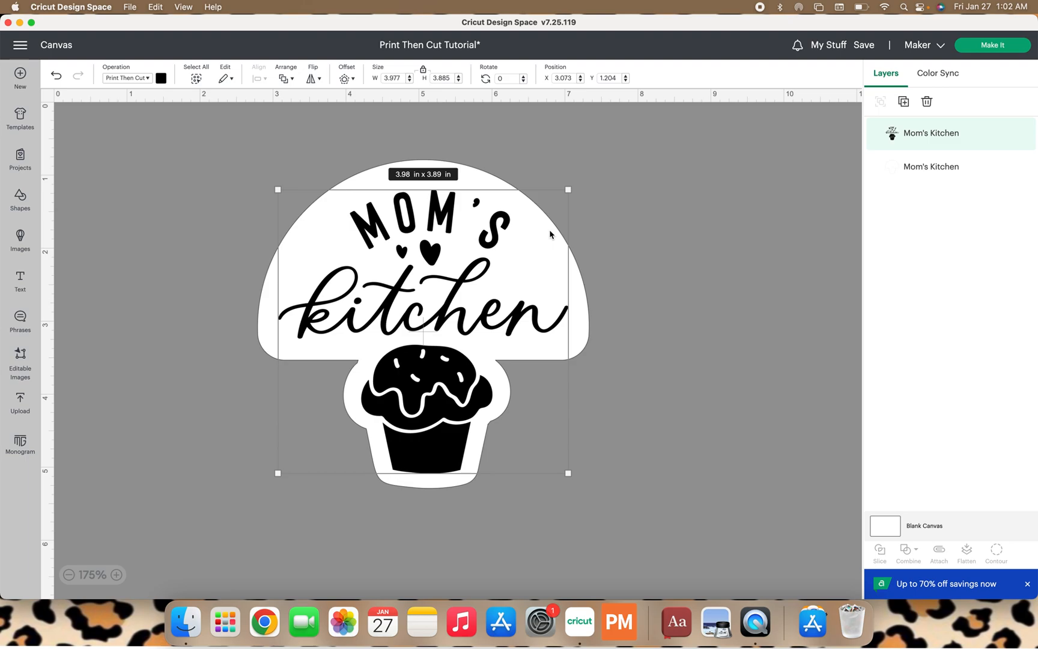
pyautogui.moveTo(501, 227)
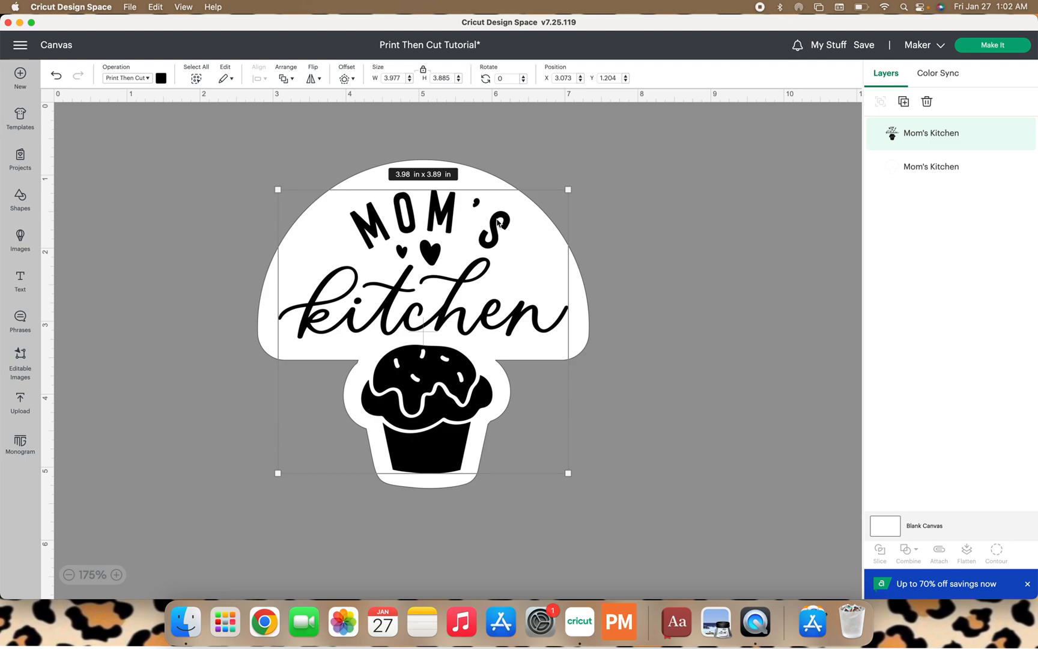
pyautogui.moveTo(465, 300)
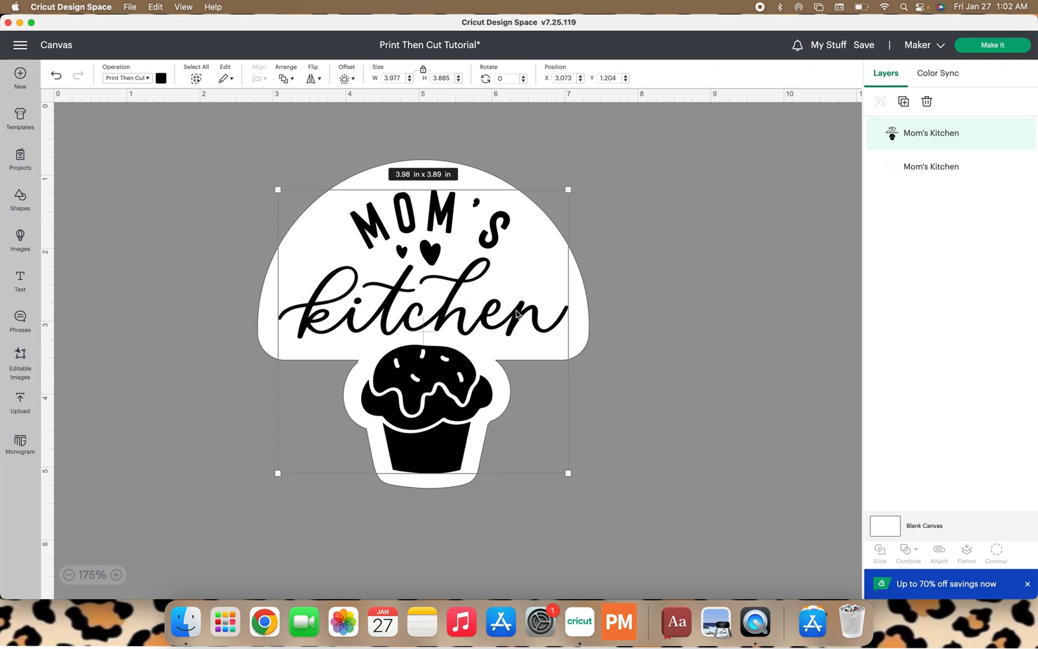
pyautogui.moveTo(436, 373)
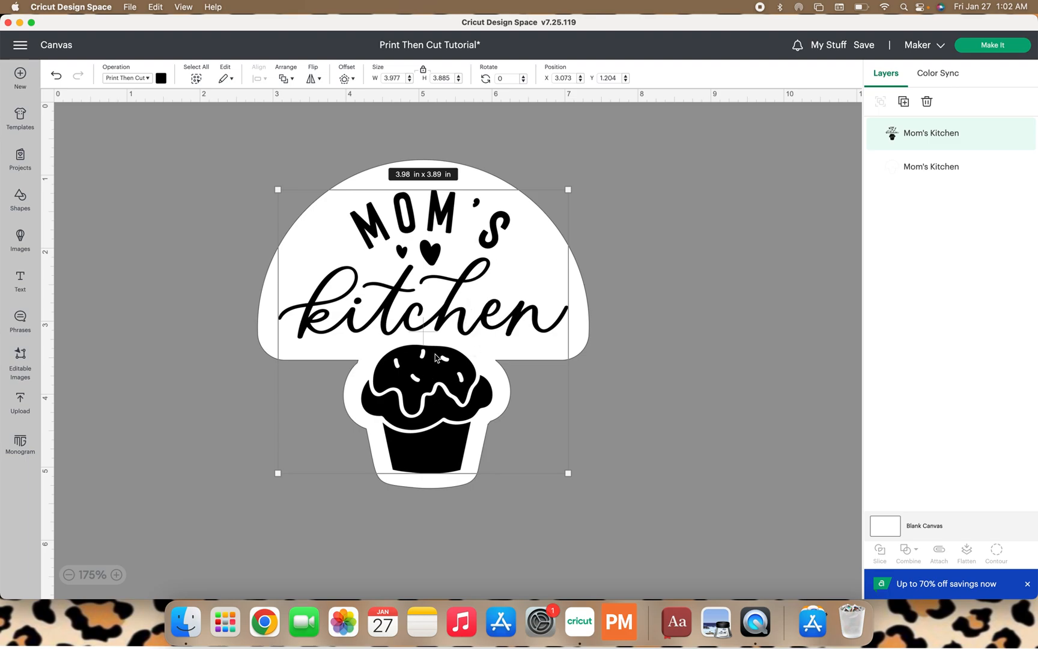
pyautogui.moveTo(452, 319)
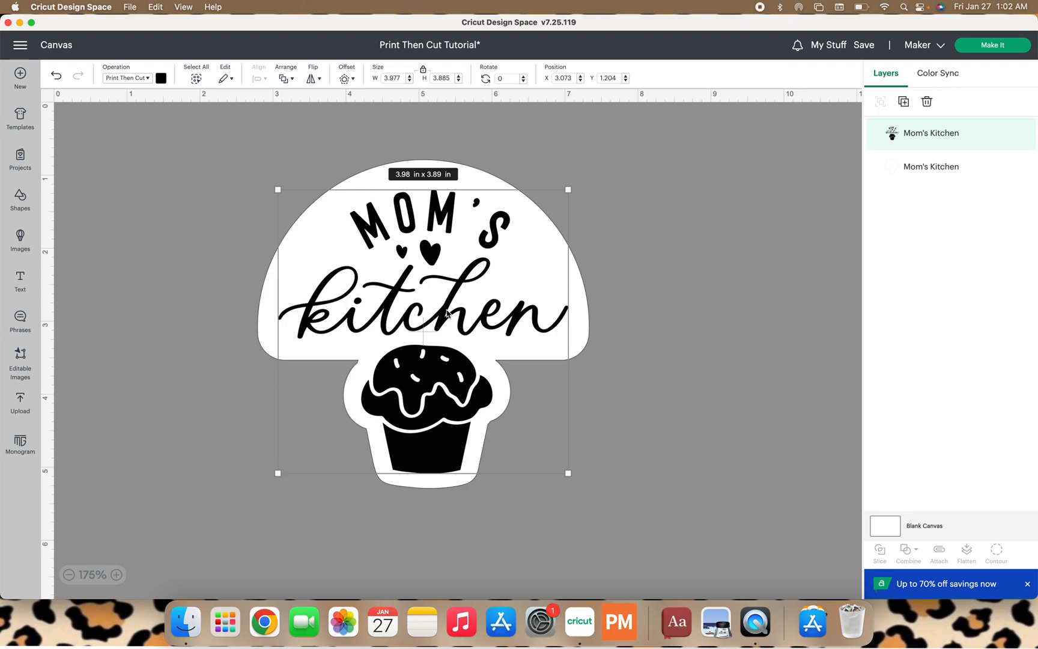
pyautogui.moveTo(627, 278)
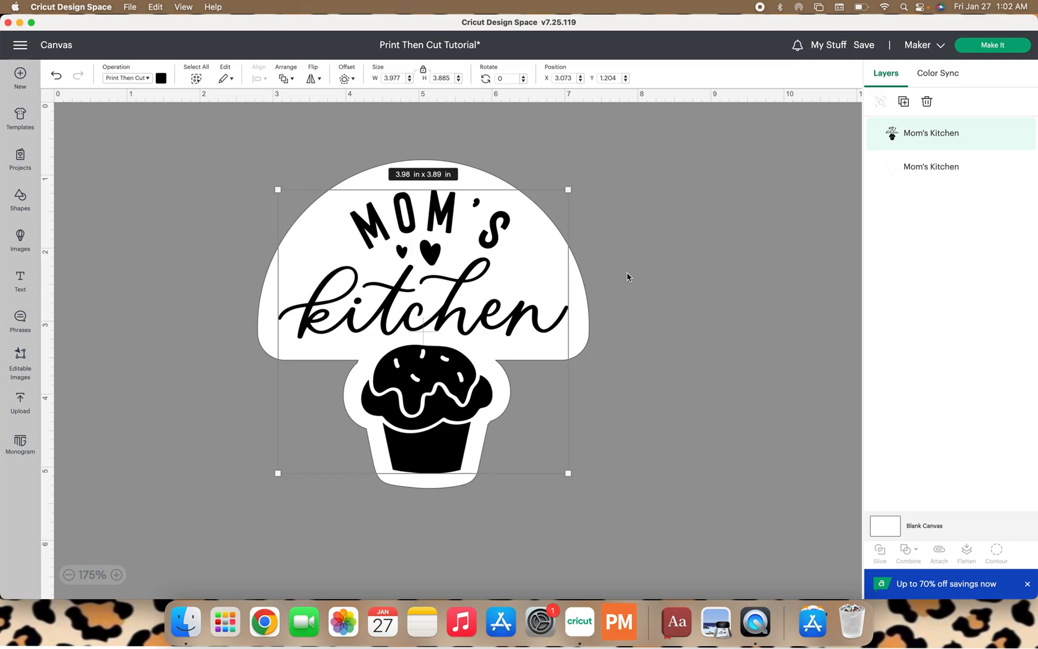
pyautogui.moveTo(623, 285)
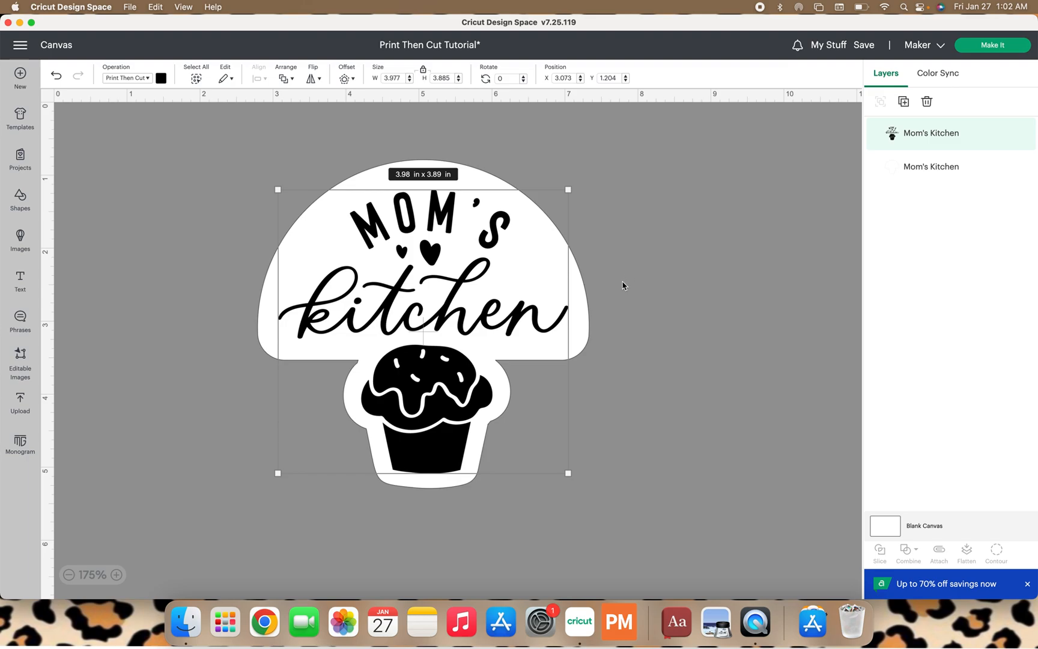
pyautogui.moveTo(592, 264)
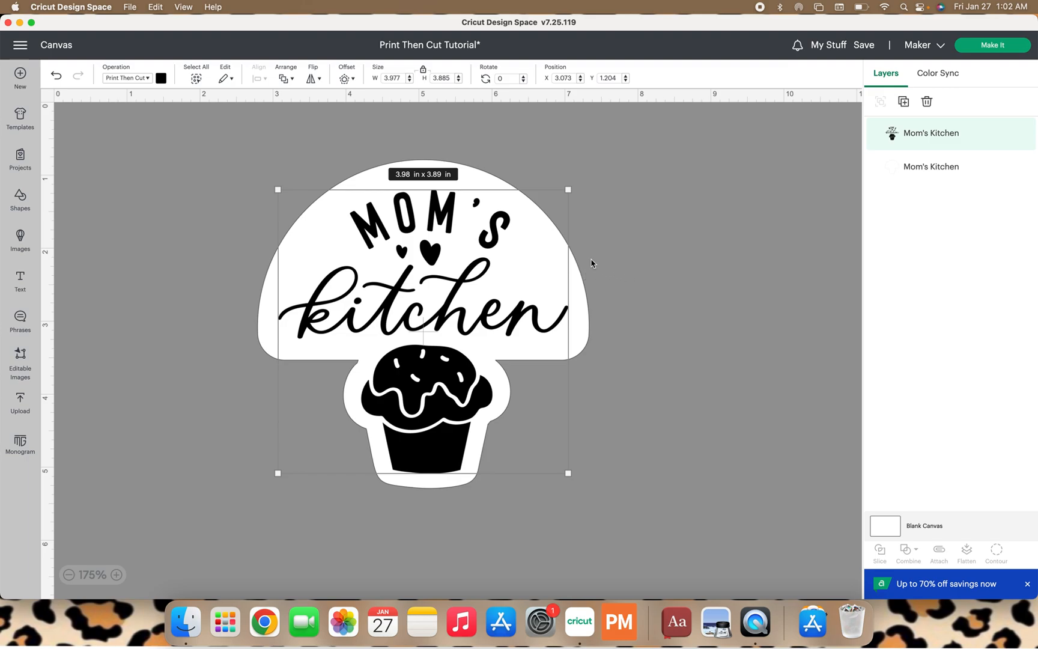
pyautogui.moveTo(588, 262)
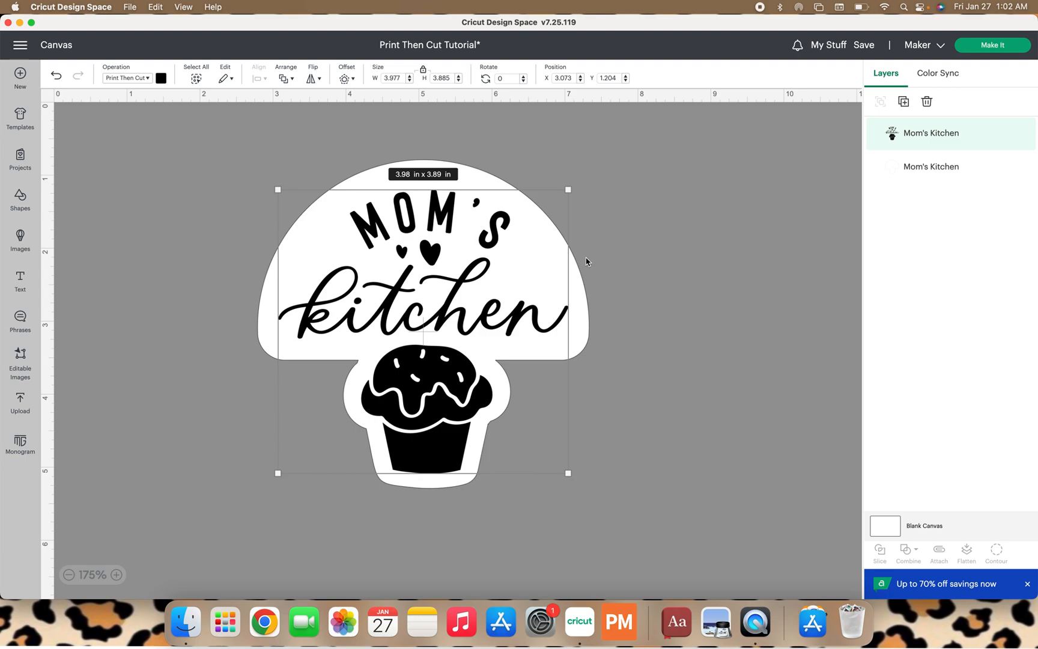
pyautogui.moveTo(577, 265)
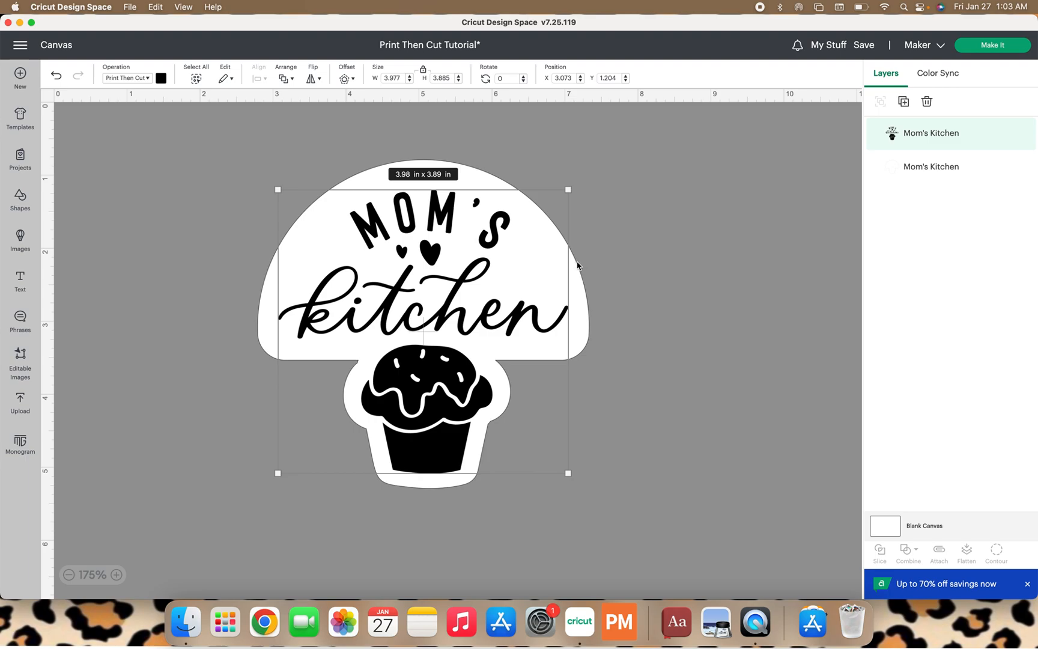
pyautogui.moveTo(578, 313)
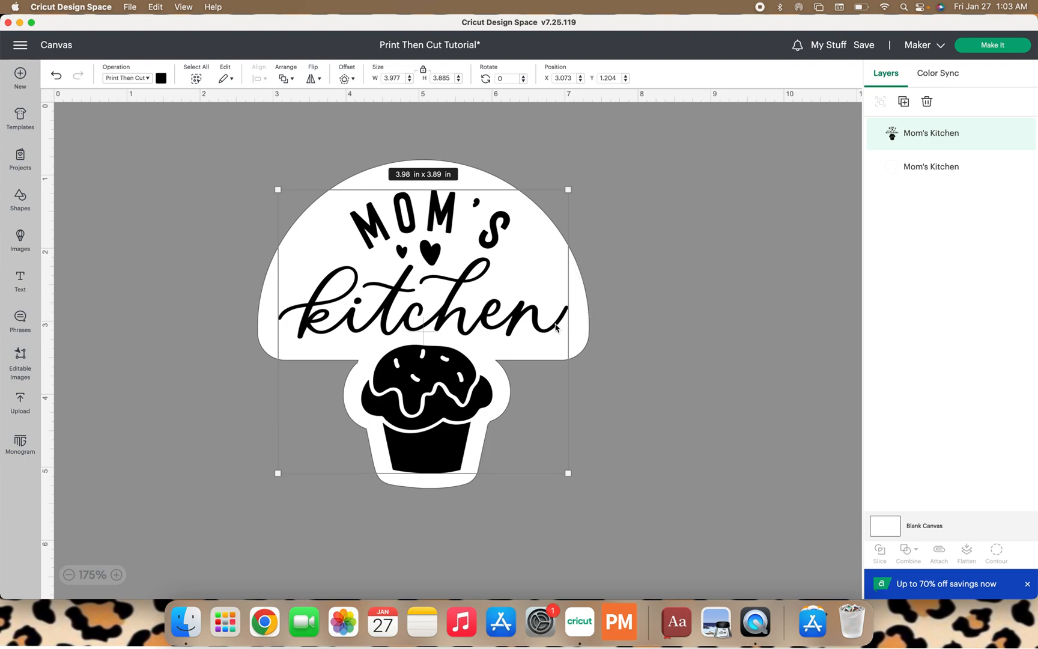
pyautogui.moveTo(585, 267)
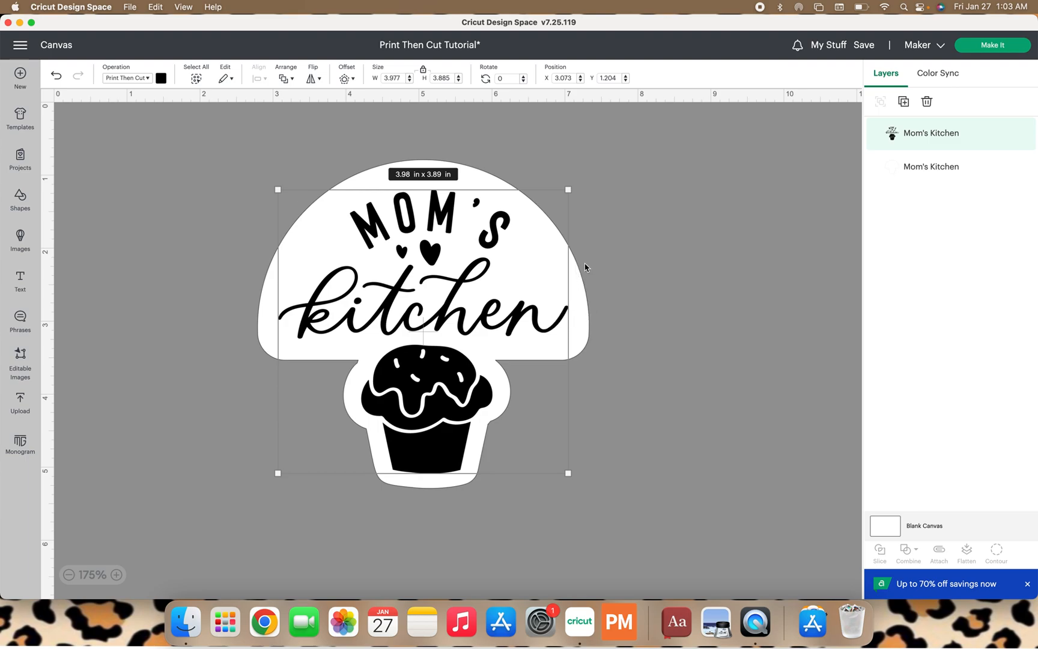
pyautogui.moveTo(341, 378)
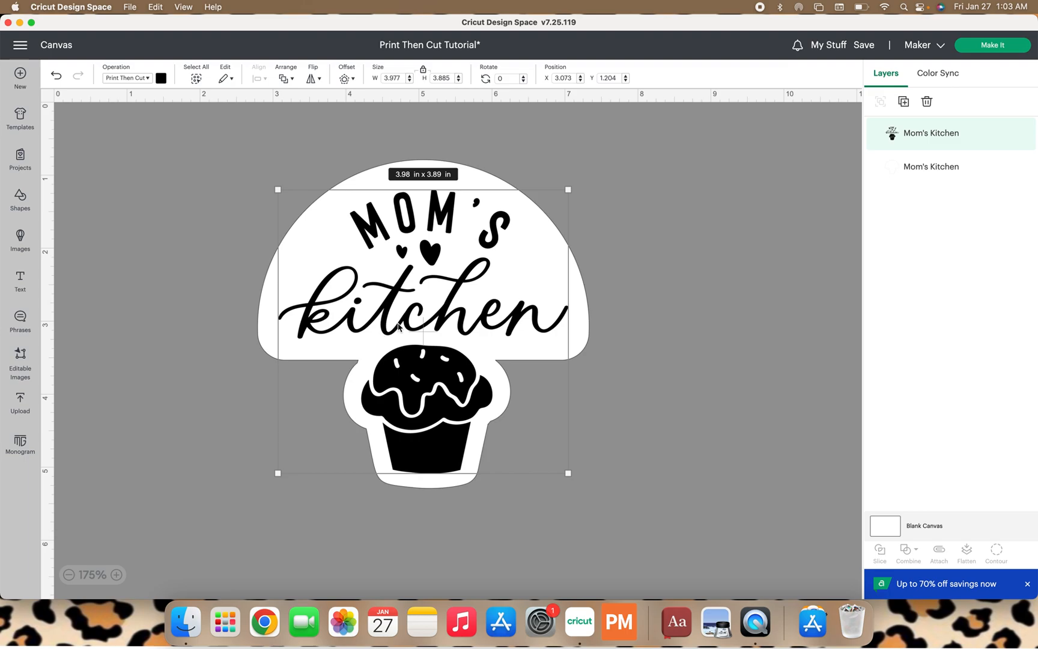
pyautogui.moveTo(602, 344)
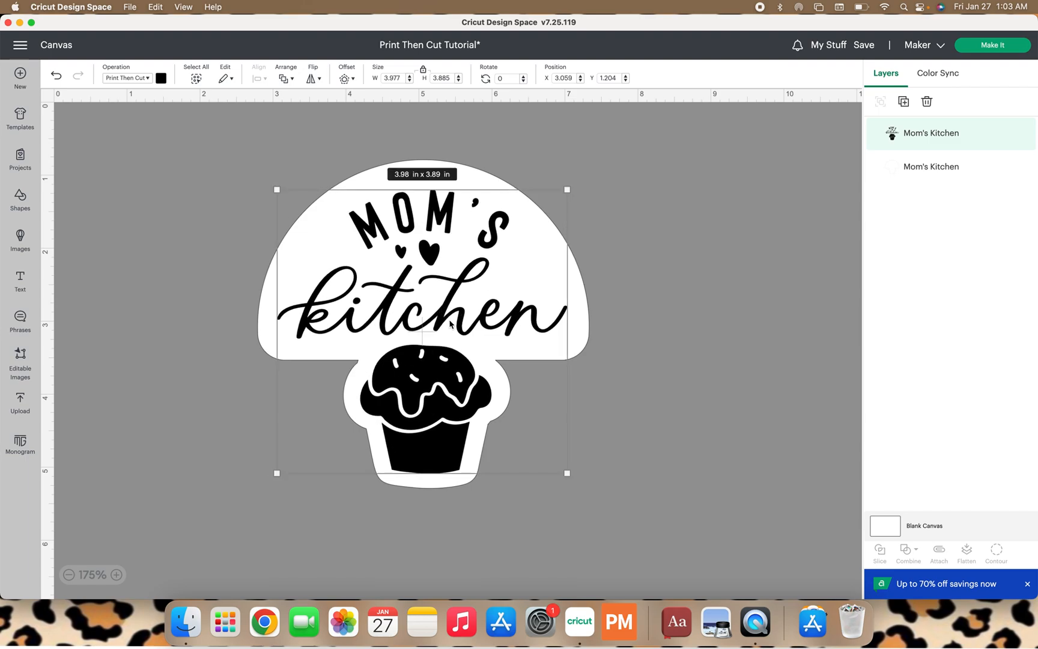
pyautogui.moveTo(578, 283)
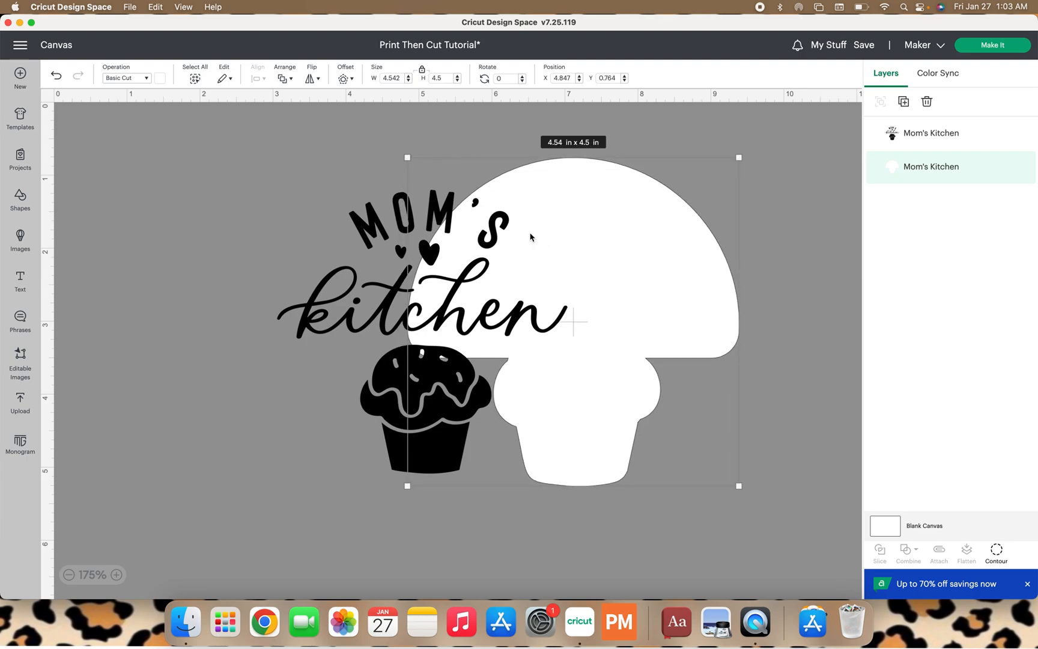
pyautogui.moveTo(261, 407)
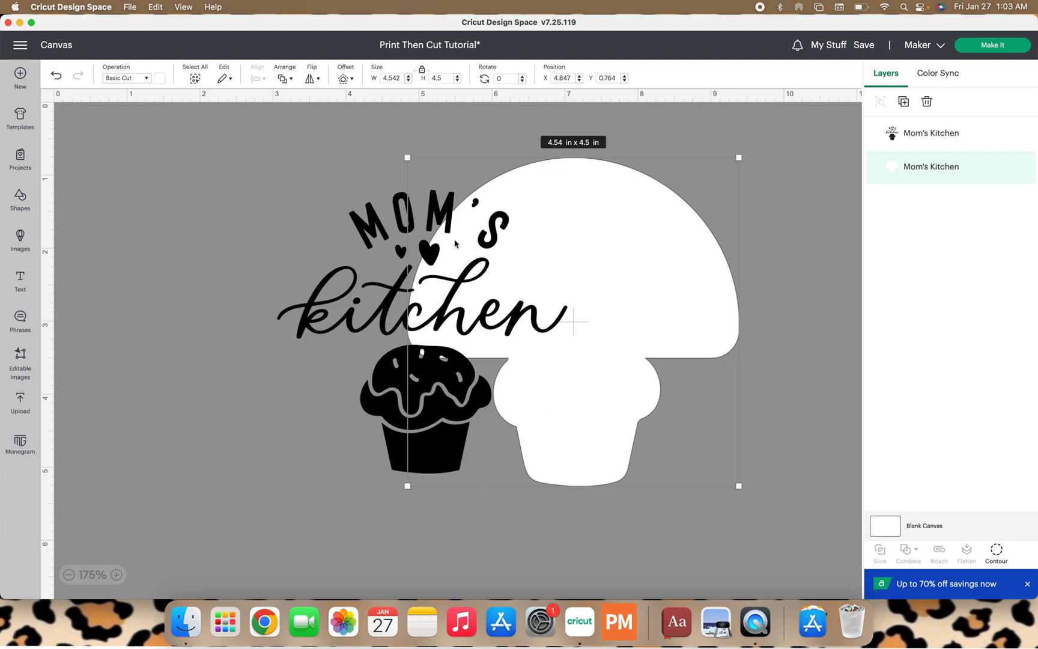
pyautogui.moveTo(367, 308)
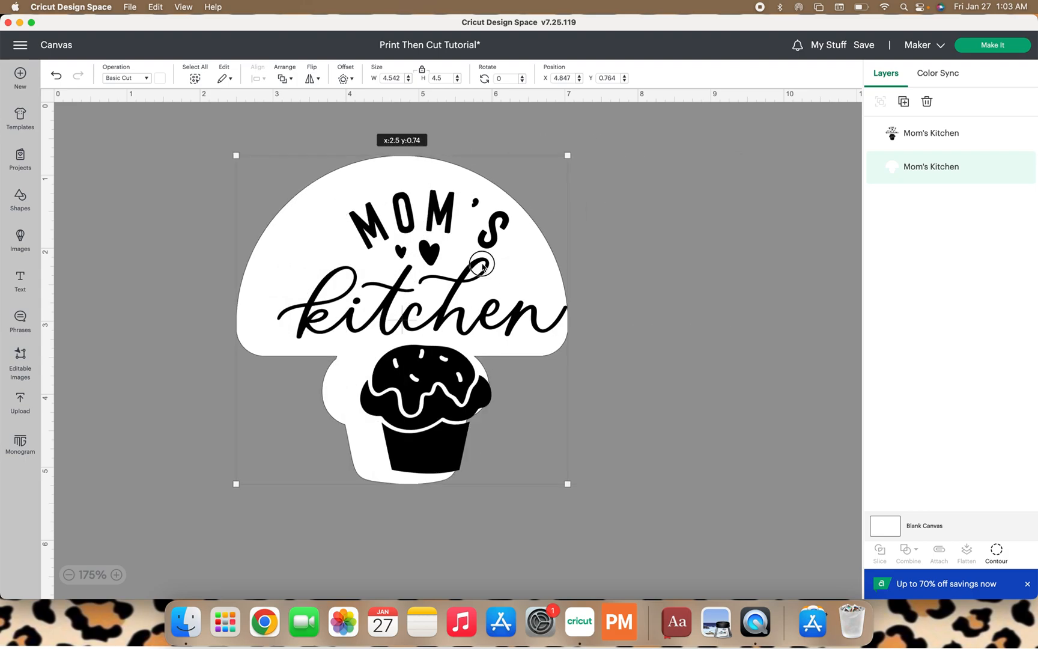
pyautogui.moveTo(483, 265); pyautogui.dragTo(507, 269)
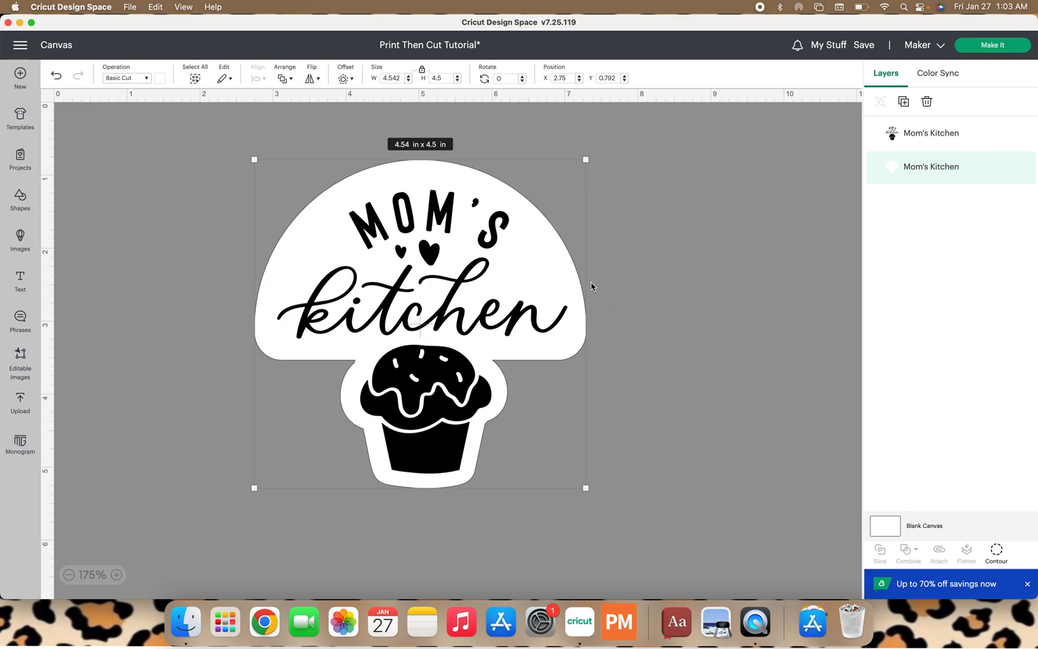
pyautogui.moveTo(502, 269)
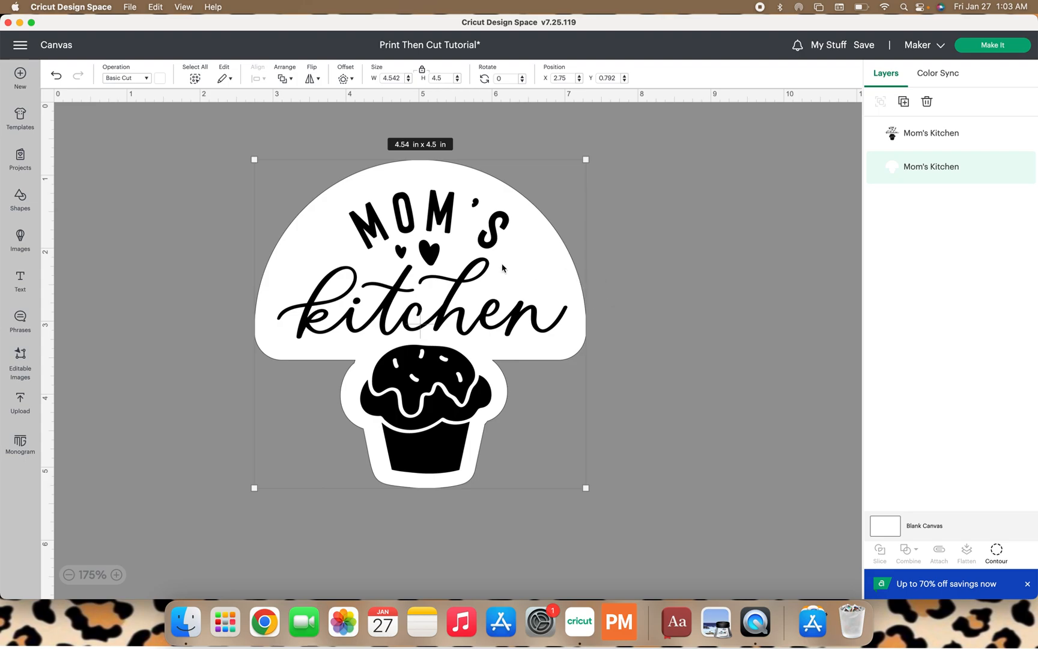
pyautogui.moveTo(565, 228)
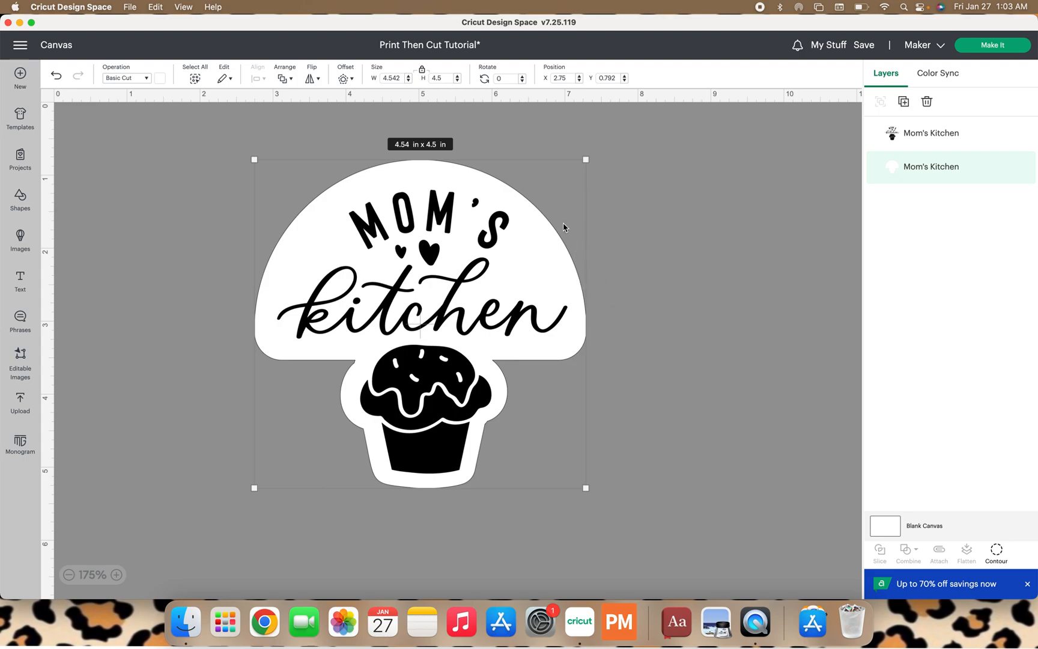
pyautogui.moveTo(412, 331)
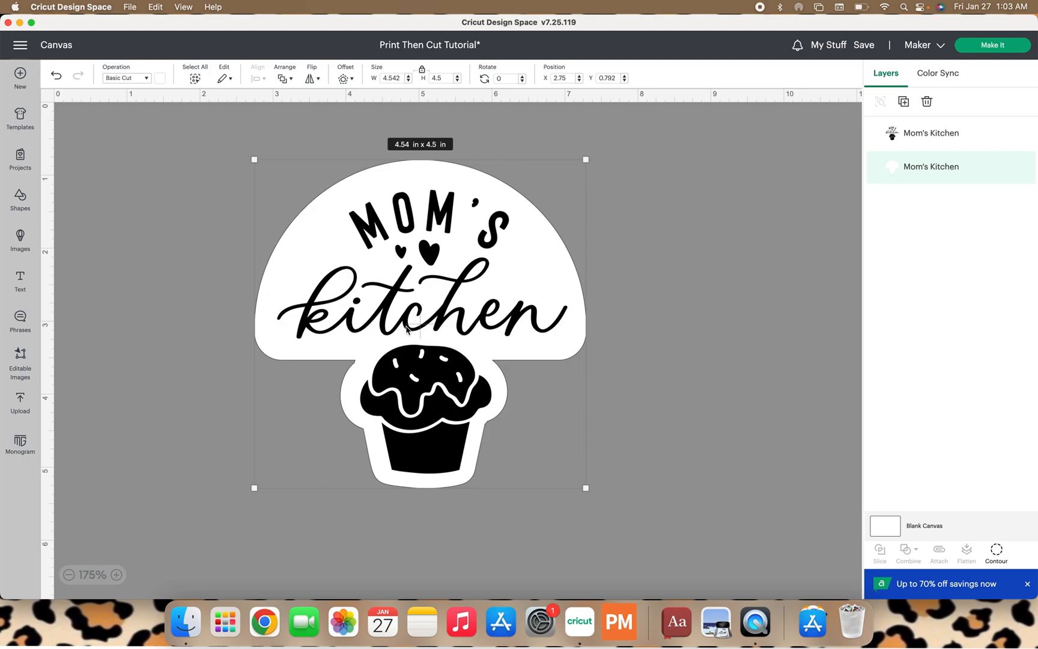
pyautogui.moveTo(690, 367)
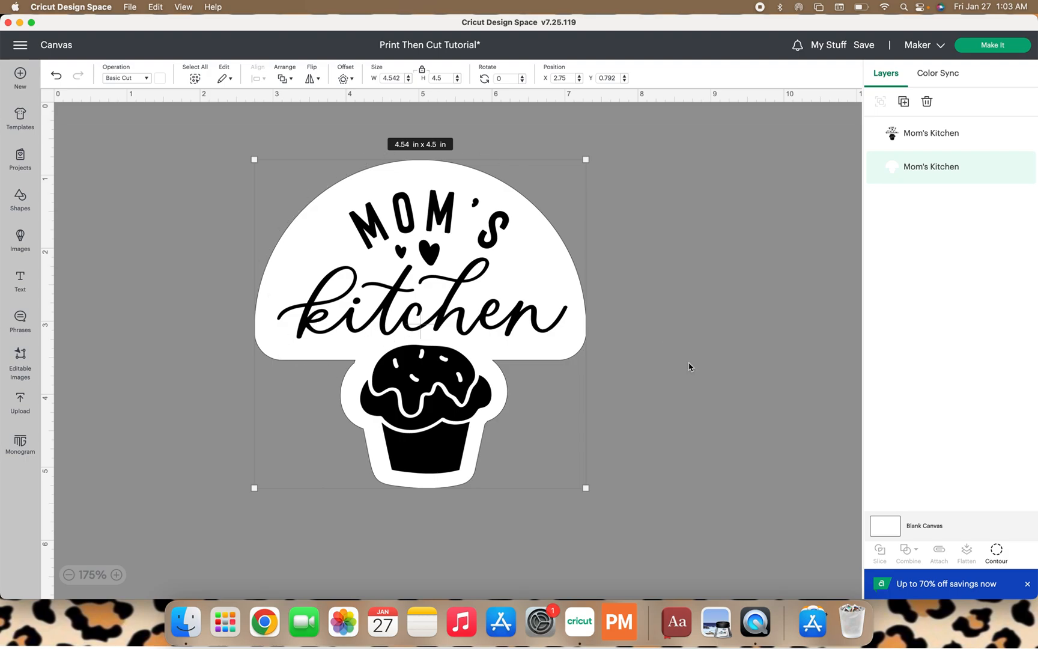
pyautogui.moveTo(639, 337)
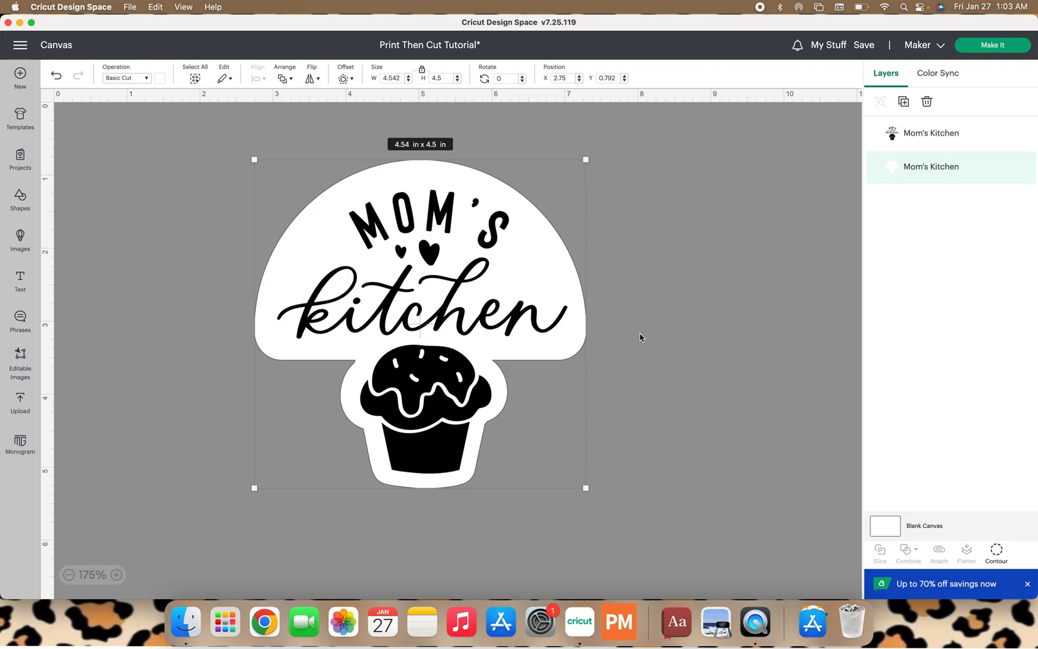
pyautogui.moveTo(677, 319)
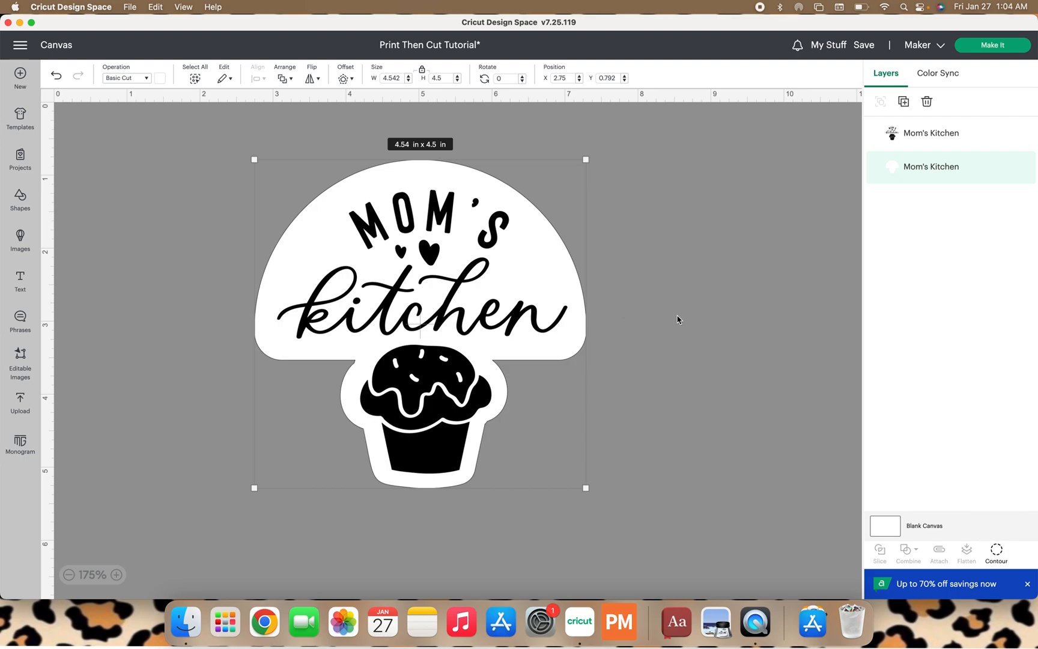
pyautogui.moveTo(714, 268)
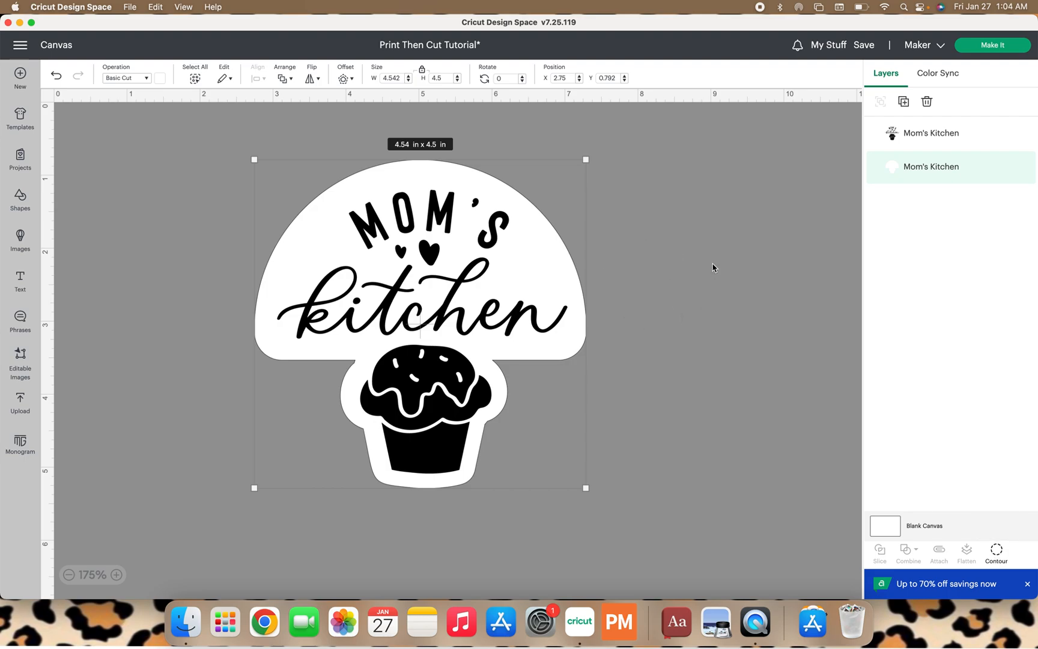
pyautogui.moveTo(521, 271)
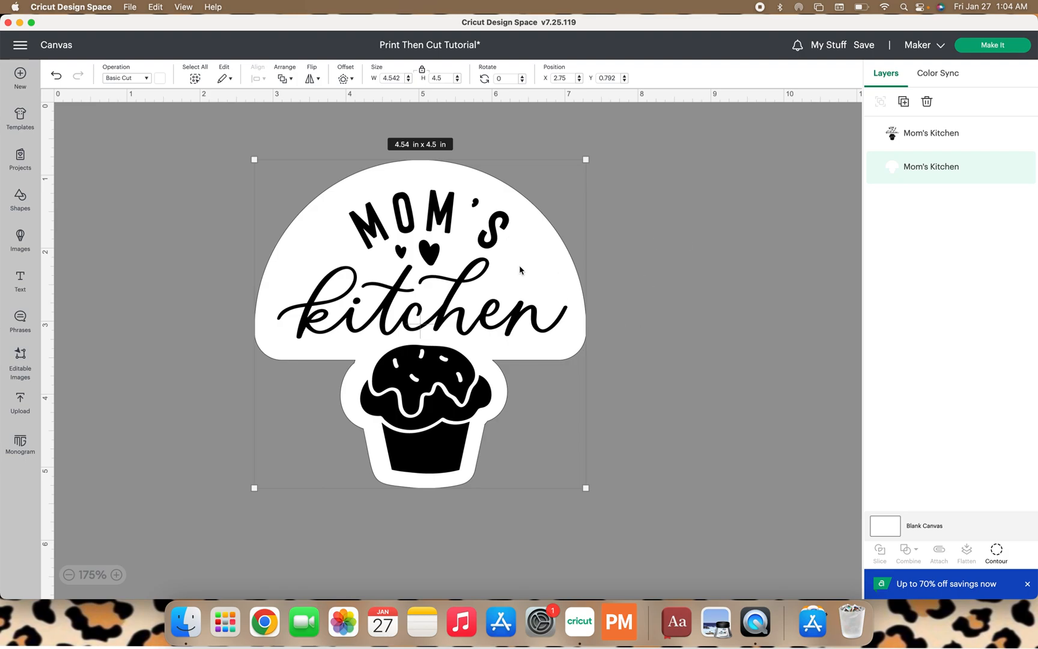
pyautogui.moveTo(324, 238)
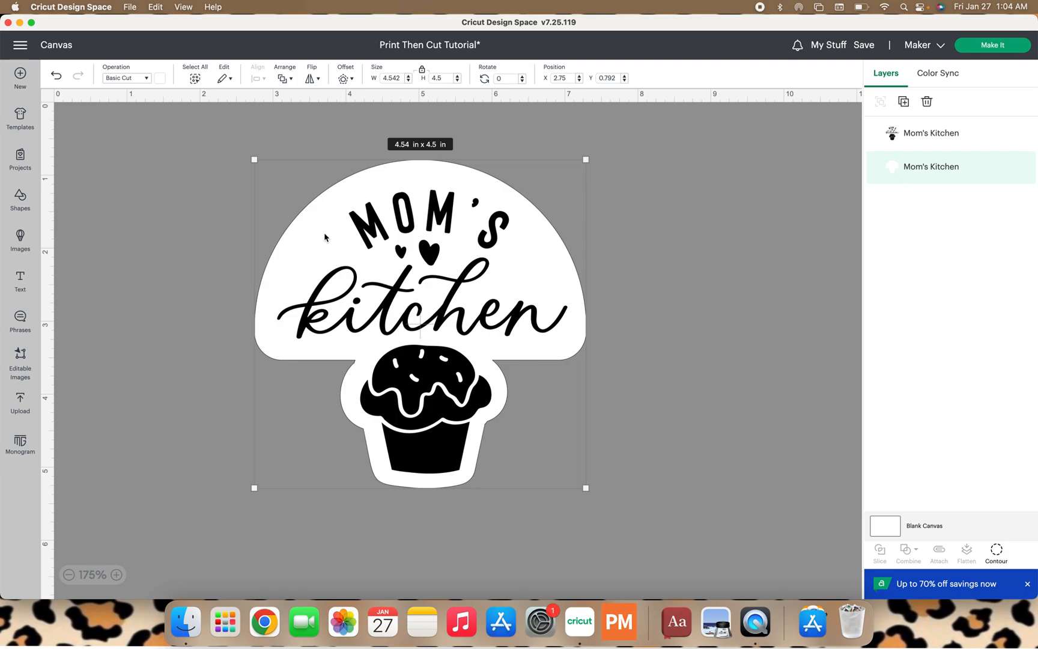
pyautogui.moveTo(344, 243)
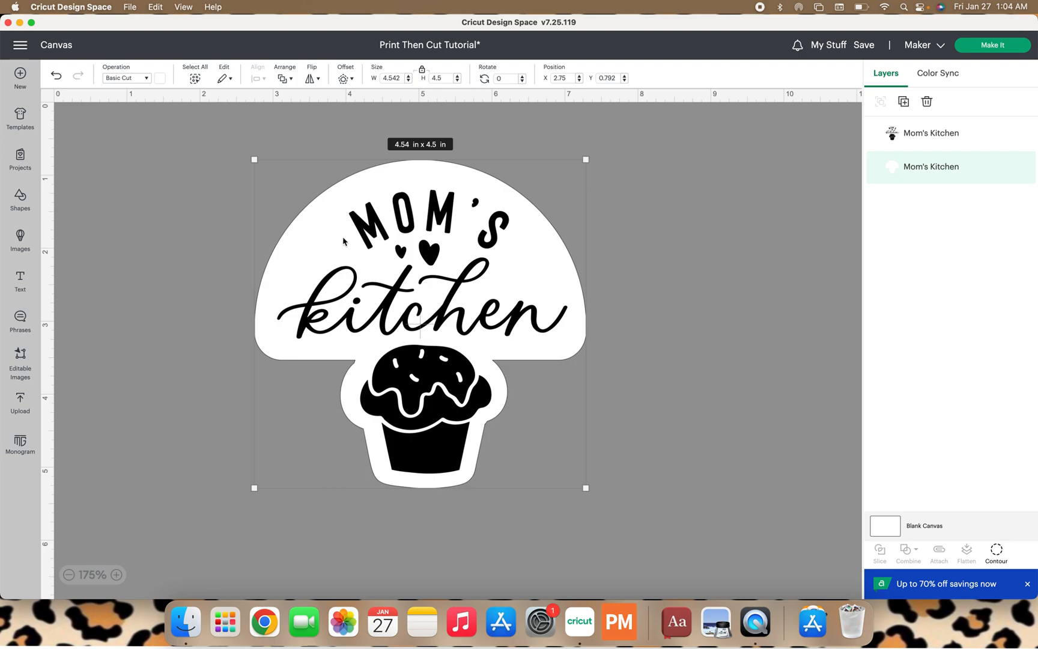
pyautogui.moveTo(642, 365)
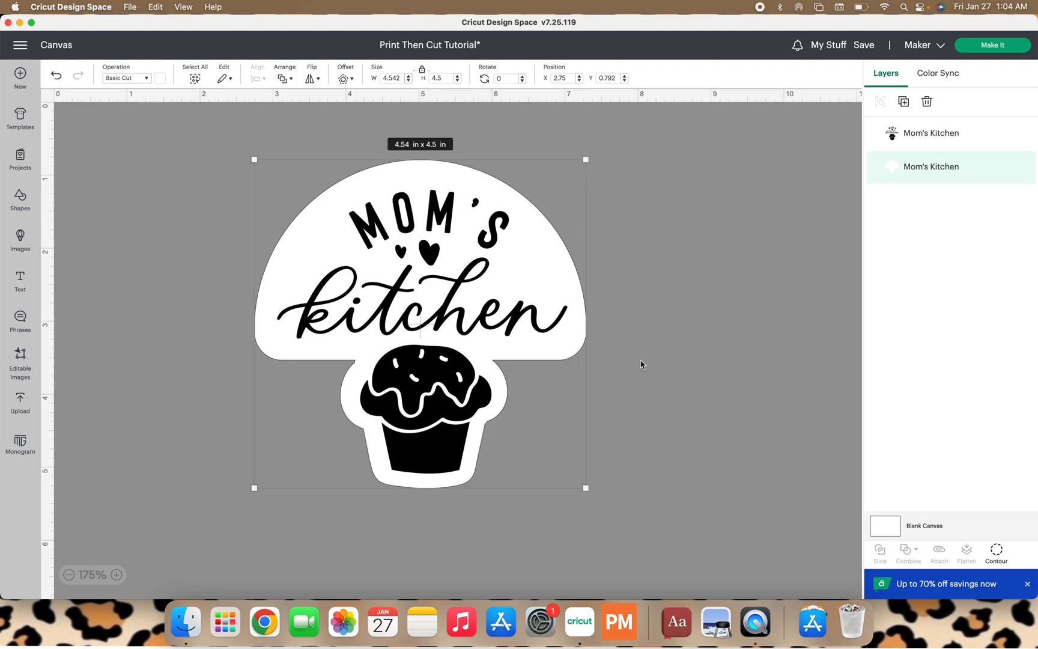
pyautogui.moveTo(800, 410)
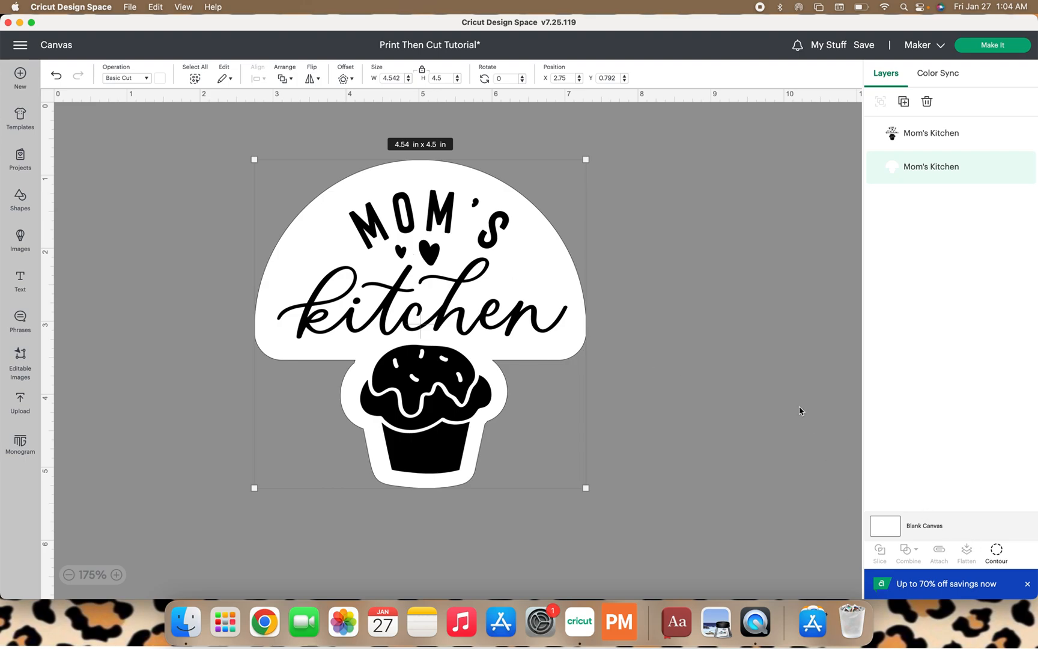
pyautogui.moveTo(577, 265)
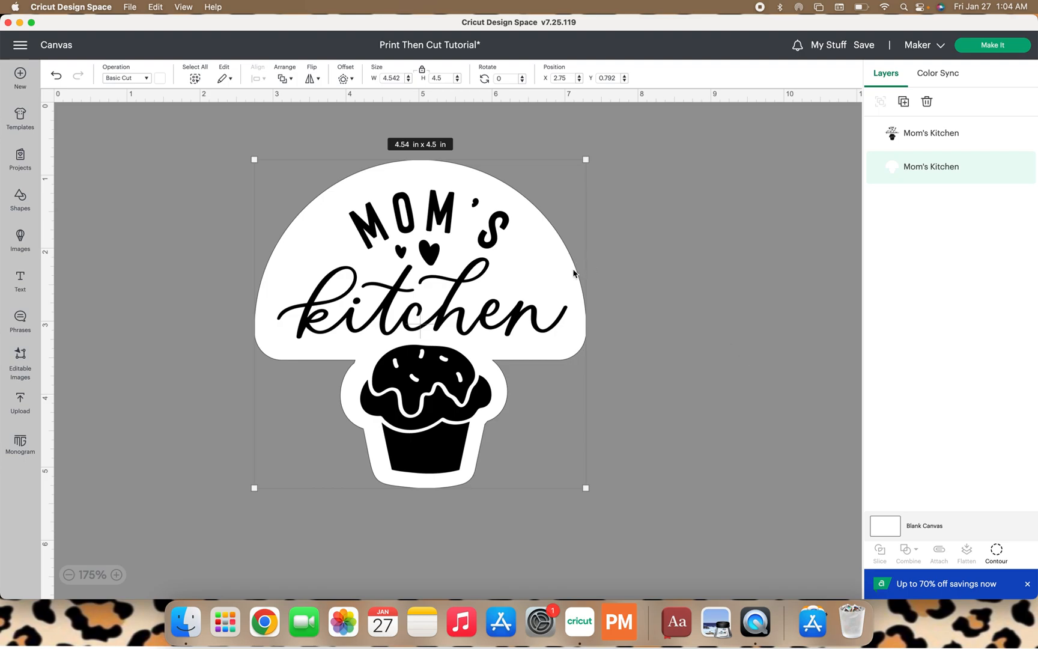
pyautogui.moveTo(647, 244)
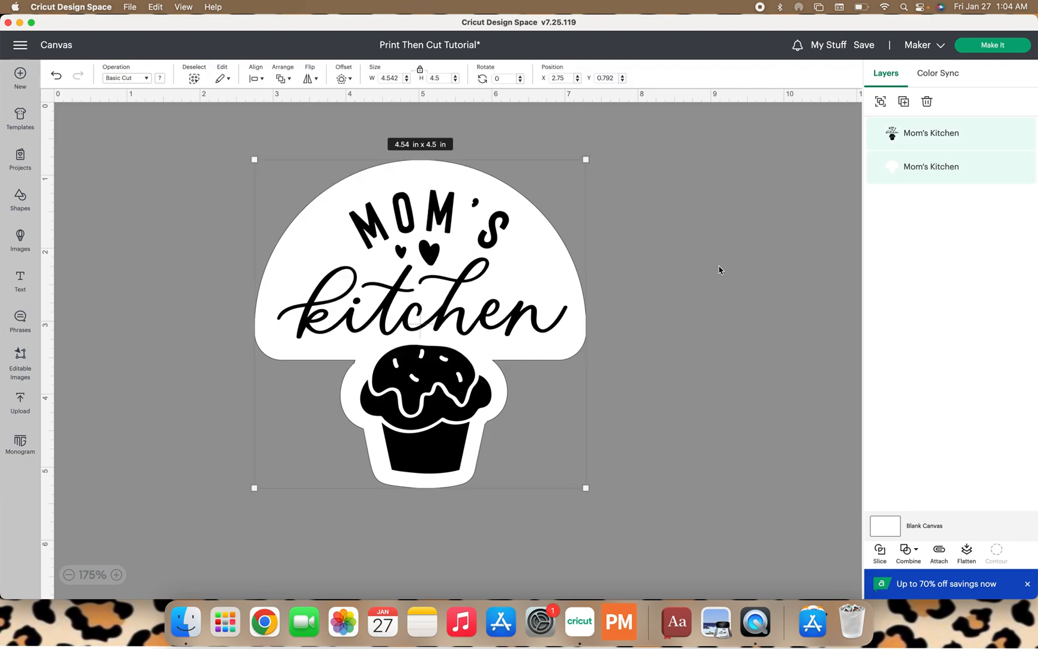
pyautogui.moveTo(827, 198)
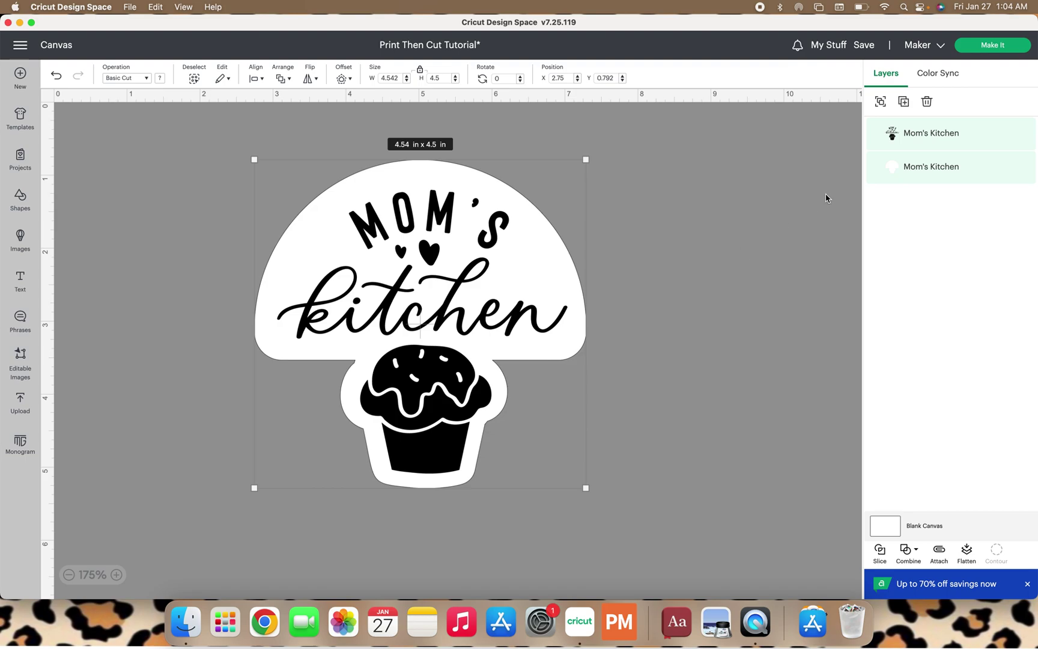
pyautogui.moveTo(832, 173)
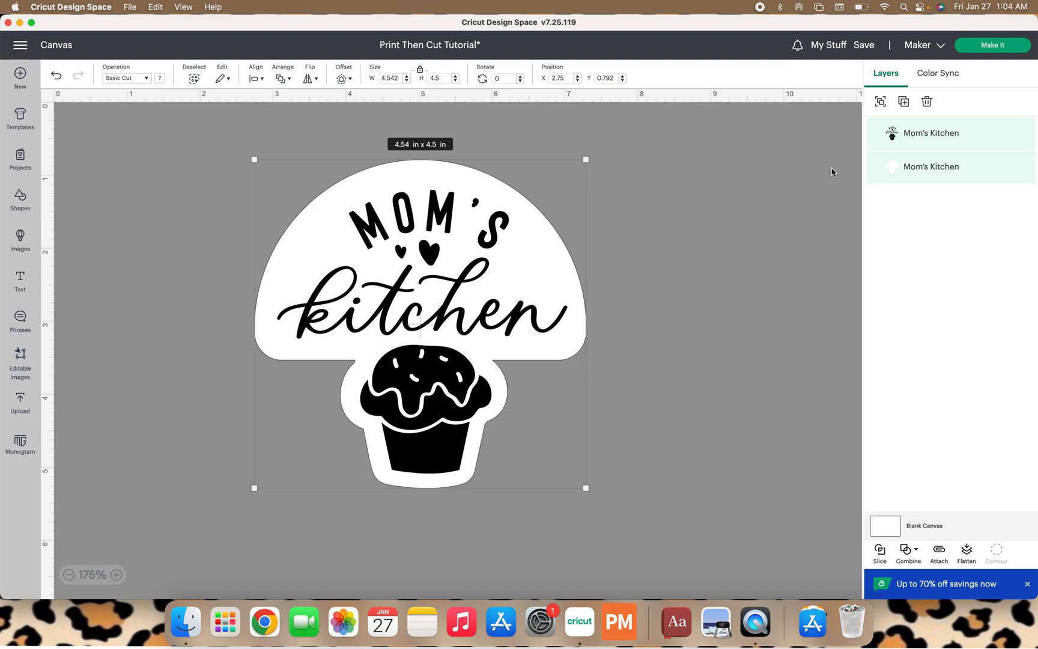
pyautogui.moveTo(836, 173)
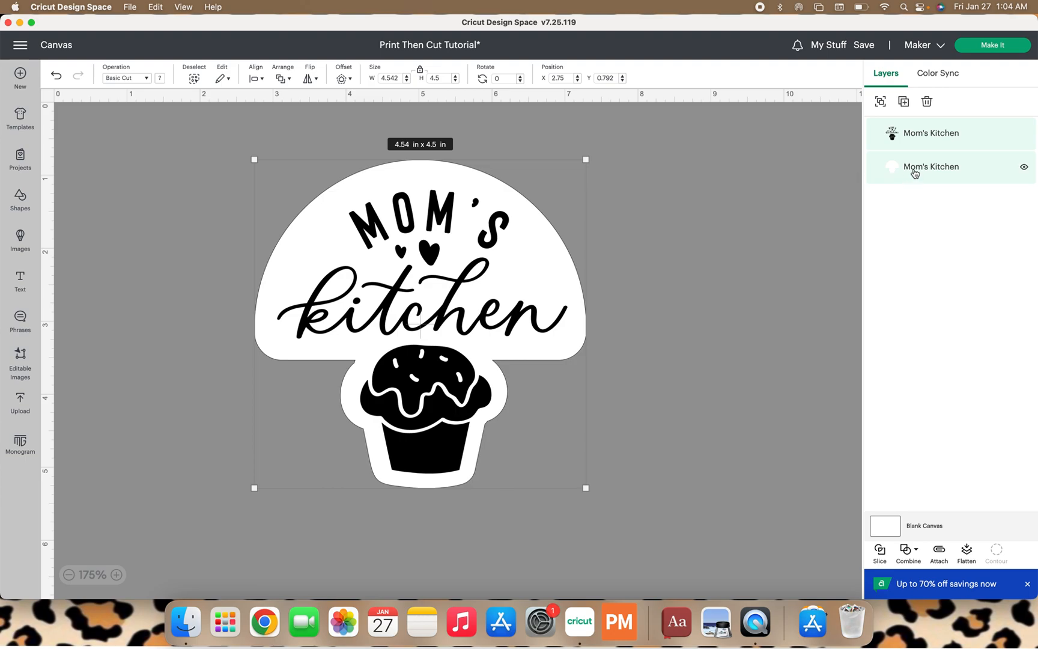
pyautogui.moveTo(913, 170)
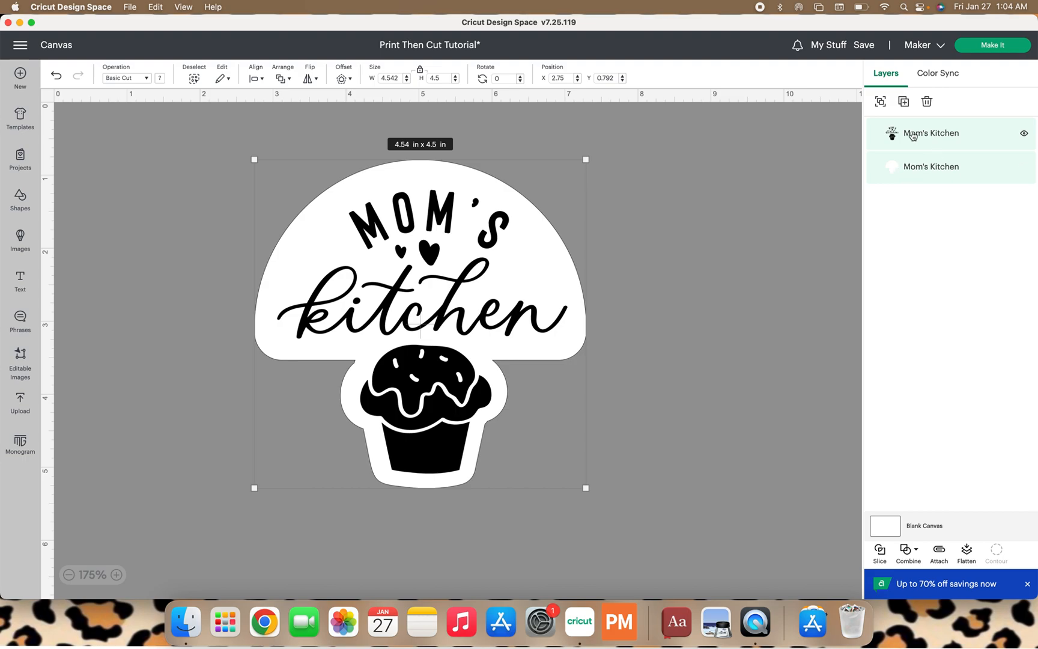
pyautogui.moveTo(890, 137)
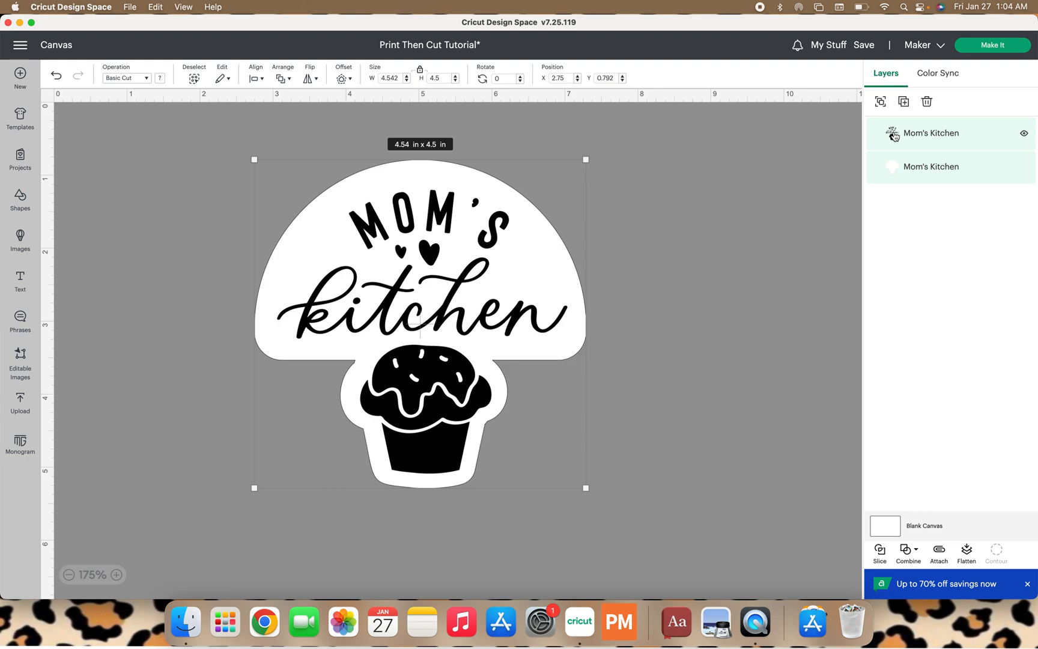
pyautogui.moveTo(910, 151)
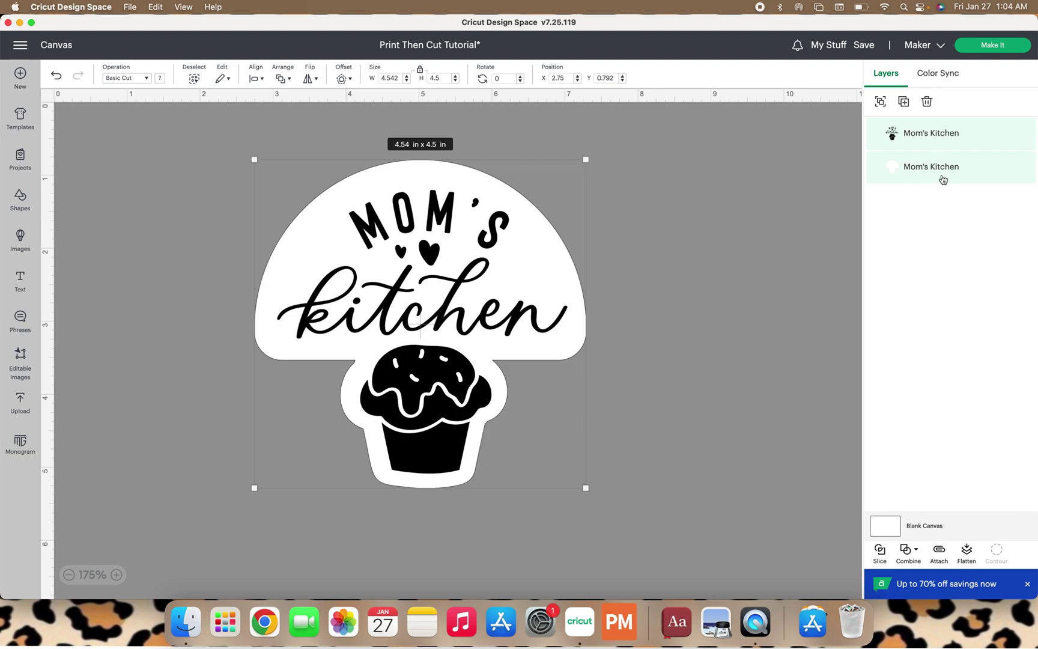
pyautogui.moveTo(779, 176)
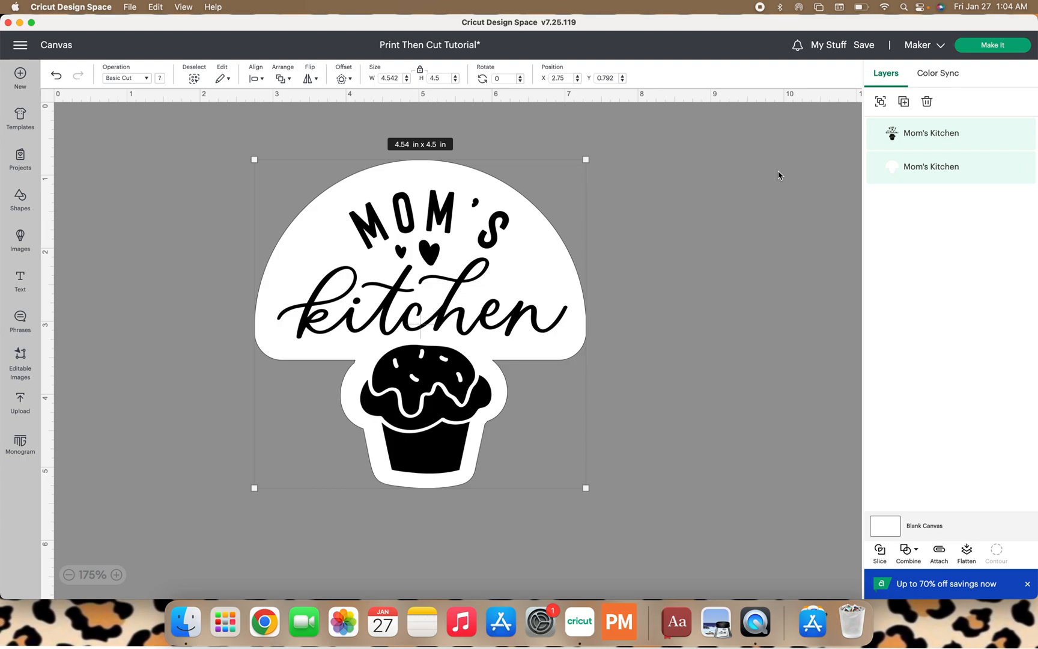
pyautogui.moveTo(507, 302)
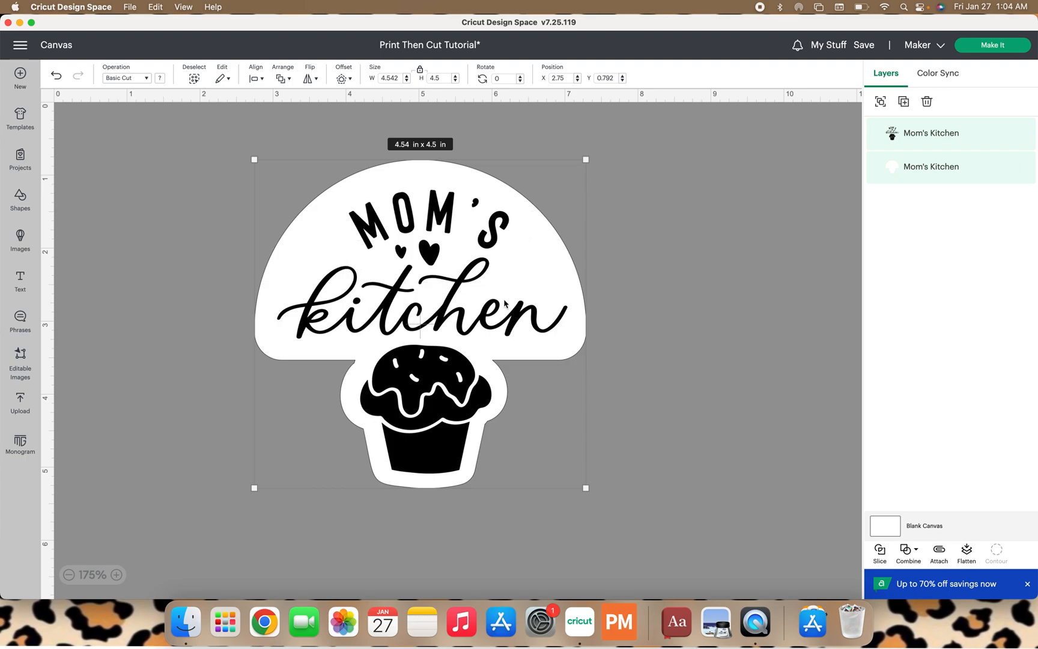
pyautogui.moveTo(435, 320)
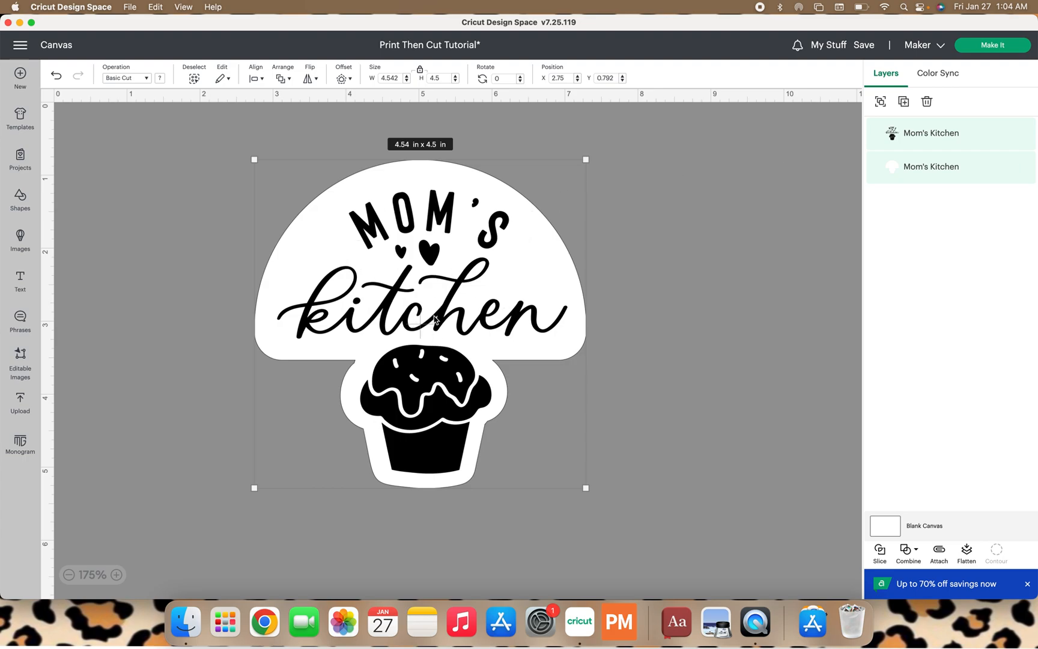
pyautogui.moveTo(411, 289)
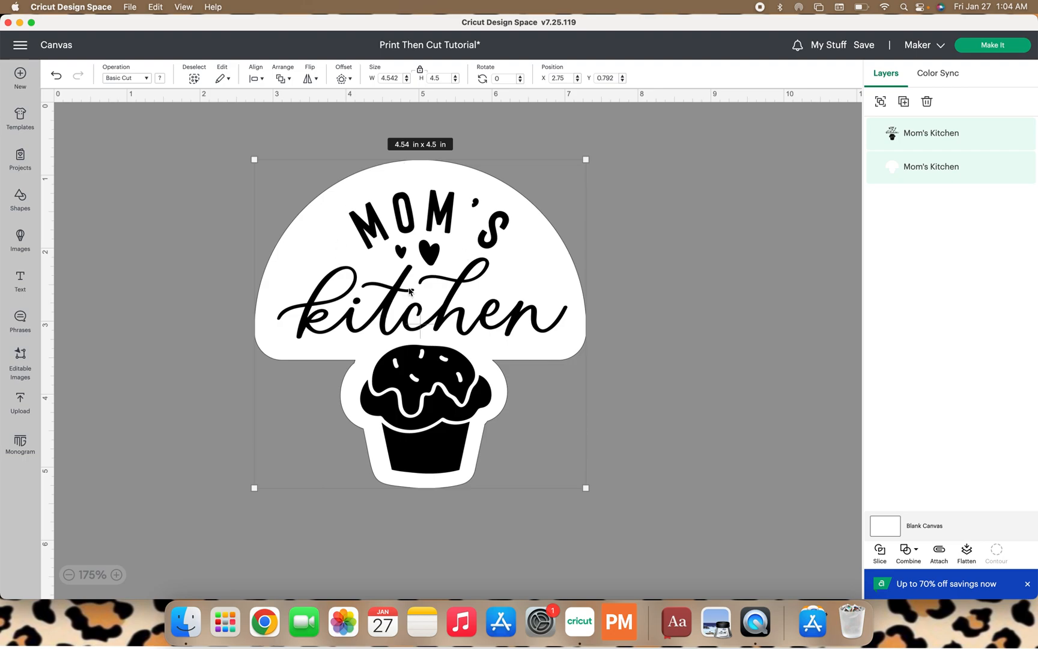
pyautogui.moveTo(412, 180)
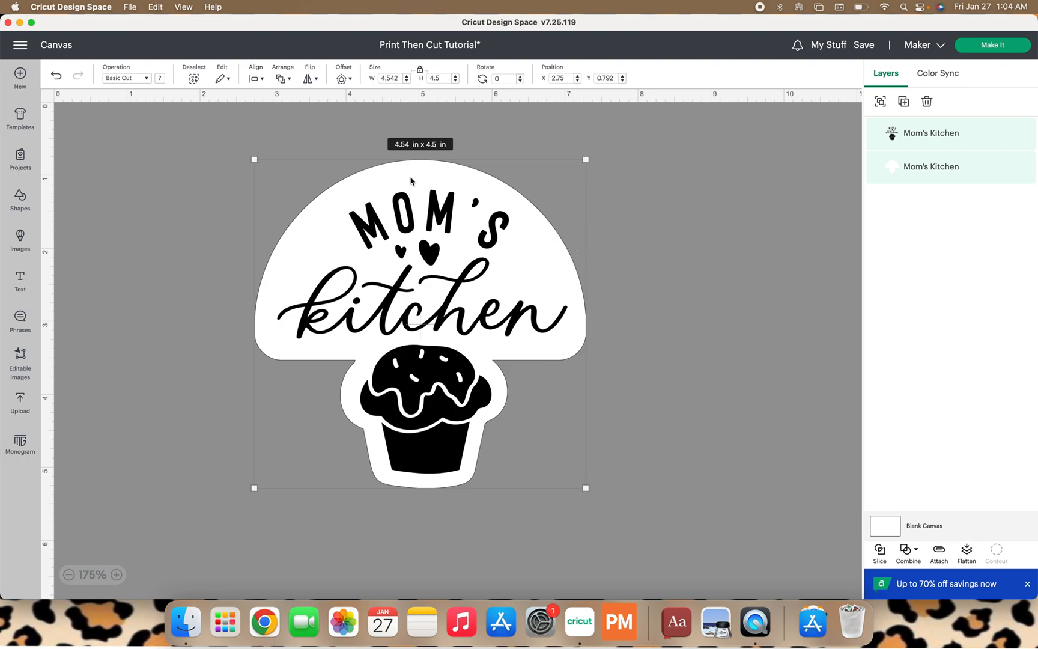
pyautogui.moveTo(615, 354)
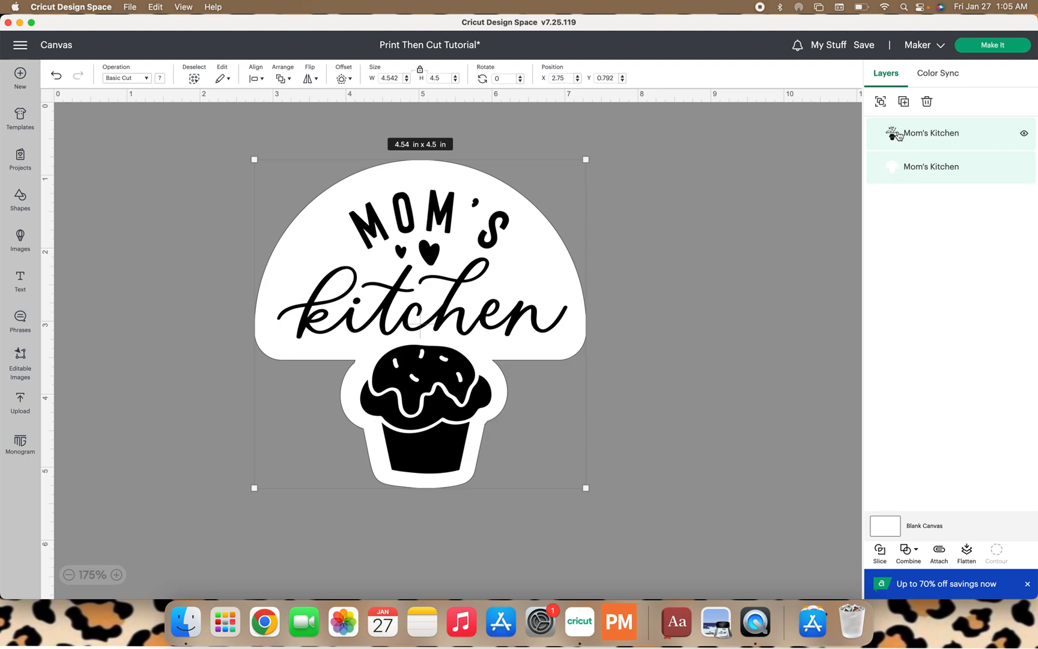
pyautogui.moveTo(814, 348)
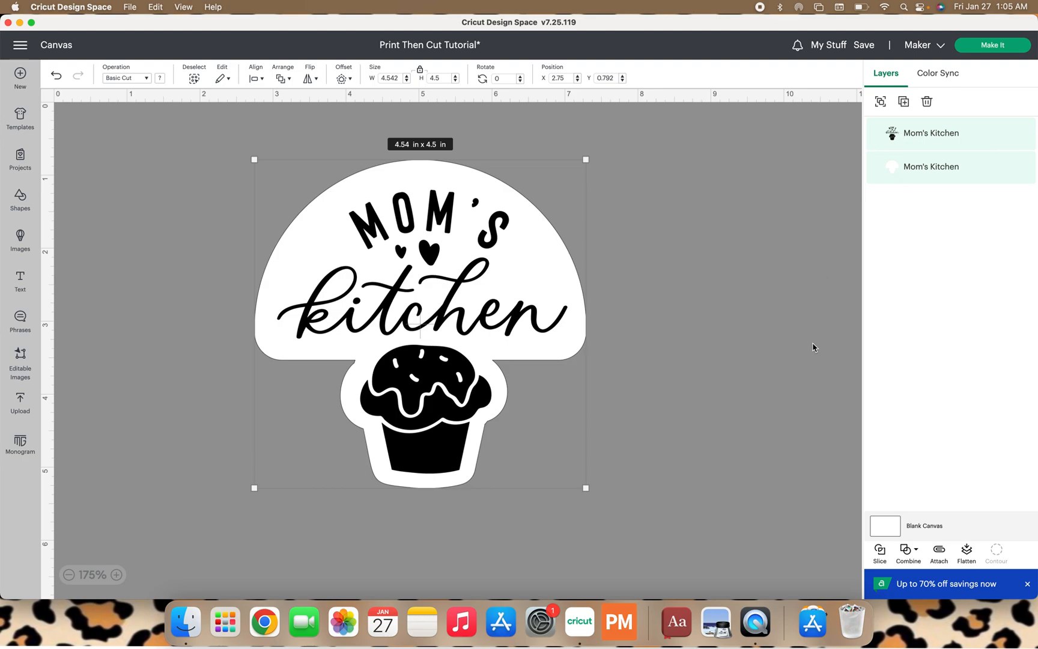
pyautogui.moveTo(939, 550)
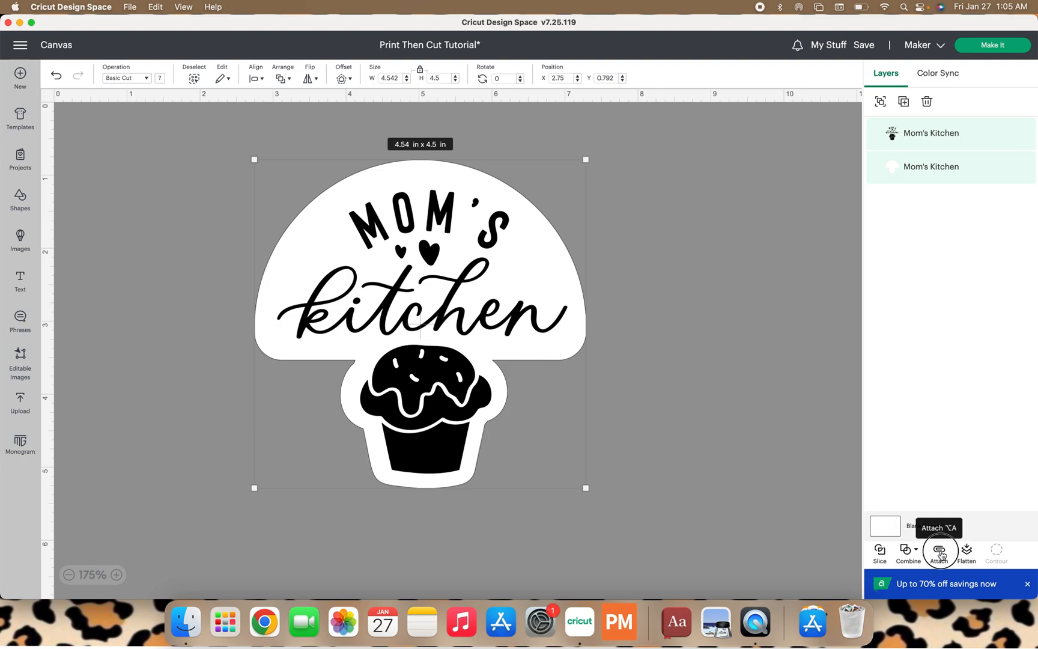
# Step: Attach the artwork and backing layers, then proceed through Make It and Continue toward print setup
pyautogui.click(939, 550)
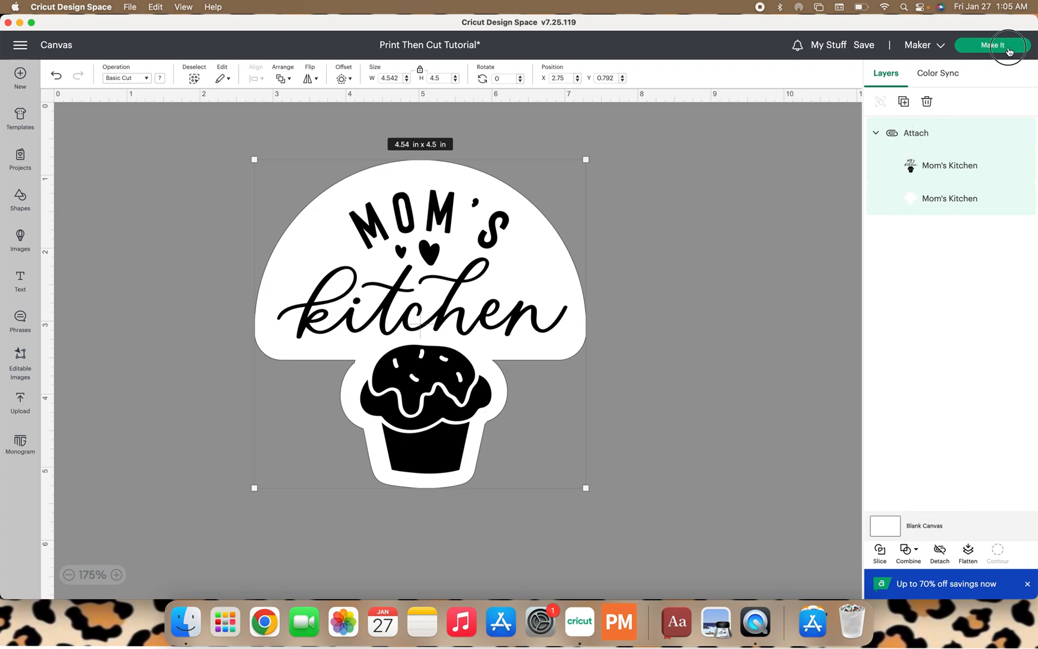
pyautogui.click(993, 46)
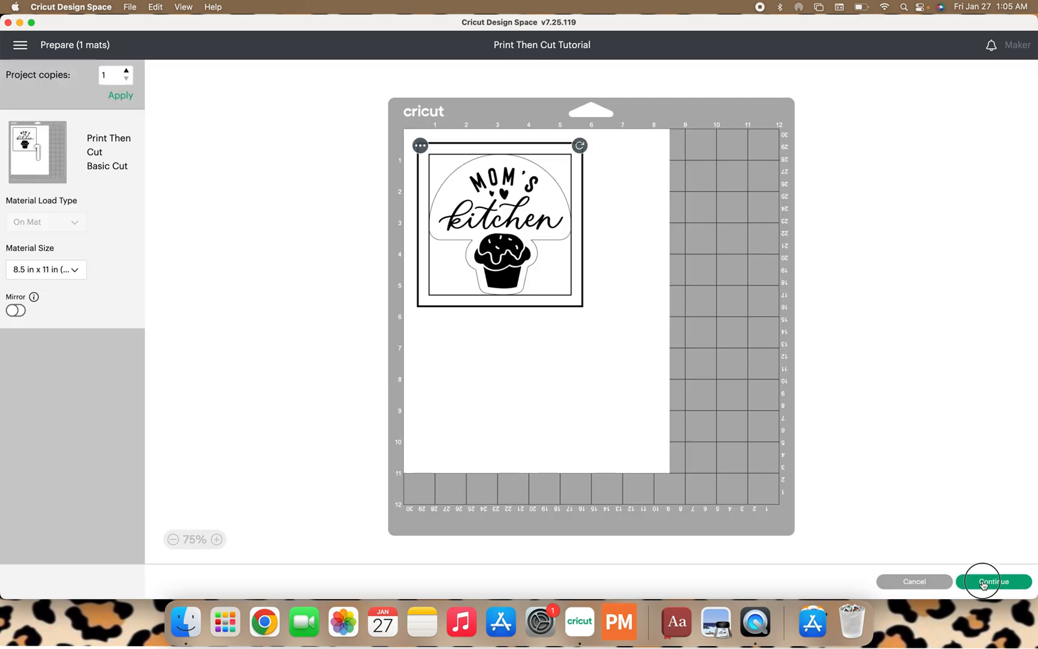
pyautogui.click(995, 581)
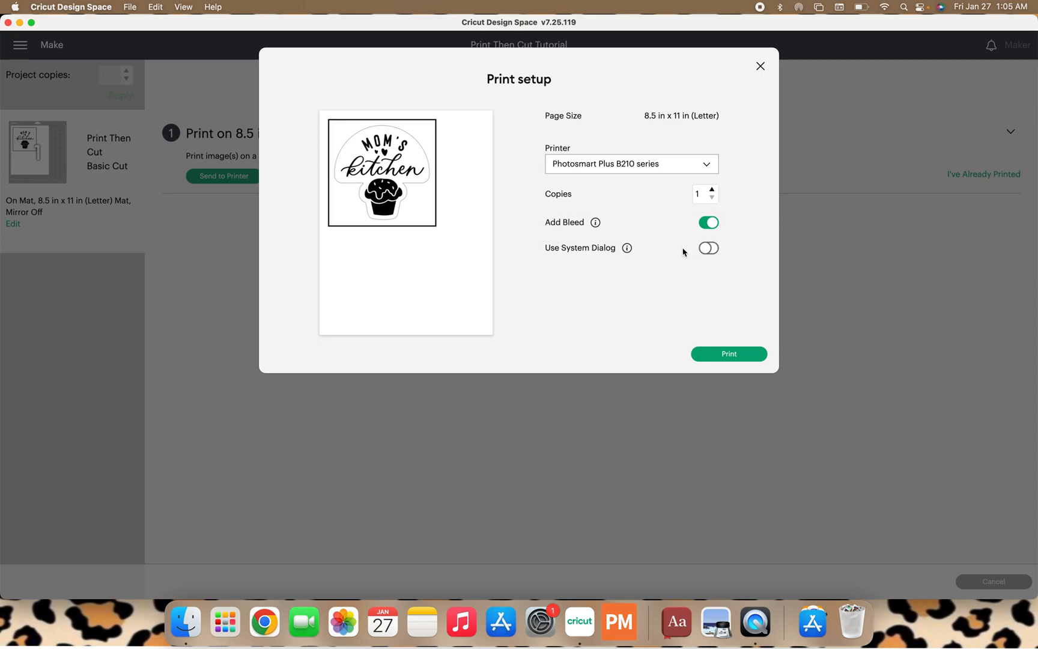
# Step: Enable Use System Dialog, preview the sticker in the macOS print dialog, and cancel without printing
pyautogui.click(709, 248)
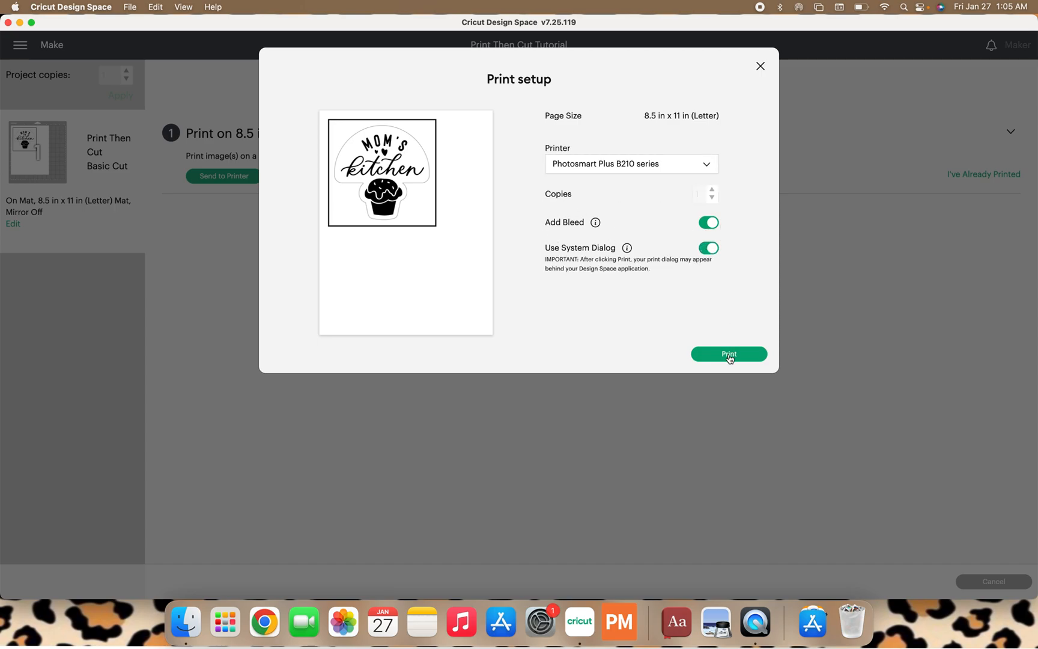
pyautogui.click(728, 354)
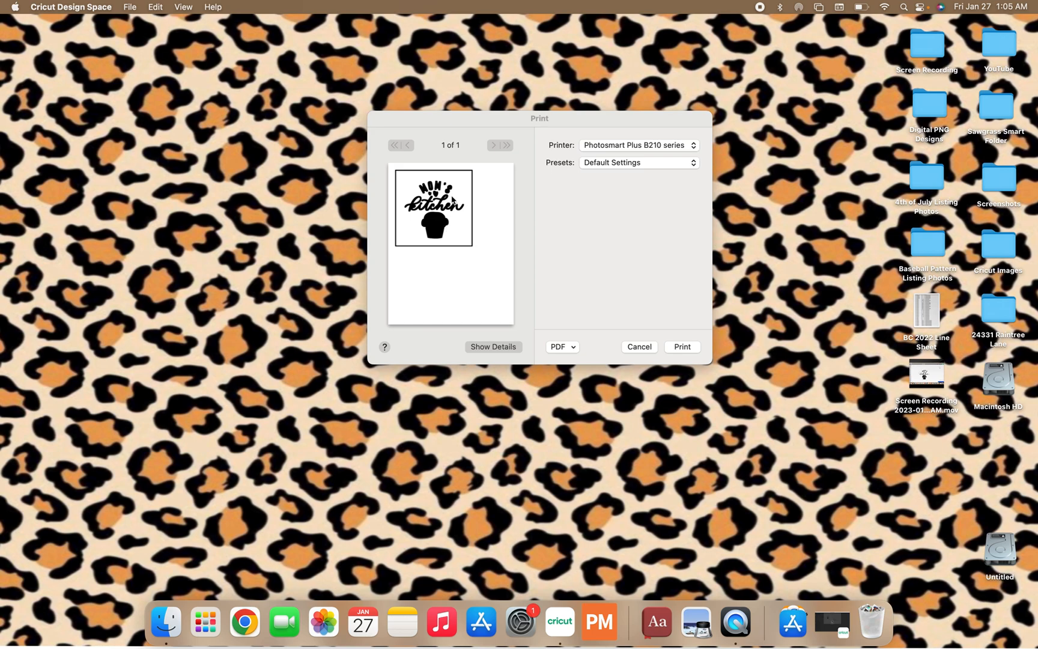
pyautogui.moveTo(436, 228)
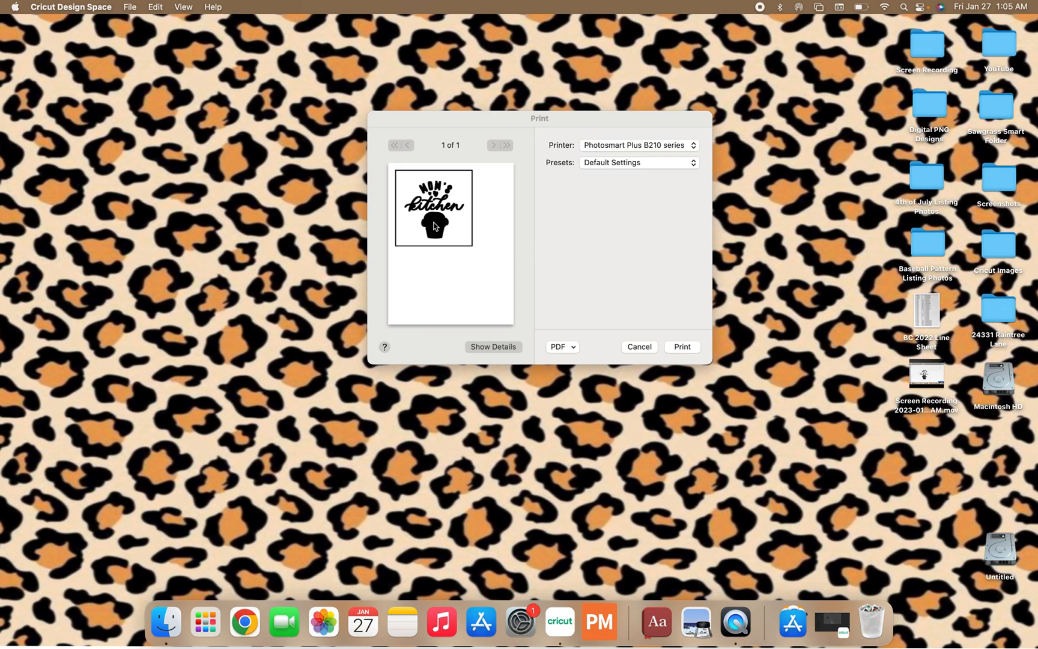
pyautogui.moveTo(451, 211)
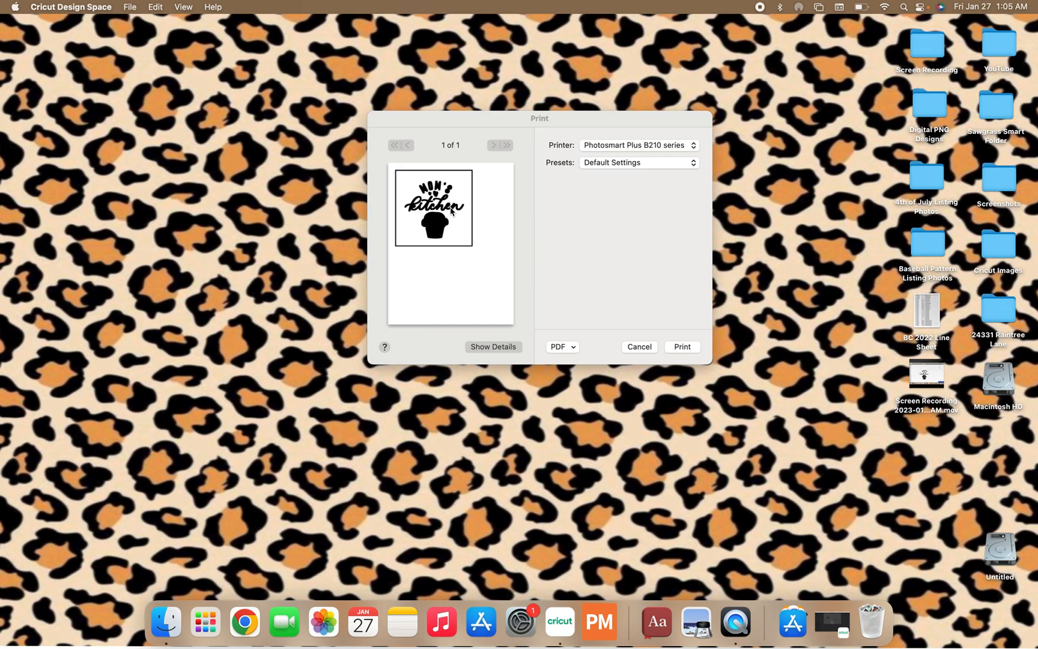
pyautogui.moveTo(444, 207)
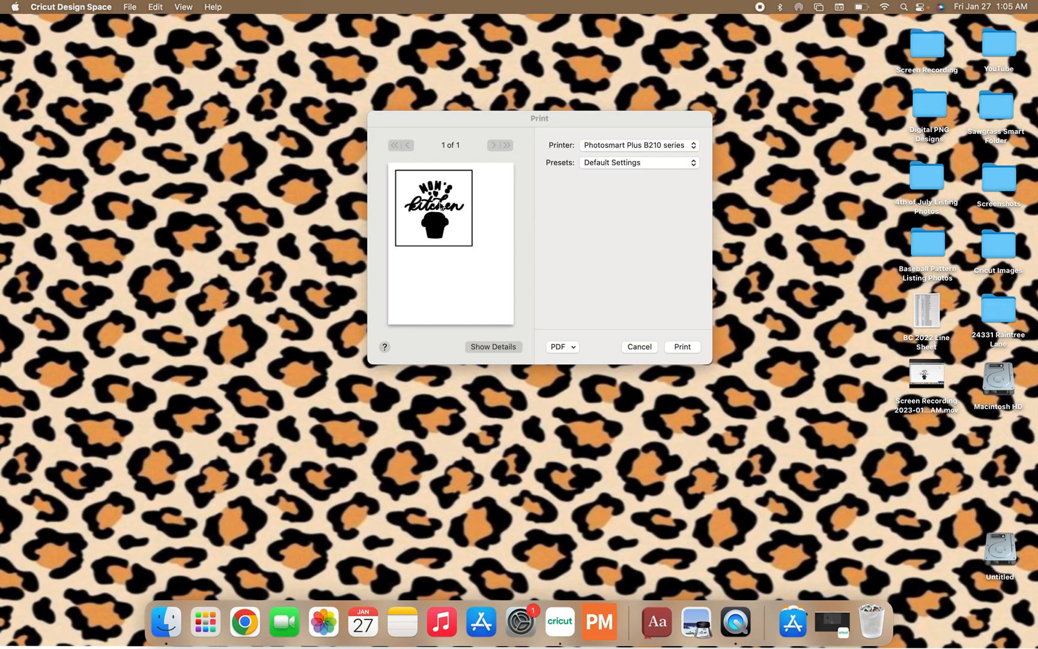
pyautogui.moveTo(440, 198)
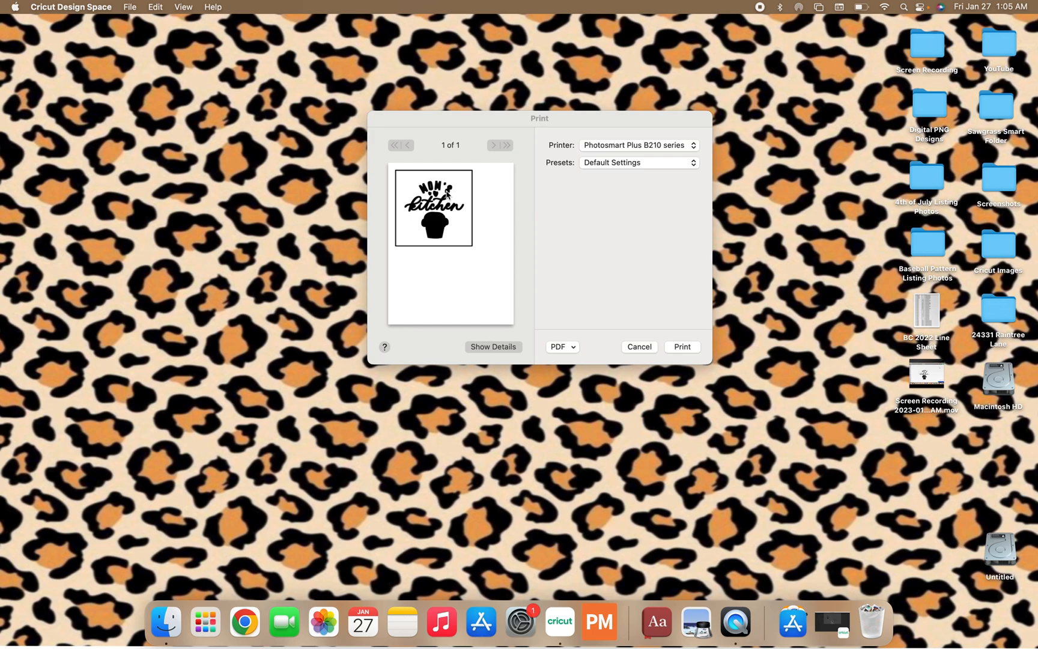
pyautogui.moveTo(408, 245)
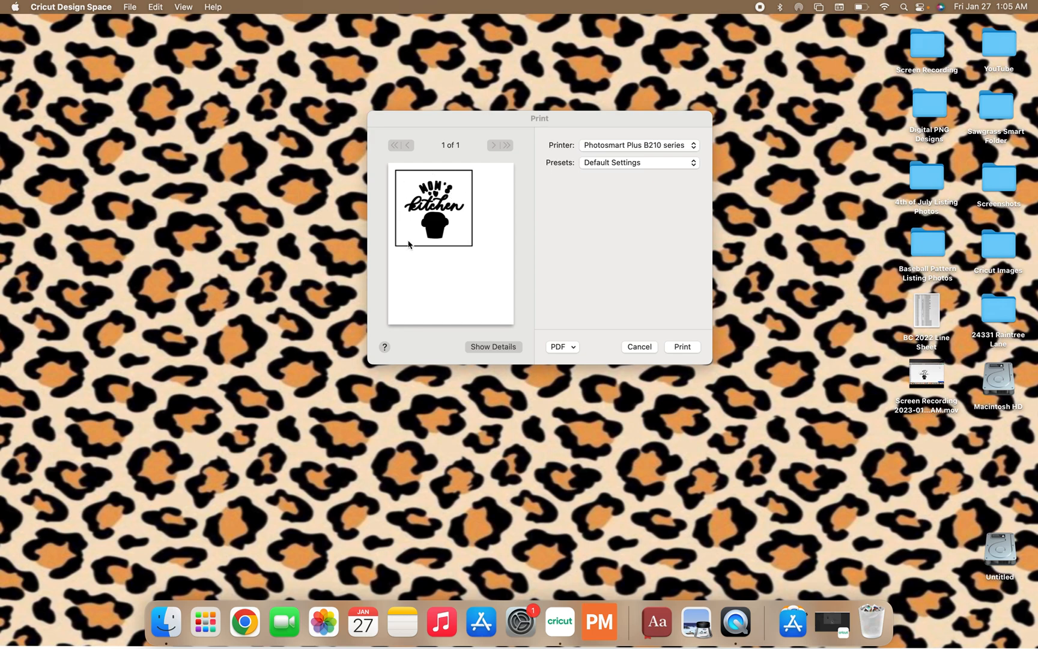
pyautogui.moveTo(474, 185)
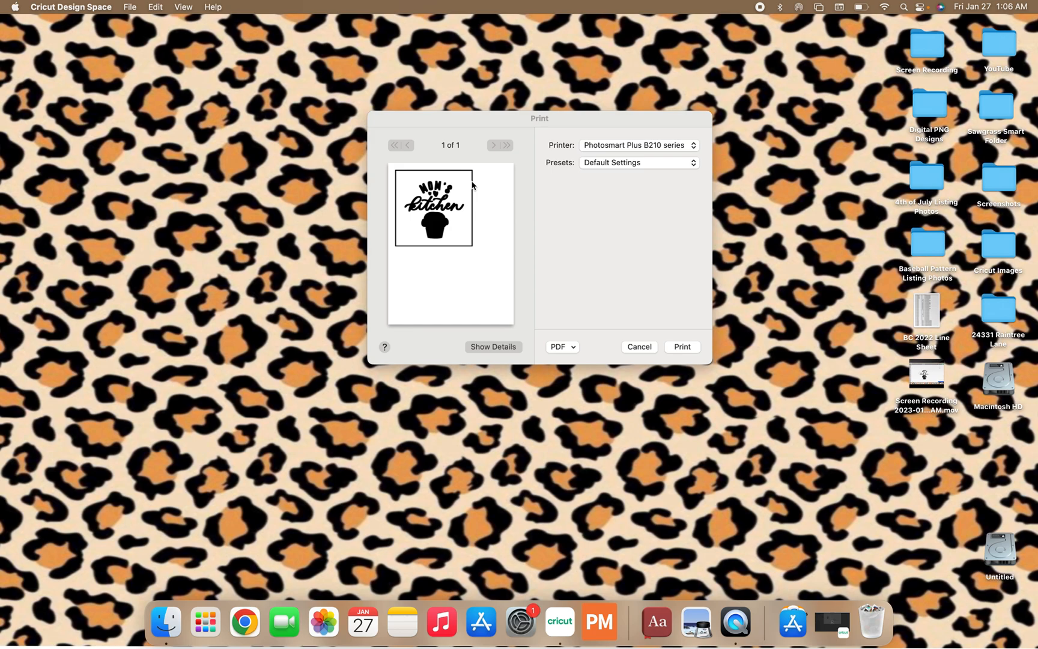
pyautogui.click(639, 348)
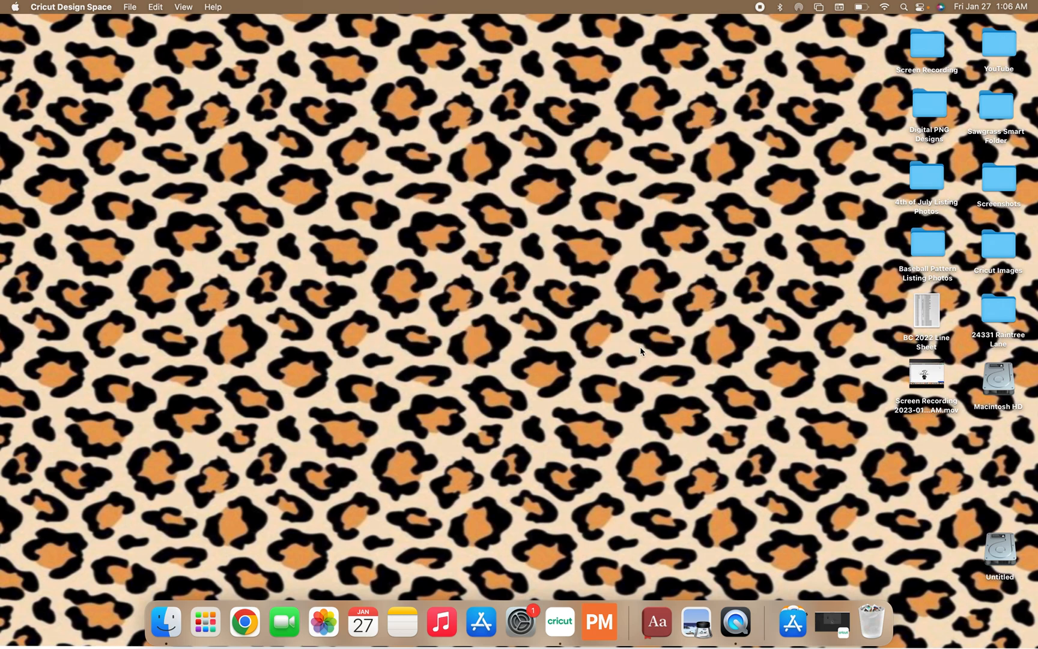
# Step: Return to Design Space and resend the sticker to print with Add Bleed turned off
pyautogui.click(579, 622)
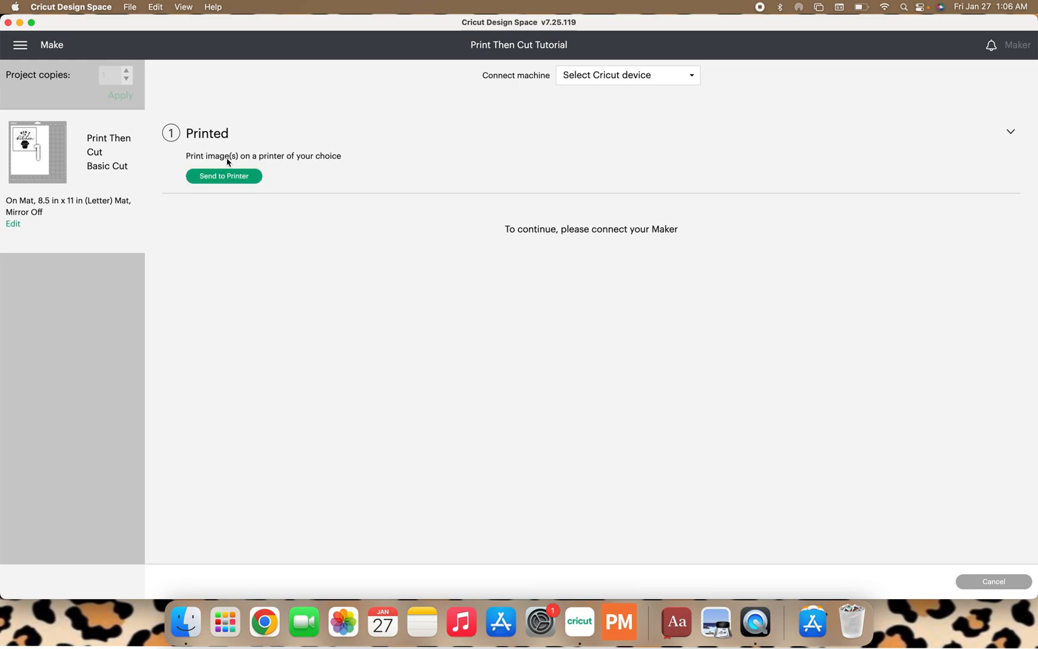
pyautogui.click(224, 175)
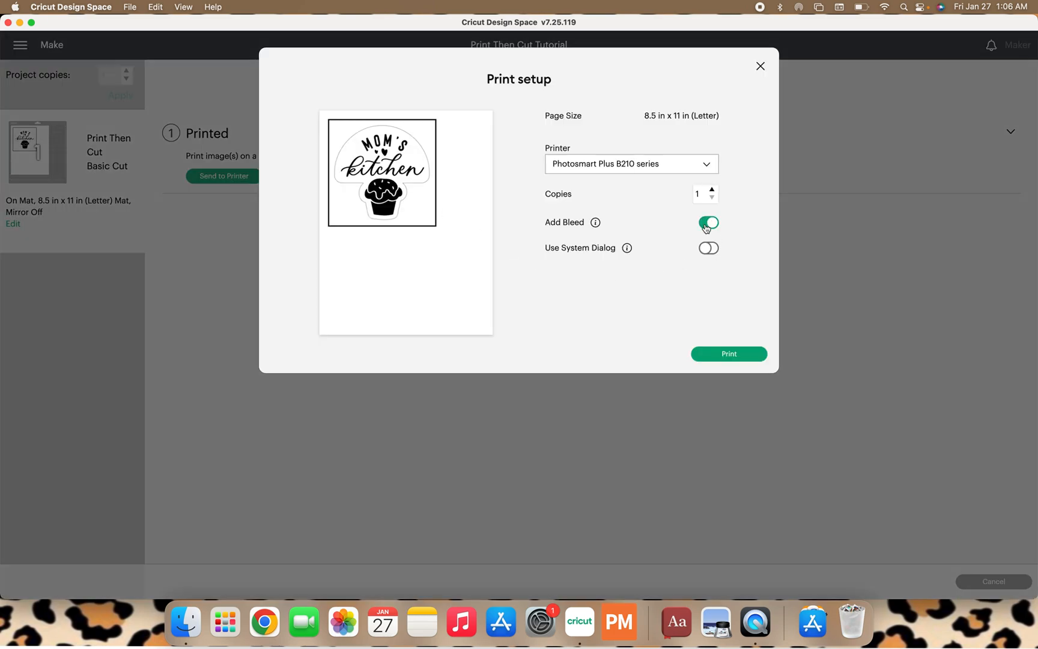
pyautogui.click(709, 247)
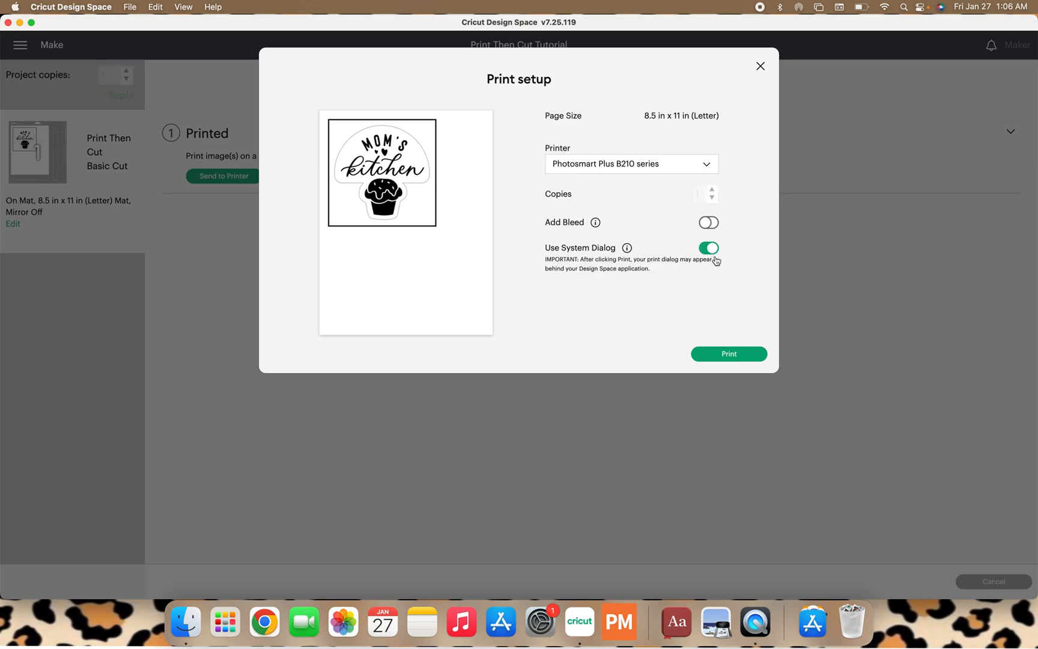
pyautogui.click(727, 354)
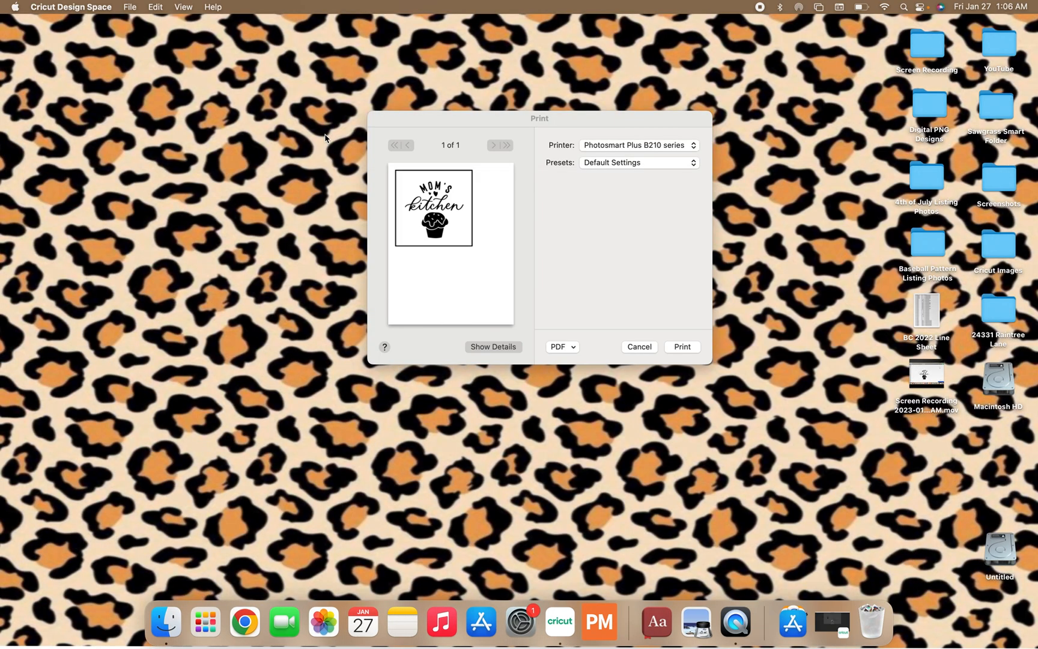
pyautogui.moveTo(462, 209)
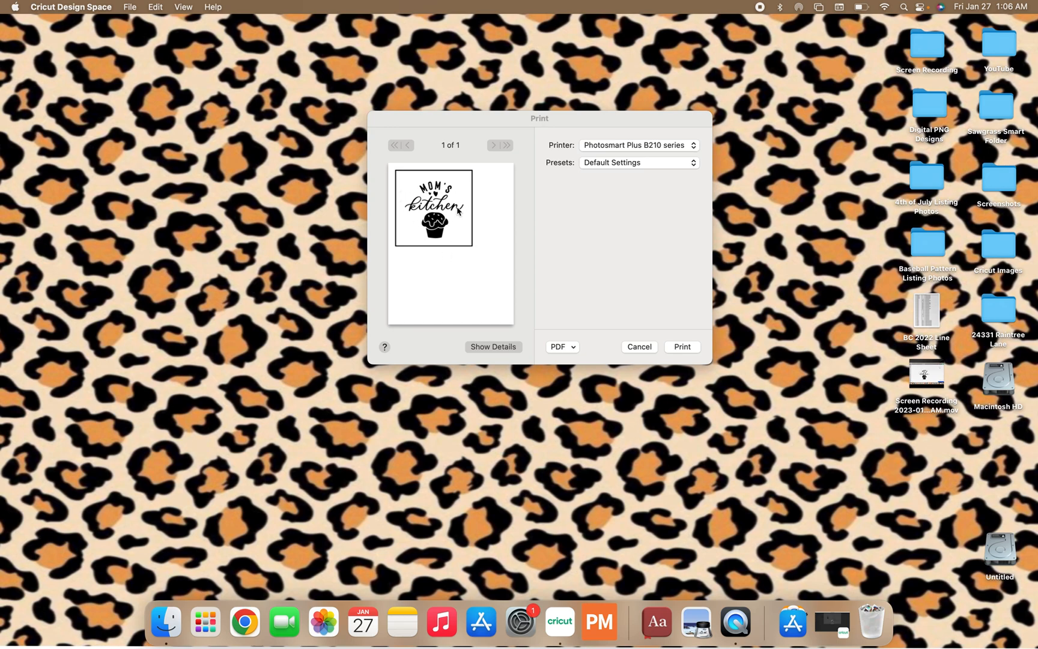
pyautogui.moveTo(452, 224)
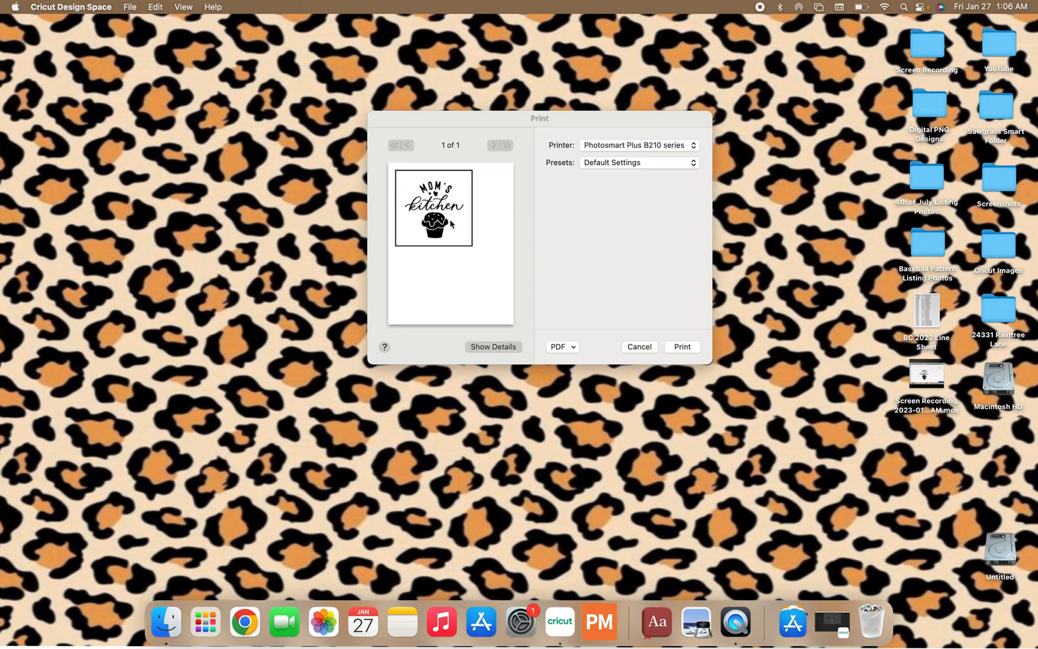
pyautogui.moveTo(448, 235)
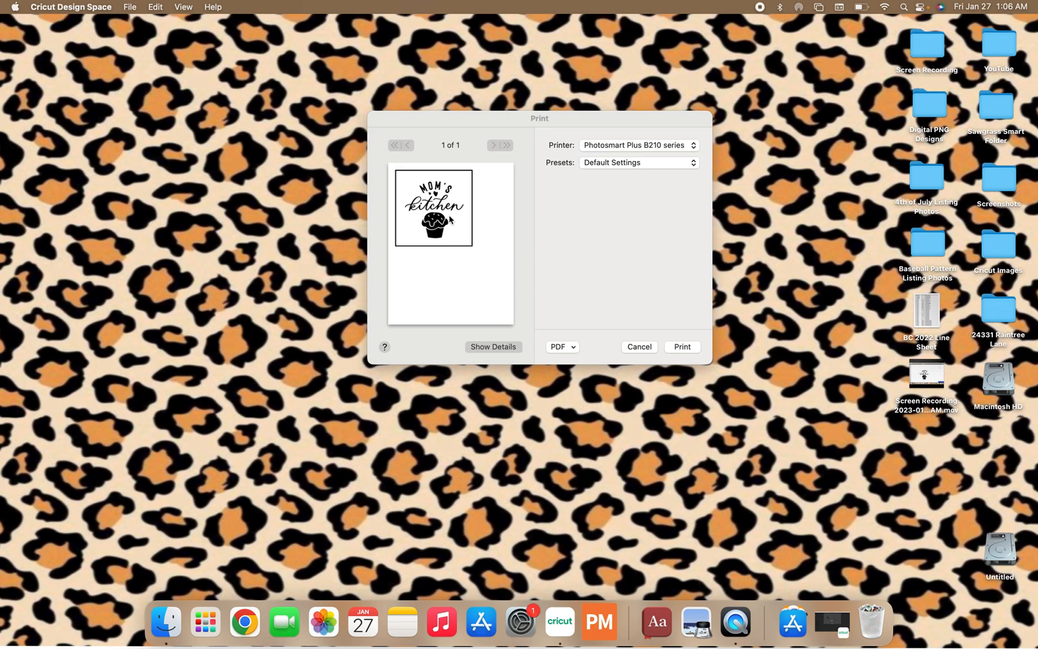
pyautogui.moveTo(452, 220)
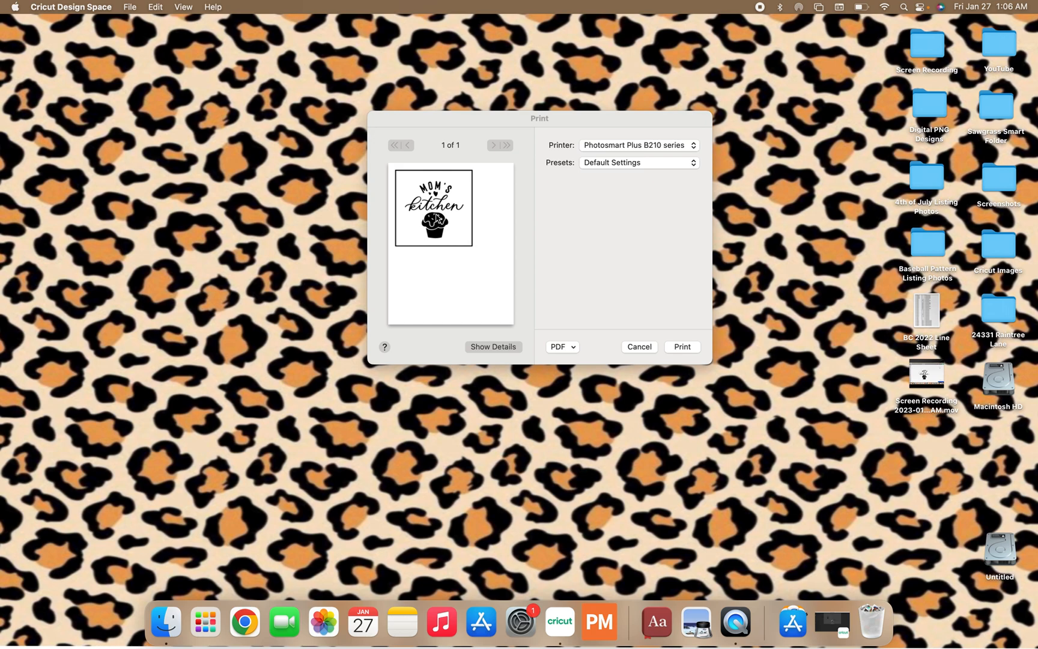
pyautogui.moveTo(466, 205)
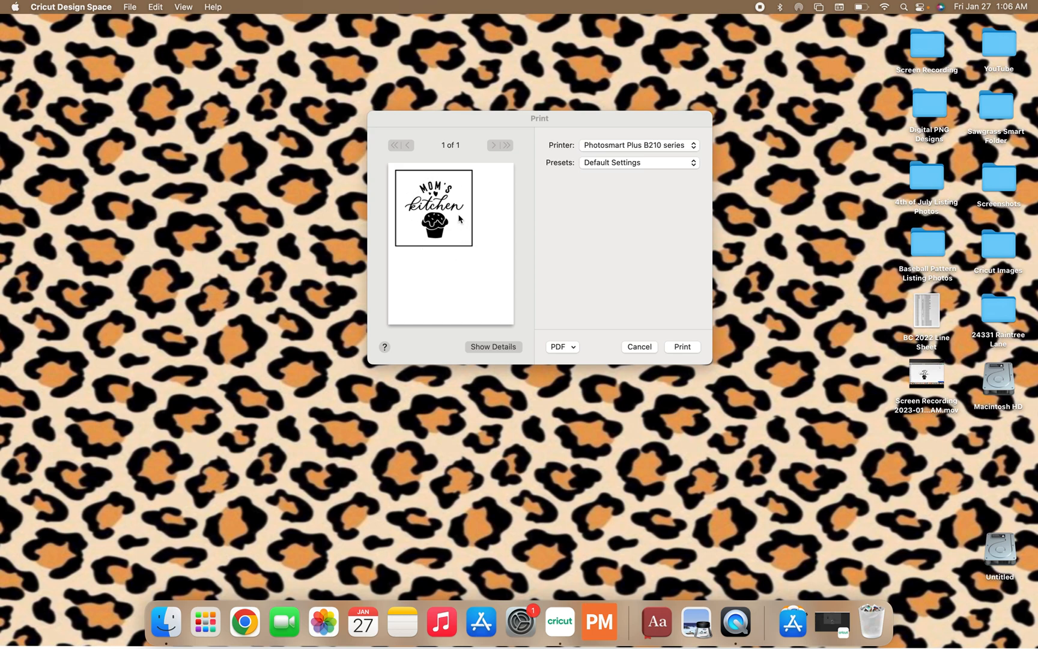
pyautogui.moveTo(471, 210)
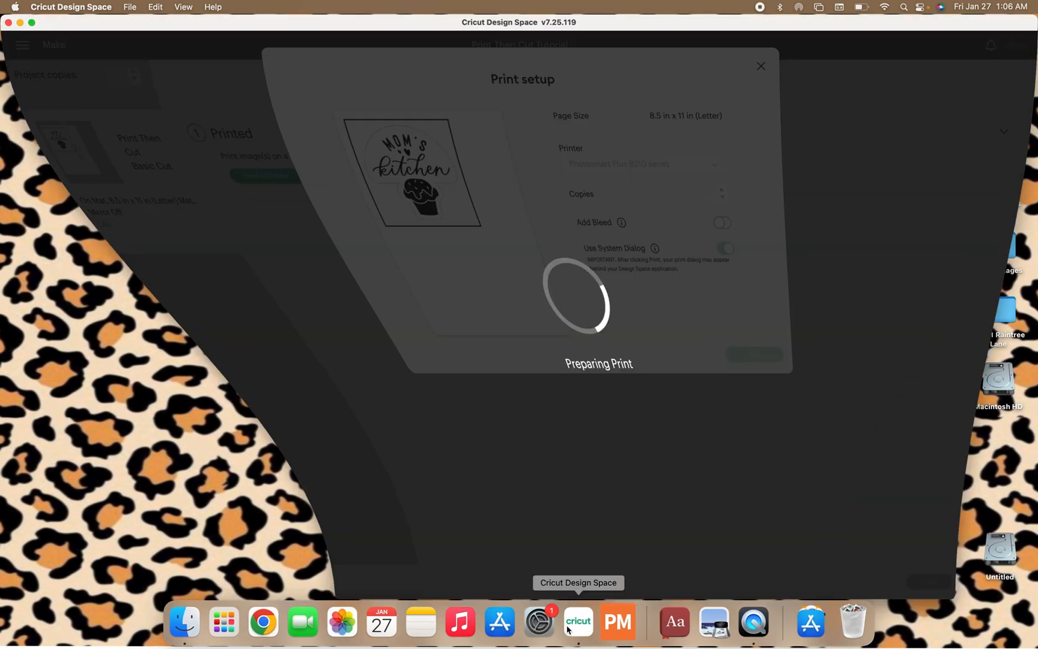
# Step: Cancel the cut and confirm, then back out of the mat preview to the canvas
pyautogui.click(994, 581)
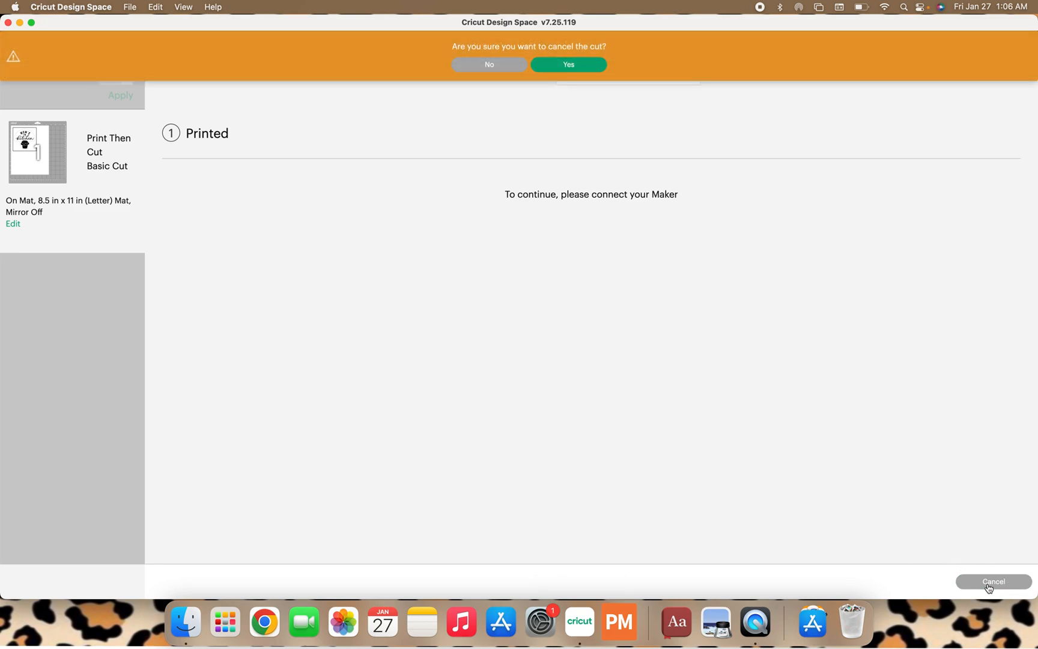
pyautogui.click(569, 65)
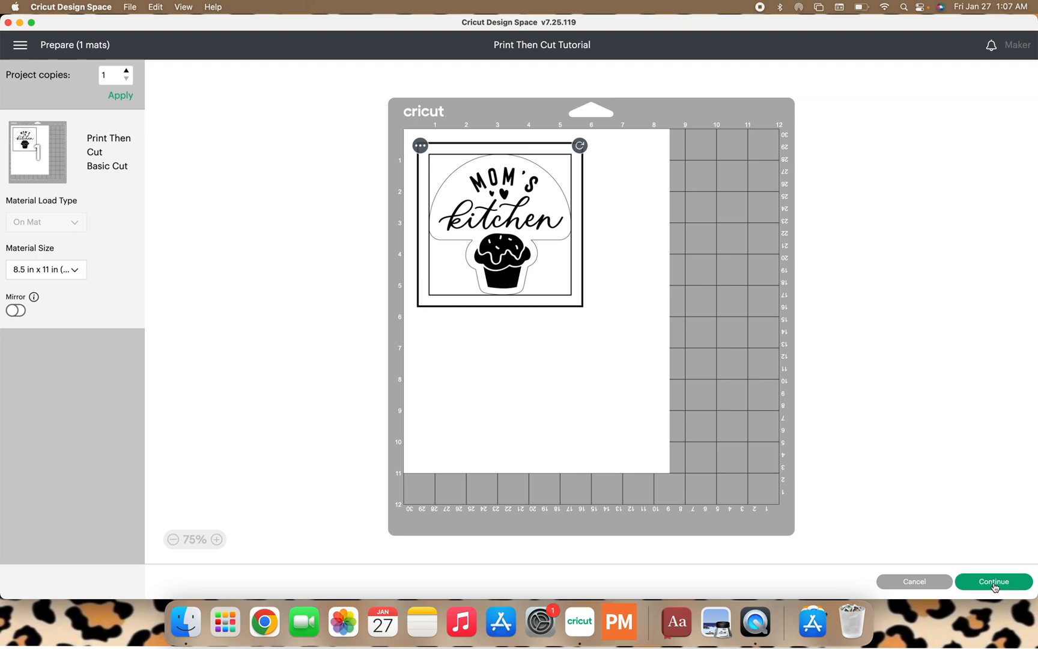
pyautogui.click(993, 582)
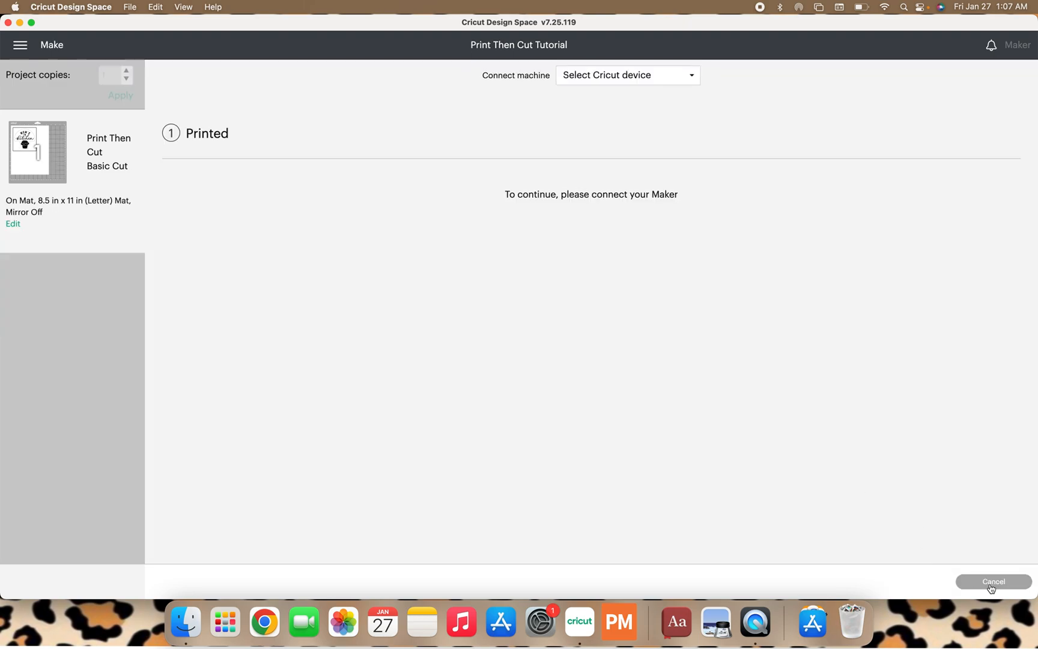
pyautogui.click(993, 582)
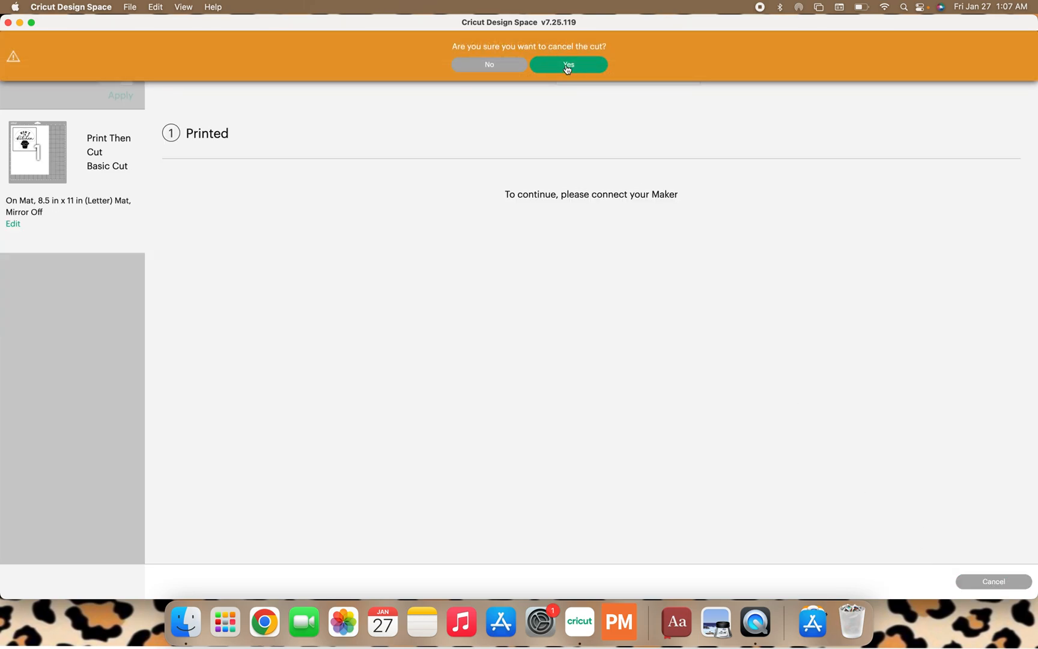
pyautogui.click(569, 64)
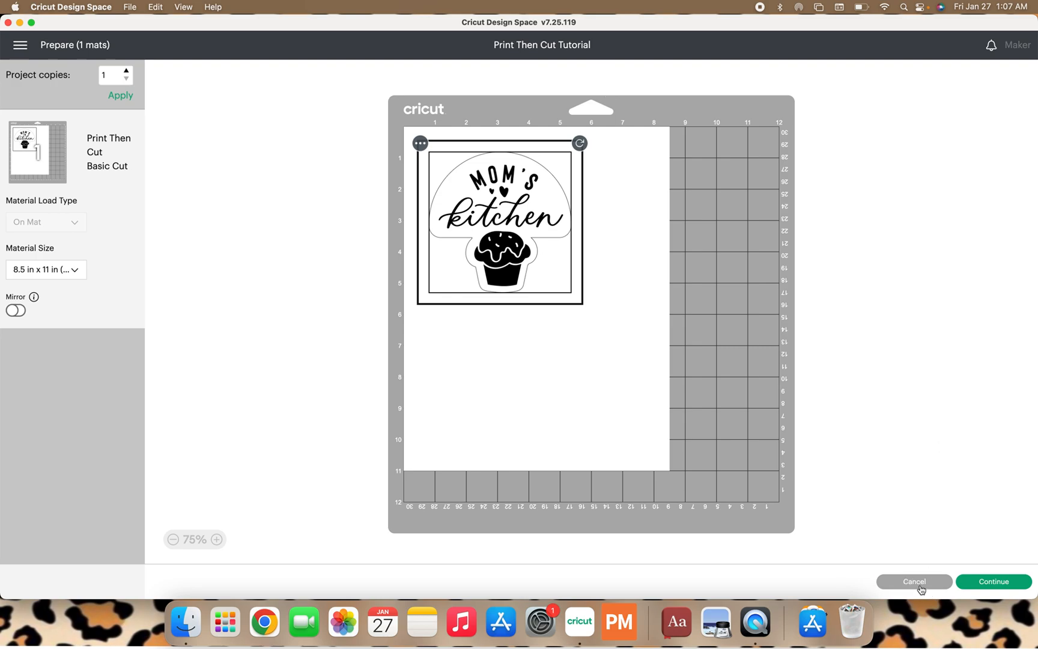
pyautogui.click(913, 581)
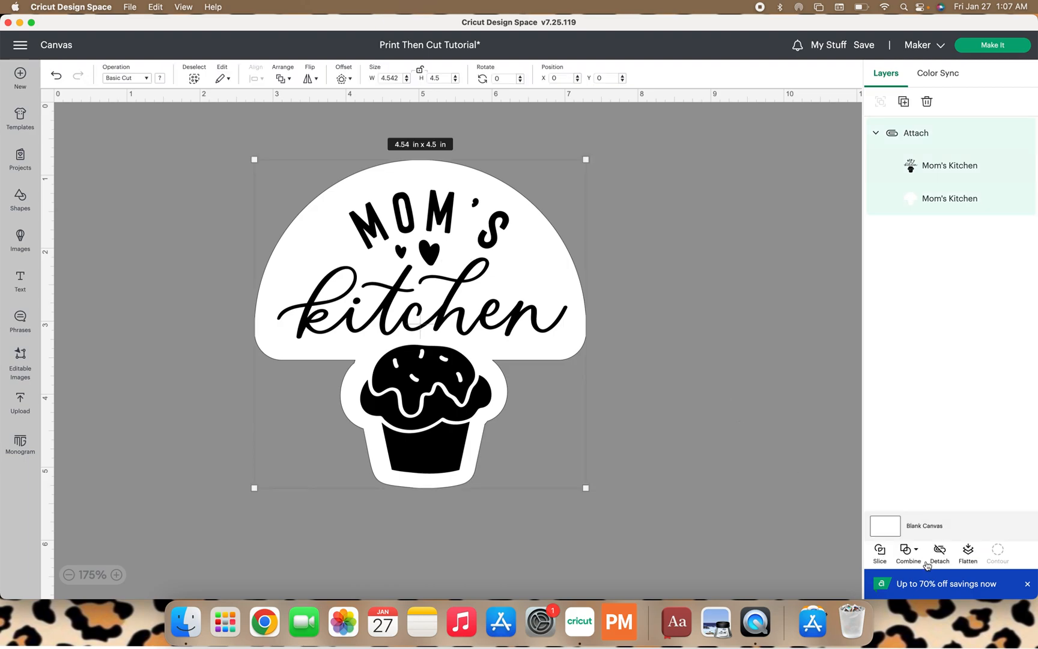
# Step: Detach the Mom's Kitchen group and flatten both layers into one Print Then Cut layer
pyautogui.click(939, 551)
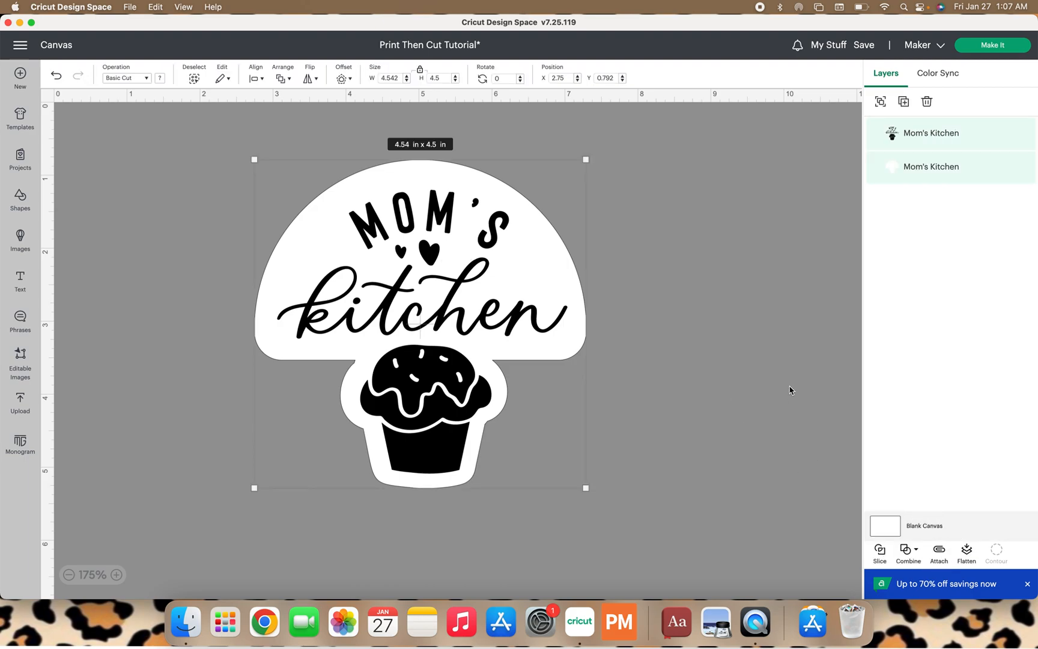
pyautogui.moveTo(906, 537)
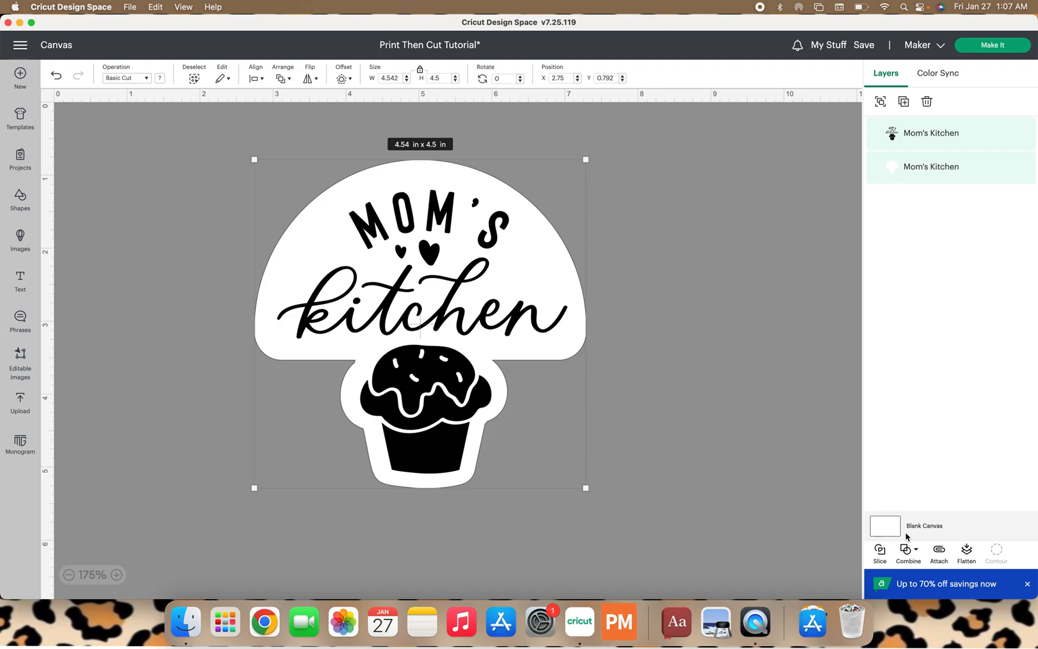
pyautogui.moveTo(966, 552)
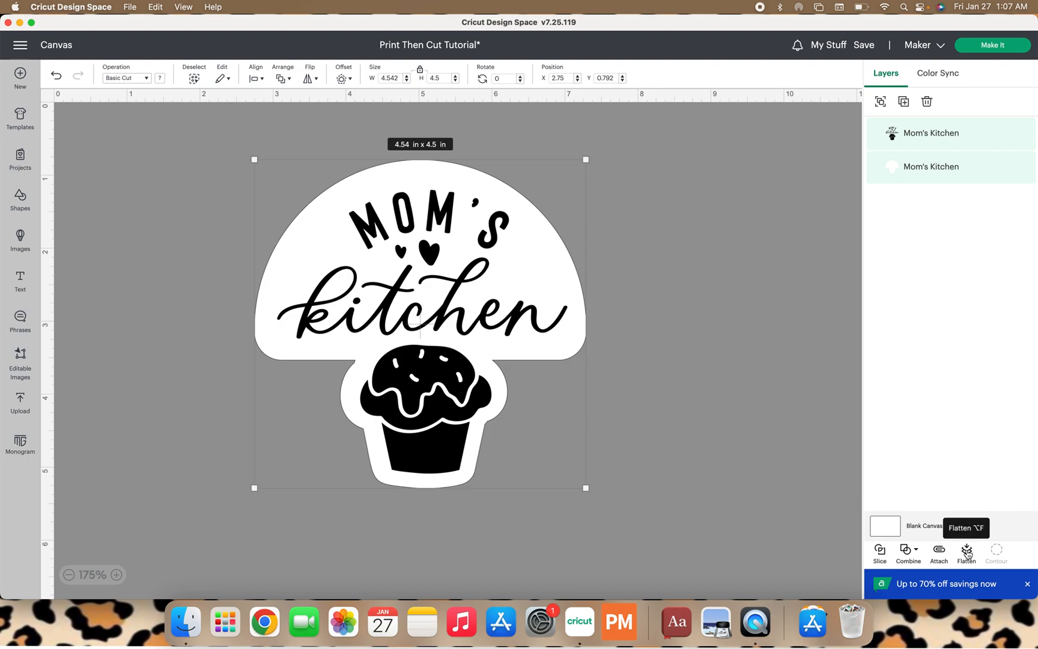
pyautogui.click(967, 551)
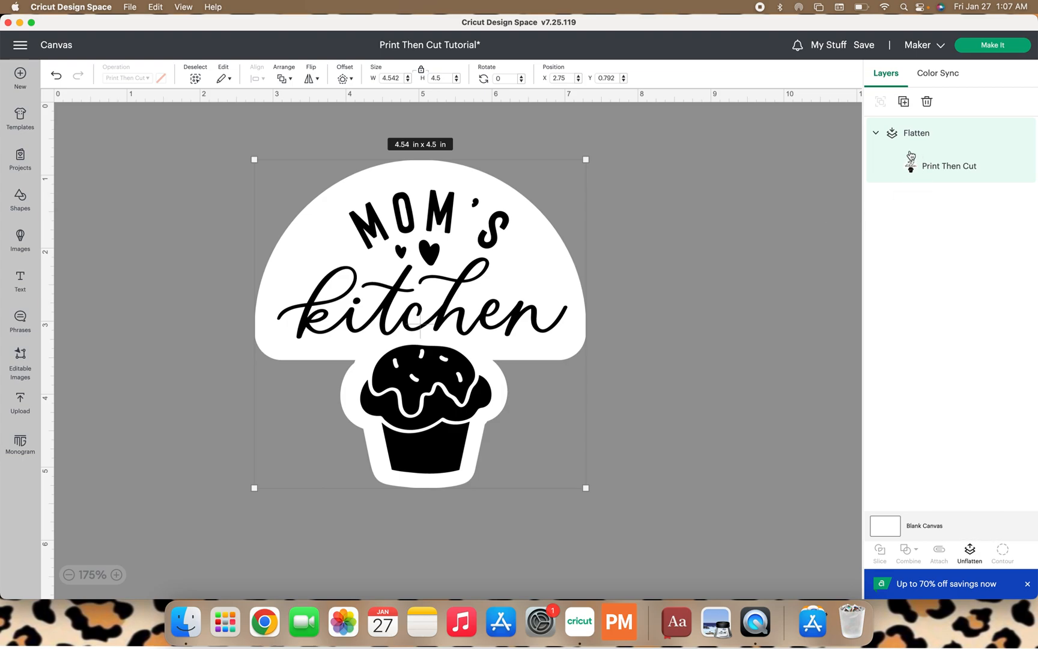
pyautogui.moveTo(905, 177)
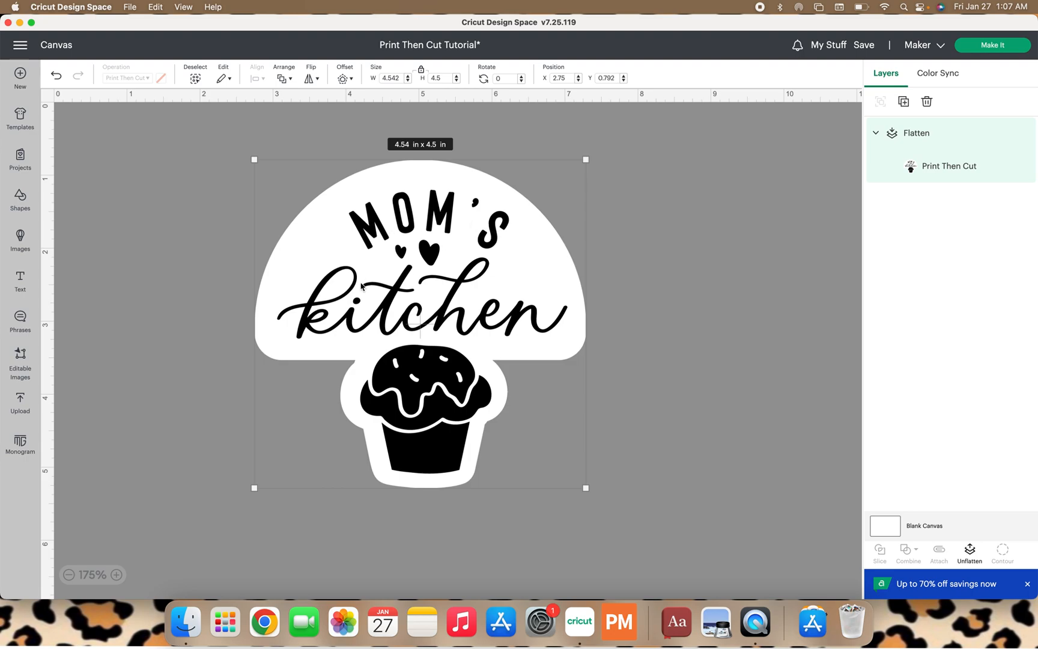
pyautogui.moveTo(439, 341)
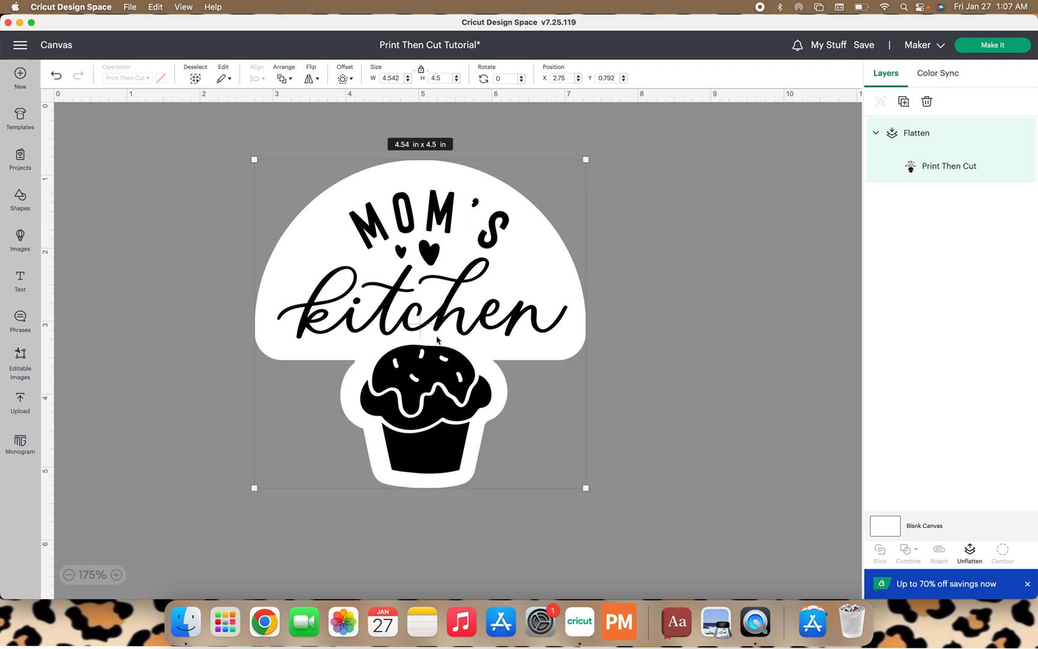
pyautogui.moveTo(327, 358)
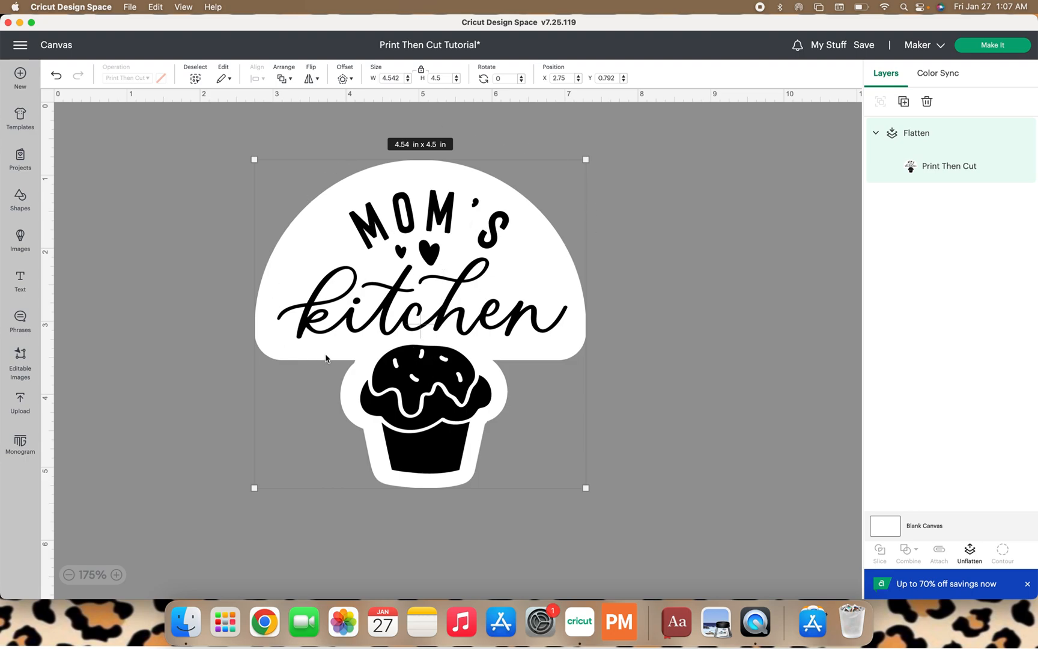
pyautogui.moveTo(624, 312)
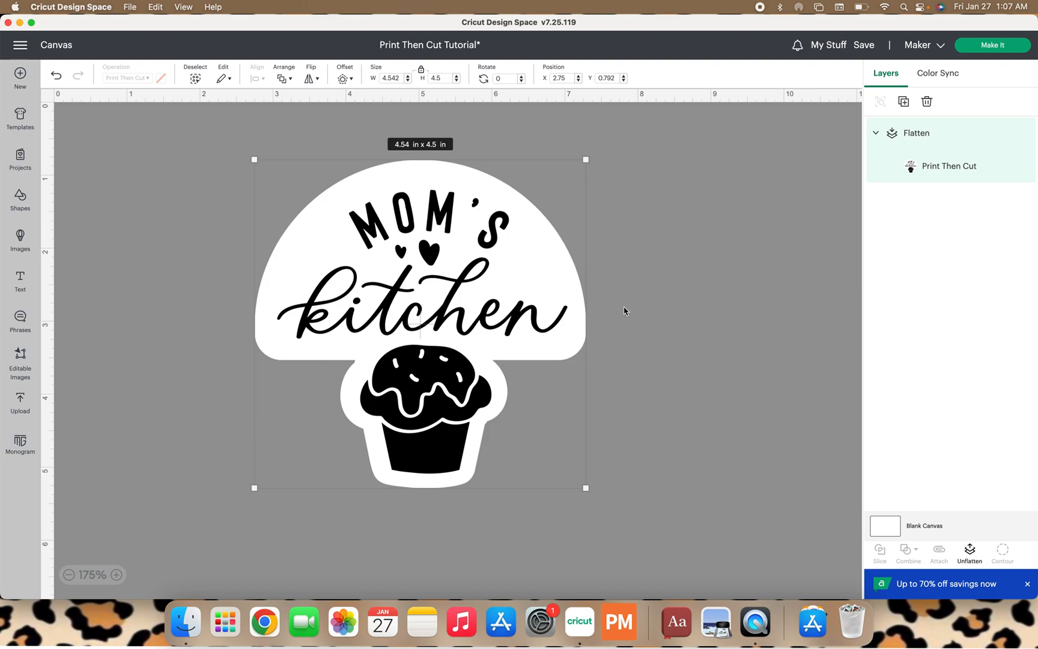
pyautogui.moveTo(895, 167)
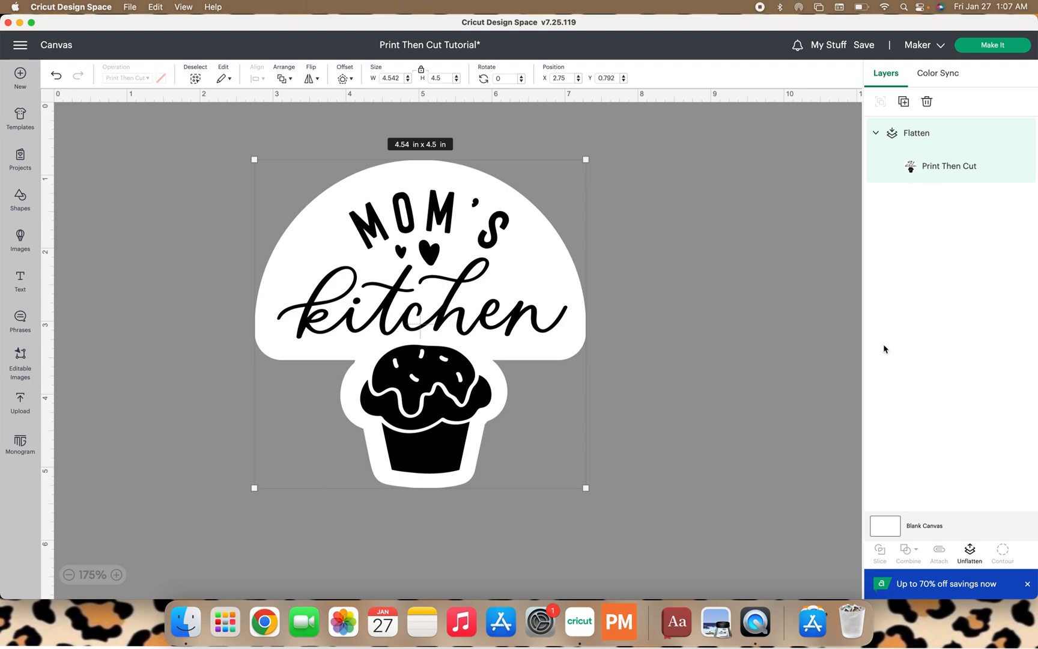
pyautogui.moveTo(716, 308)
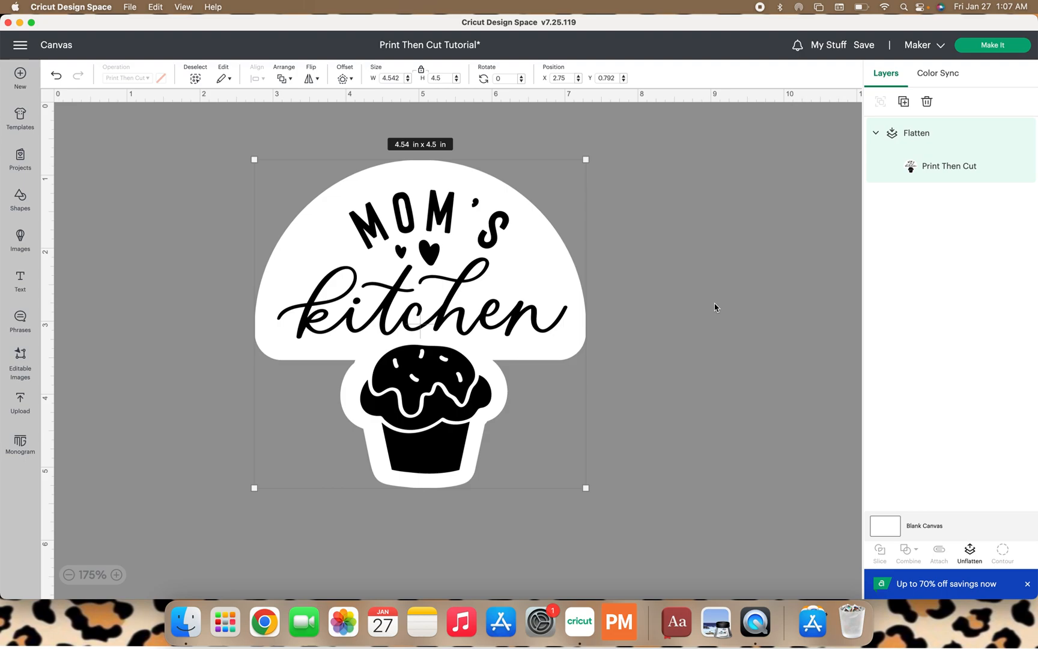
pyautogui.moveTo(762, 214)
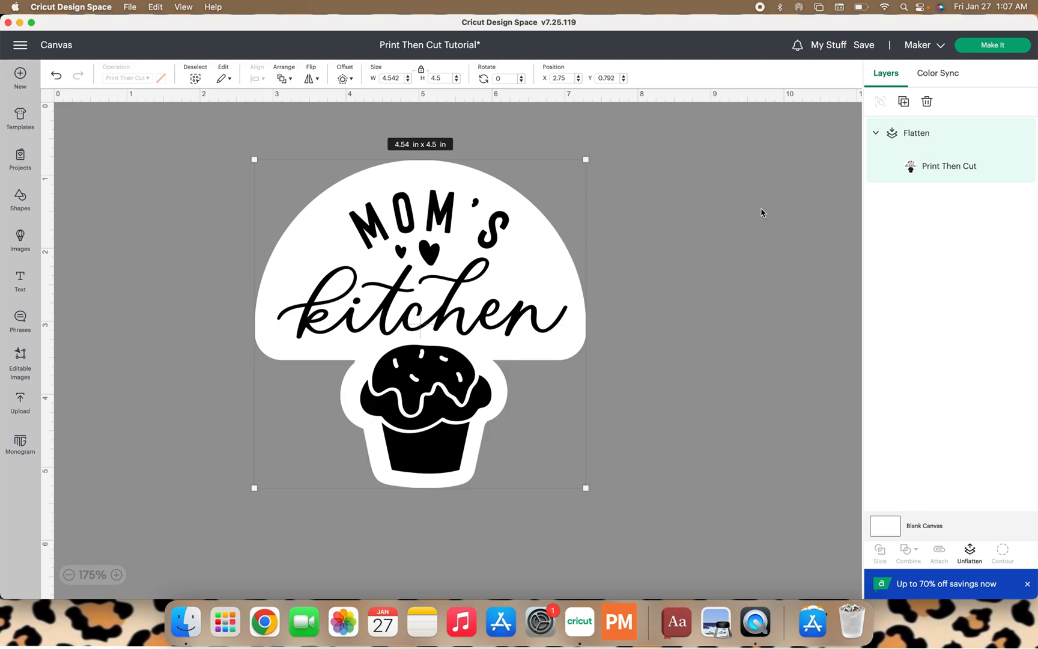
pyautogui.moveTo(956, 84)
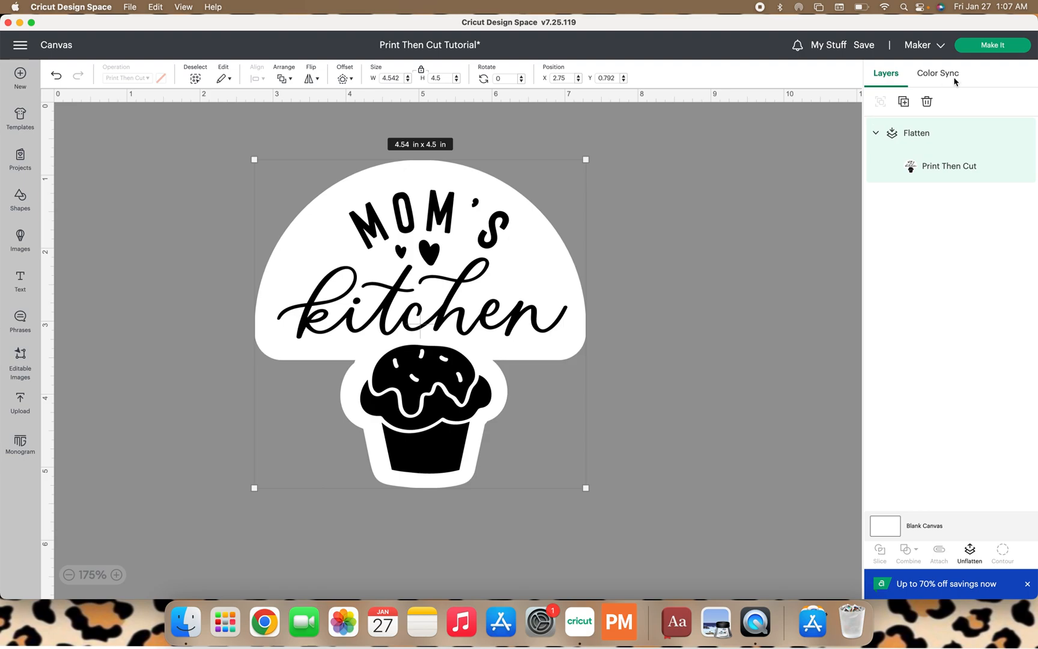
# Step: Make the flattened sticker and send it to the printer to bring up the system print preview
pyautogui.click(992, 46)
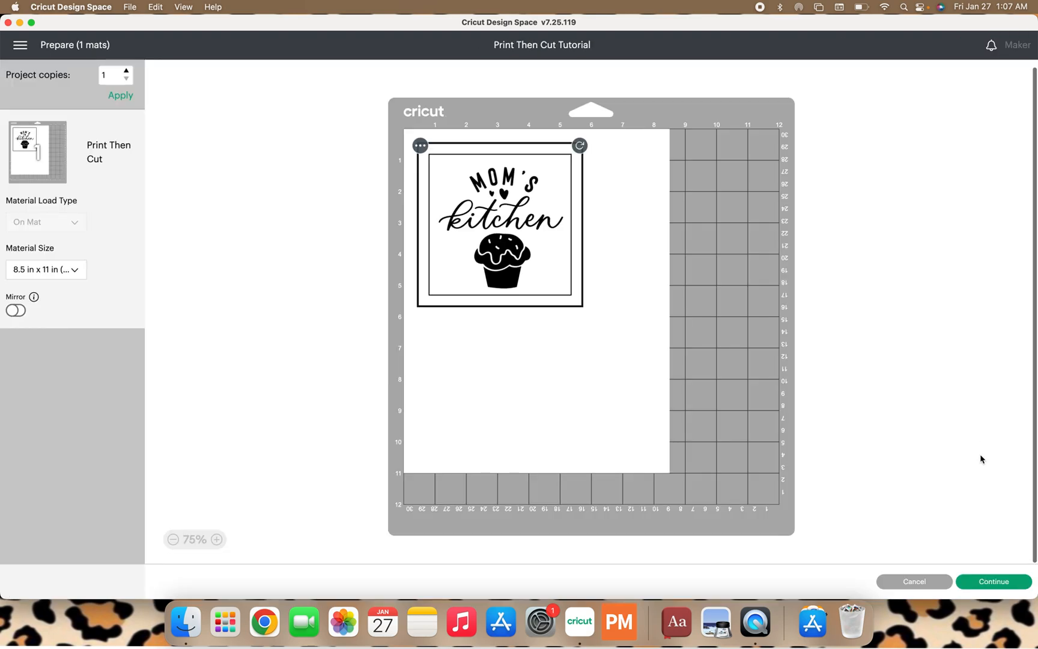
pyautogui.click(993, 582)
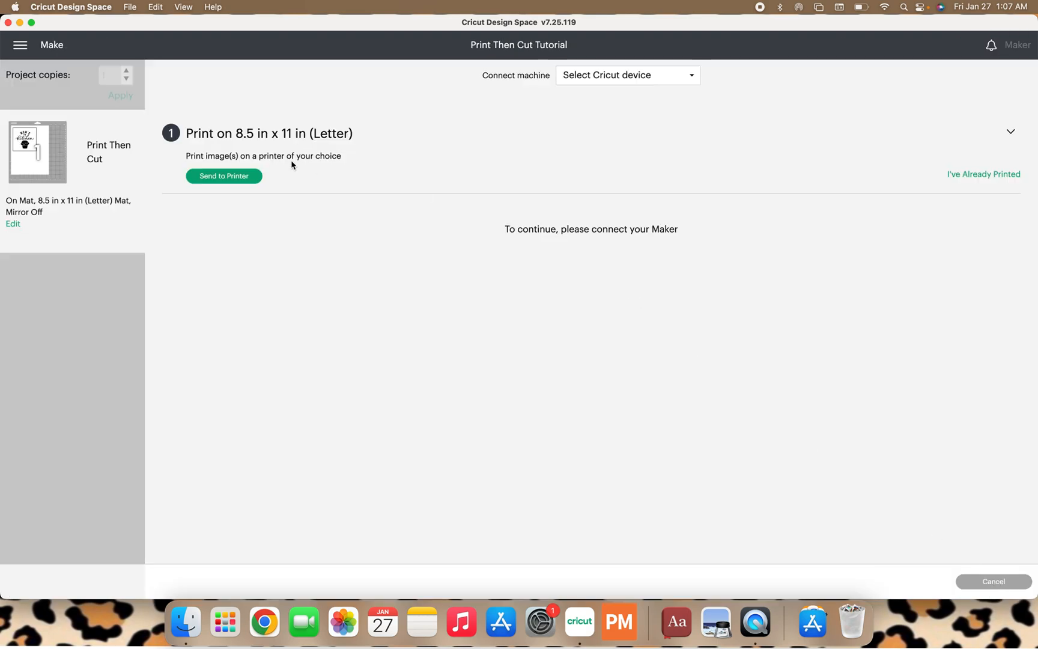
pyautogui.click(223, 175)
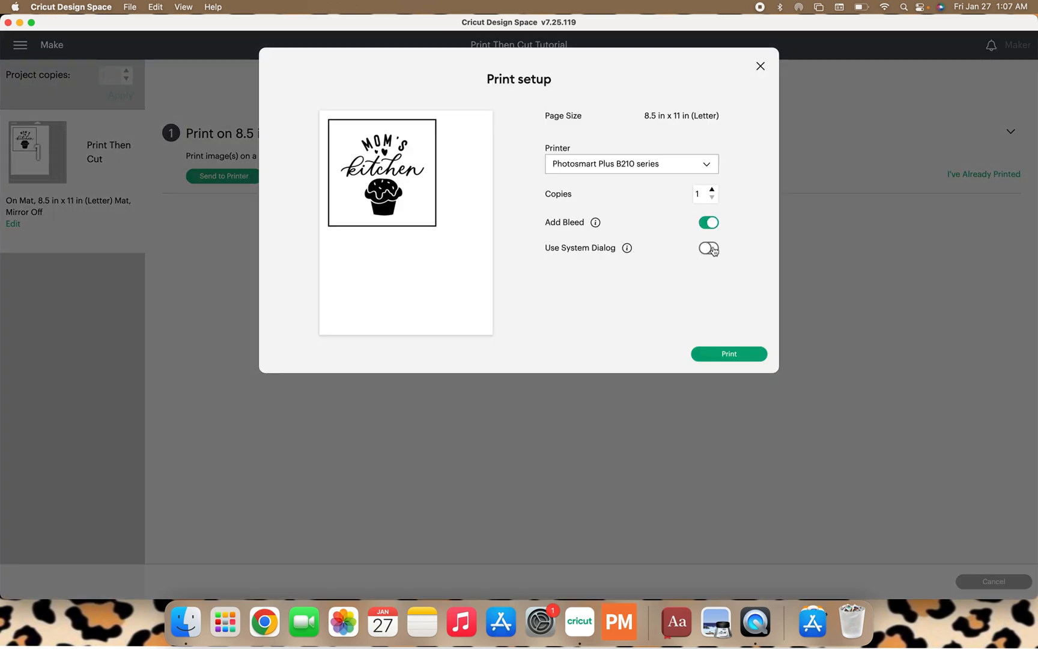
pyautogui.click(727, 355)
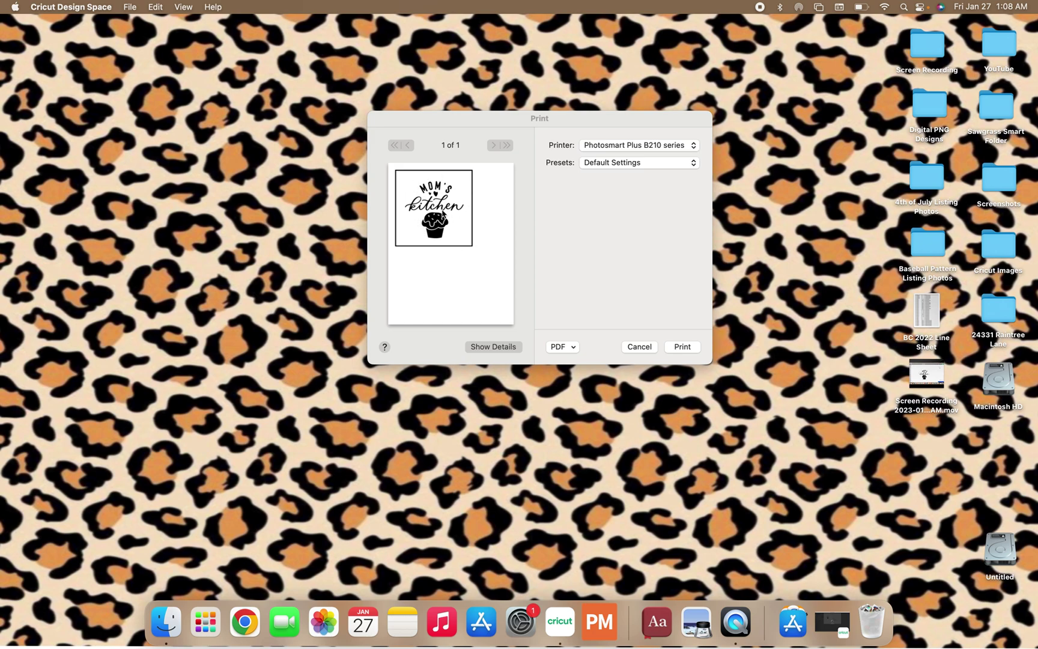
pyautogui.moveTo(599, 335)
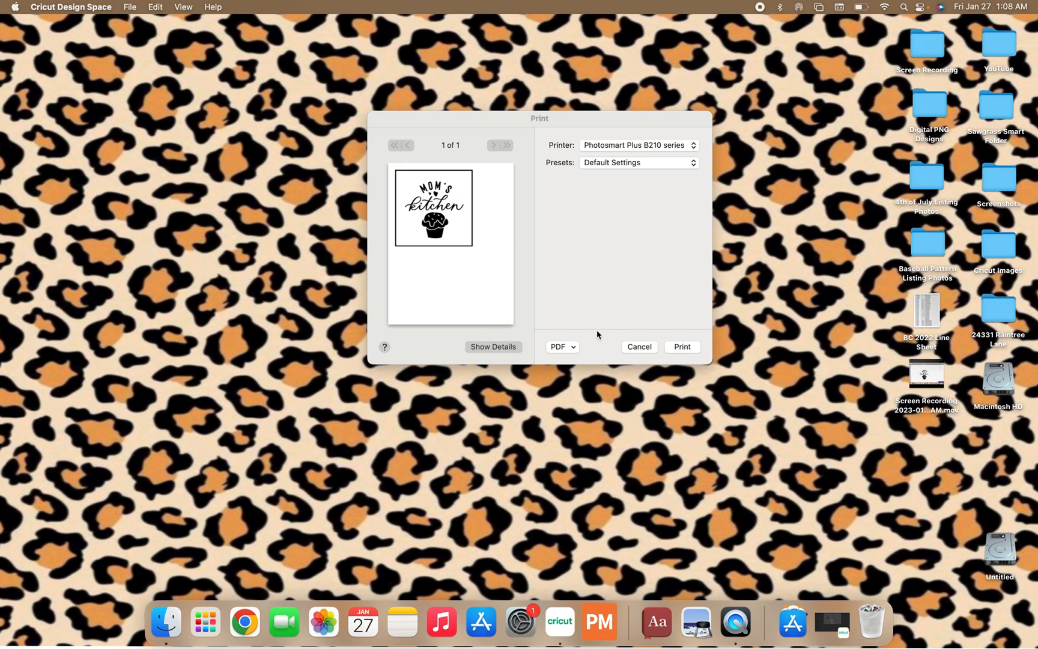
# Step: Cancel the print preview, return to Design Space, and cancel the cut with confirmation
pyautogui.click(639, 347)
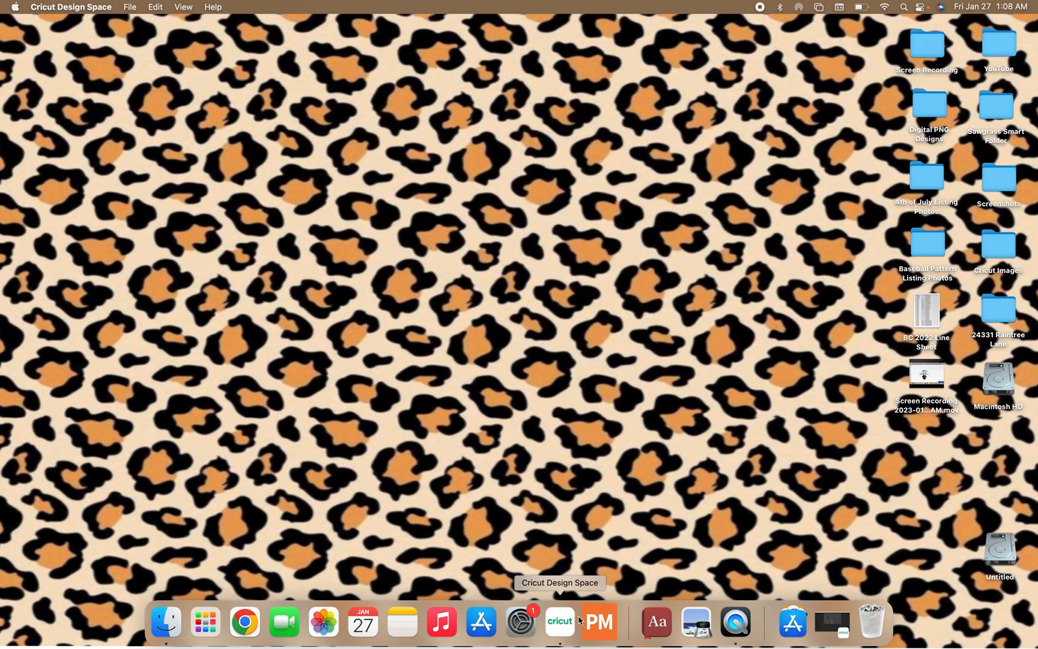
pyautogui.click(560, 621)
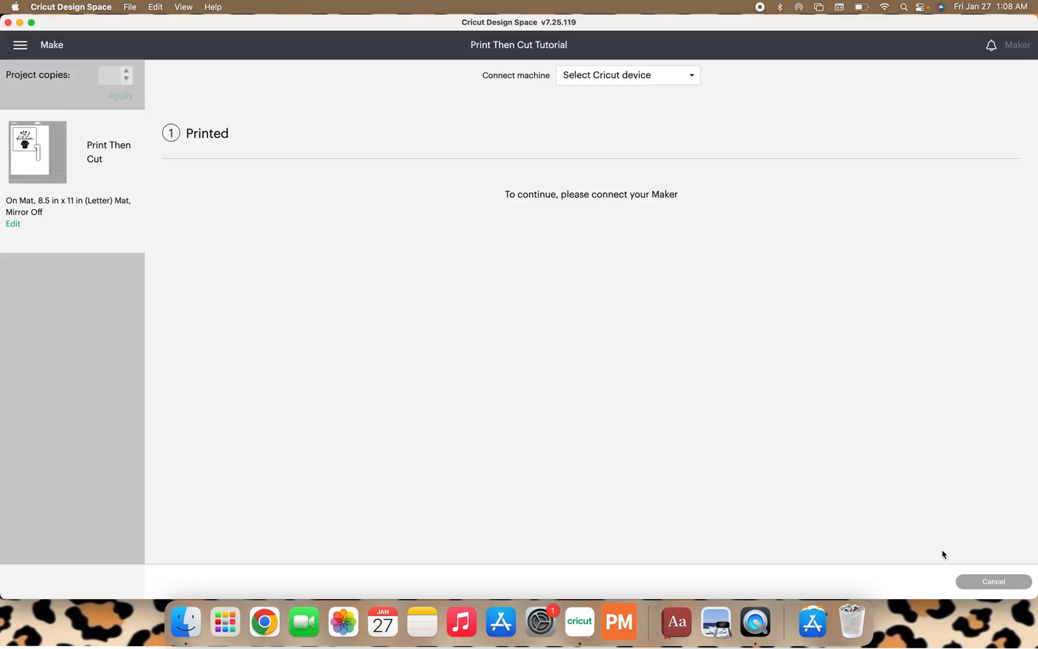
pyautogui.click(993, 581)
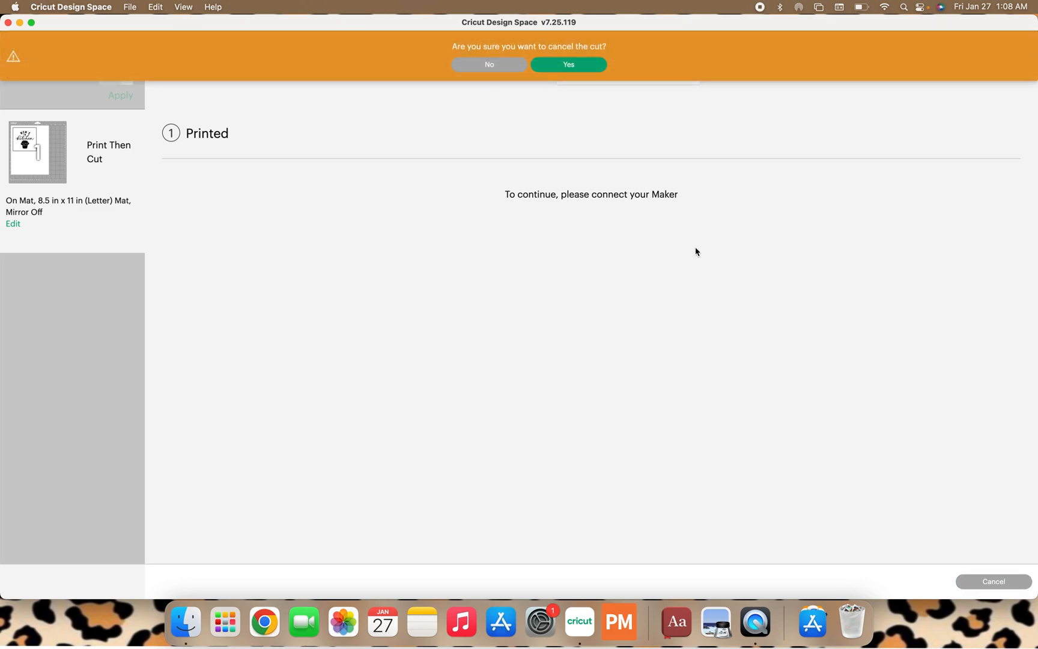
pyautogui.click(569, 65)
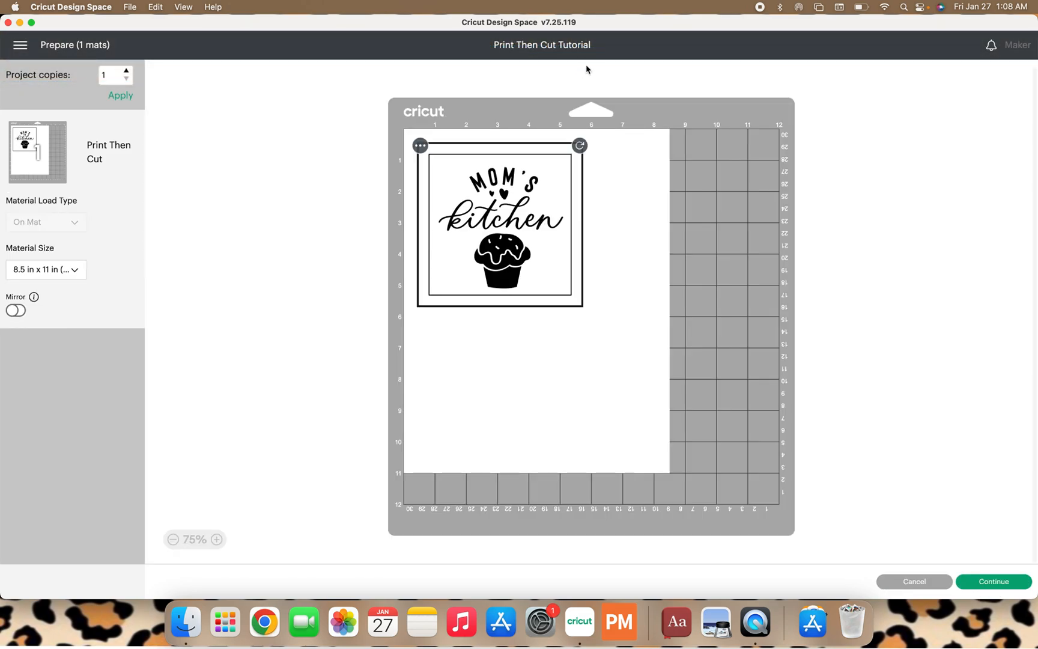
pyautogui.moveTo(920, 585)
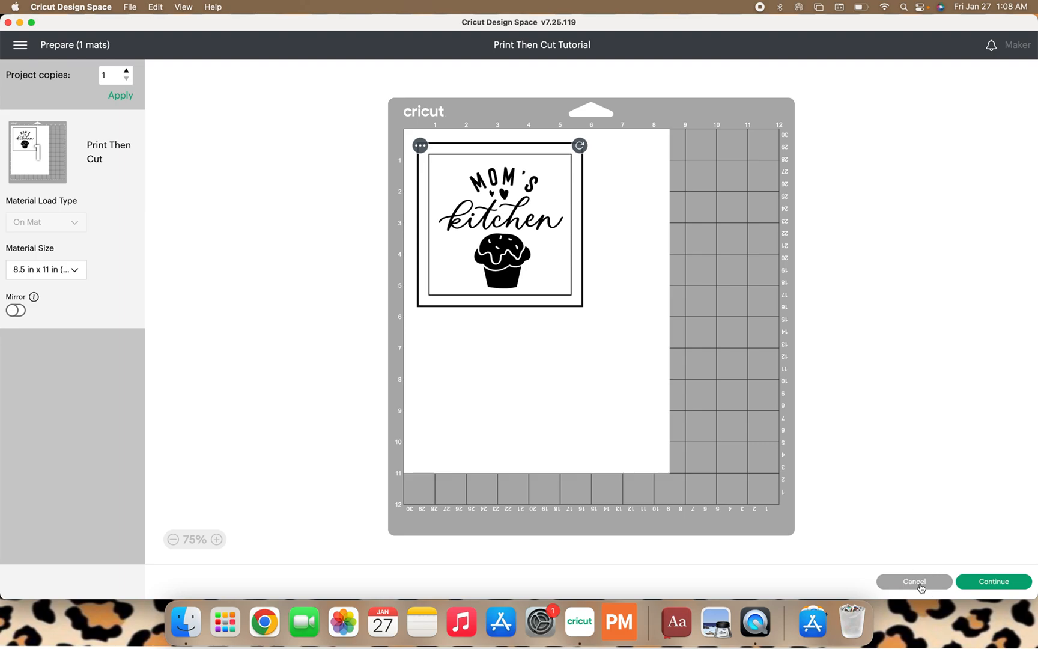
# Step: Leave the mat preview so the canvas shows the single flattened Print Then Cut layer
pyautogui.click(914, 582)
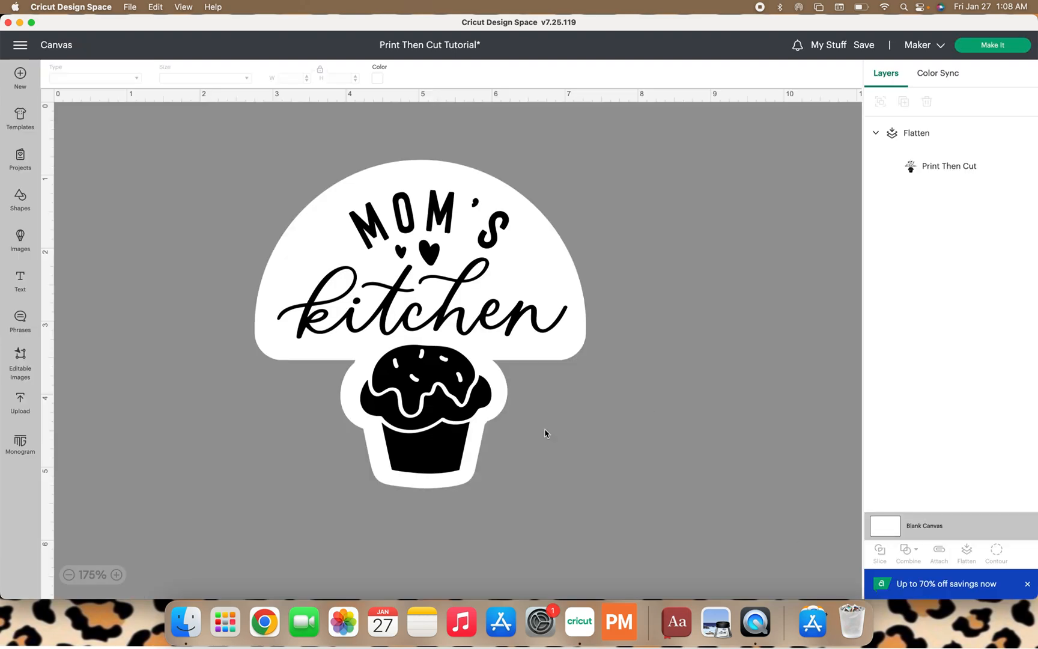
pyautogui.moveTo(542, 437)
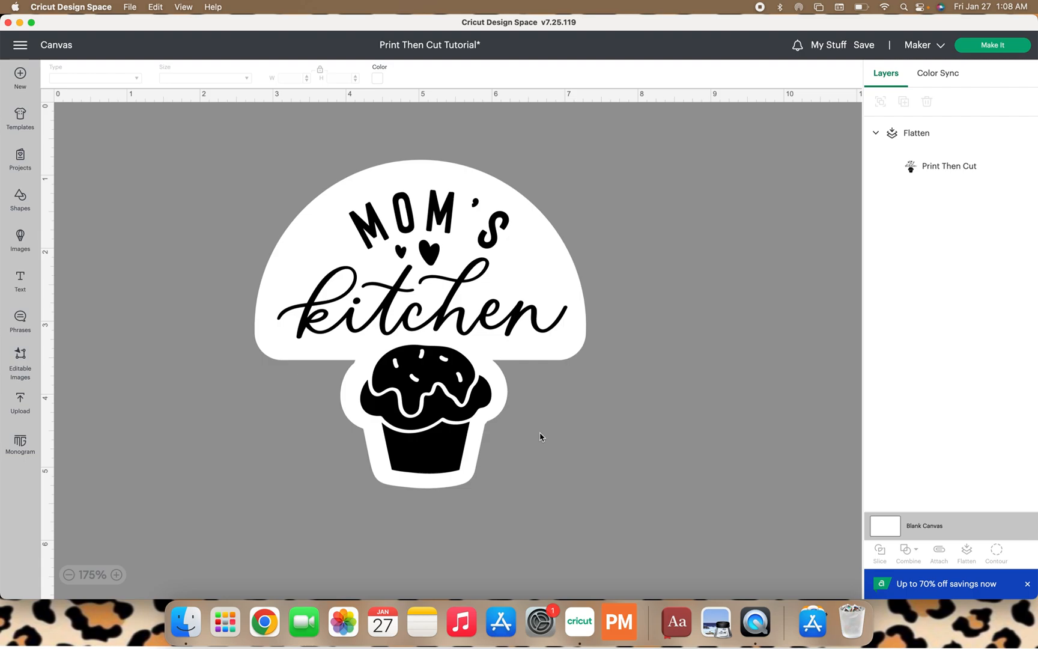
pyautogui.moveTo(553, 401)
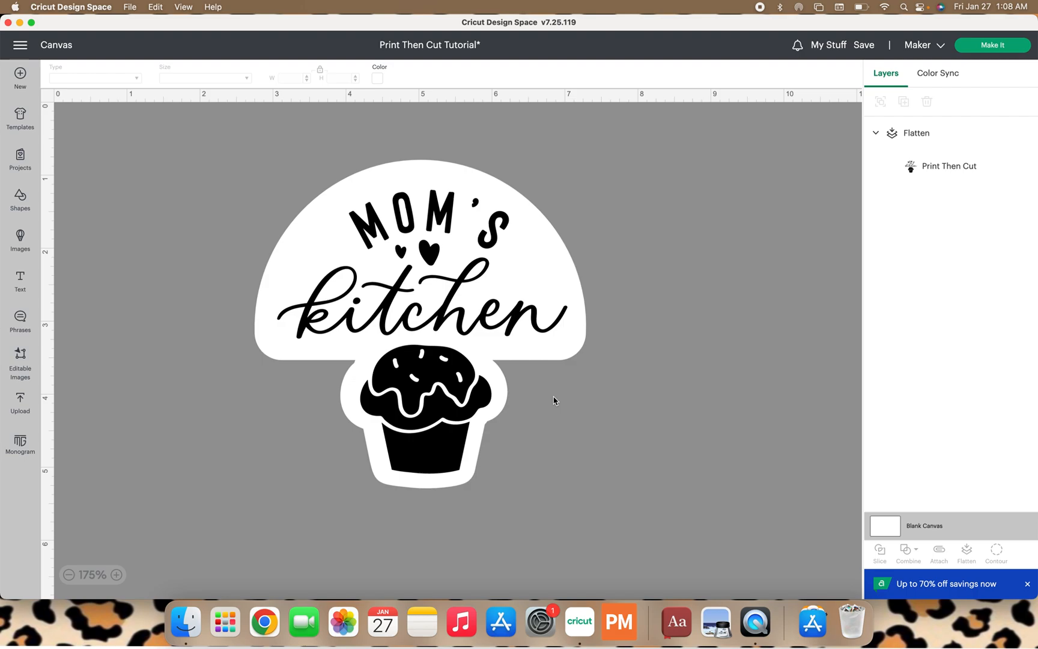
pyautogui.moveTo(564, 390)
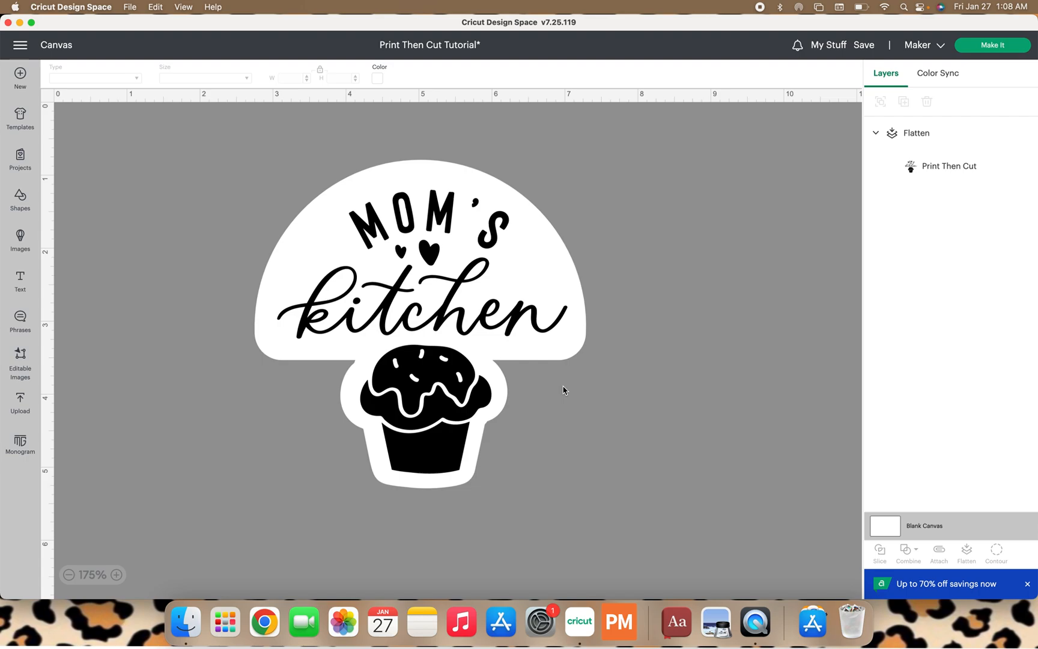
# Step: Unflatten the sticker and drag the white backing shape away from the black artwork
pyautogui.click(418, 325)
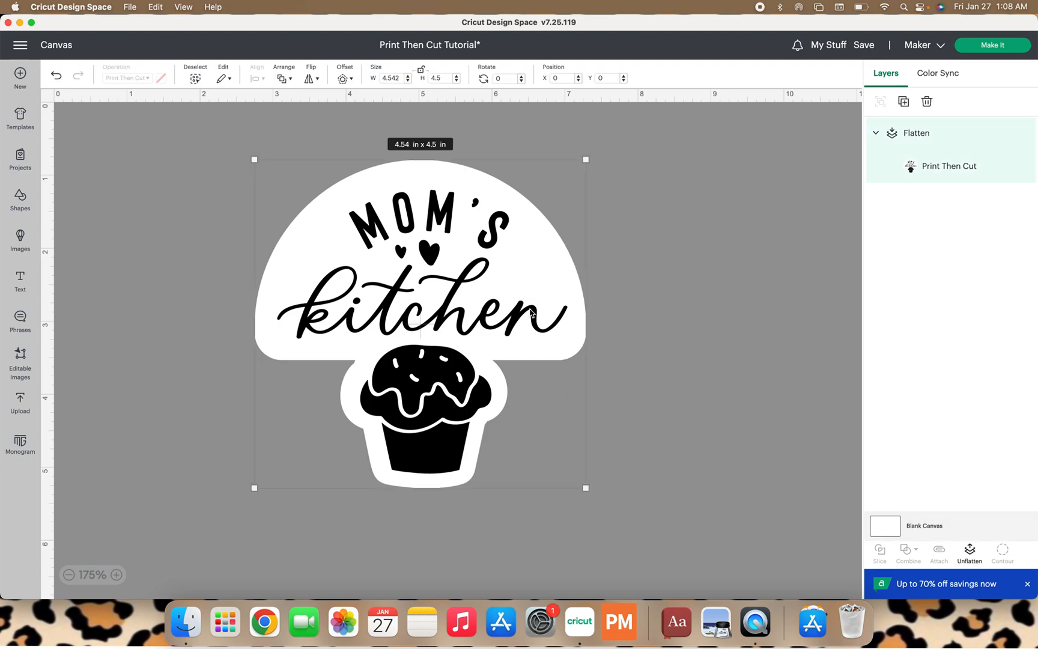
pyautogui.click(970, 553)
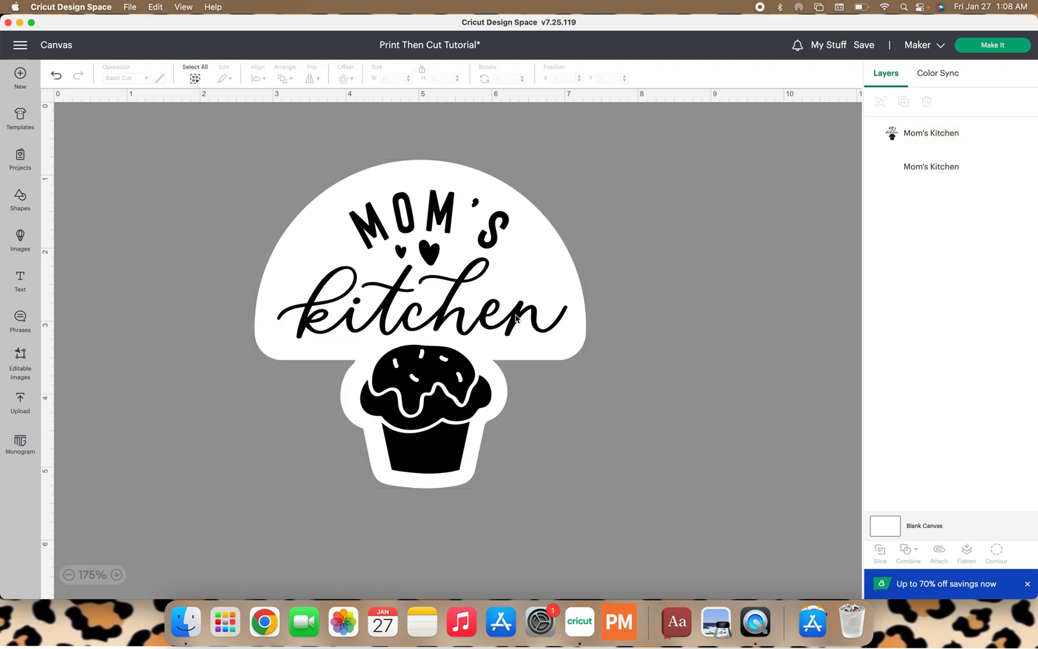
pyautogui.moveTo(424, 324); pyautogui.dragTo(662, 324)
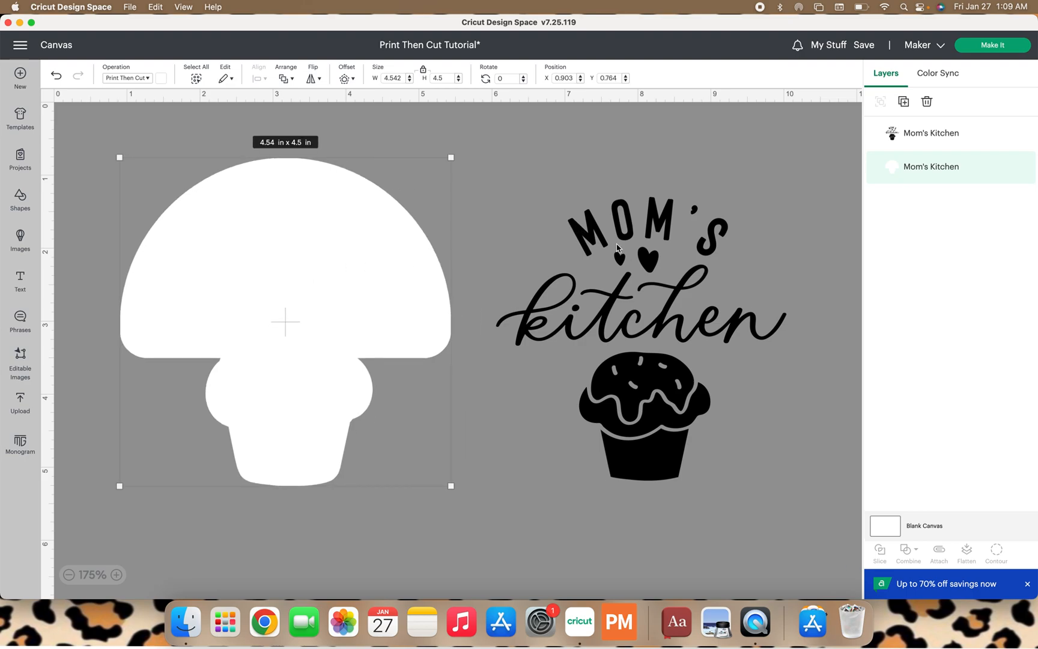
pyautogui.moveTo(727, 271)
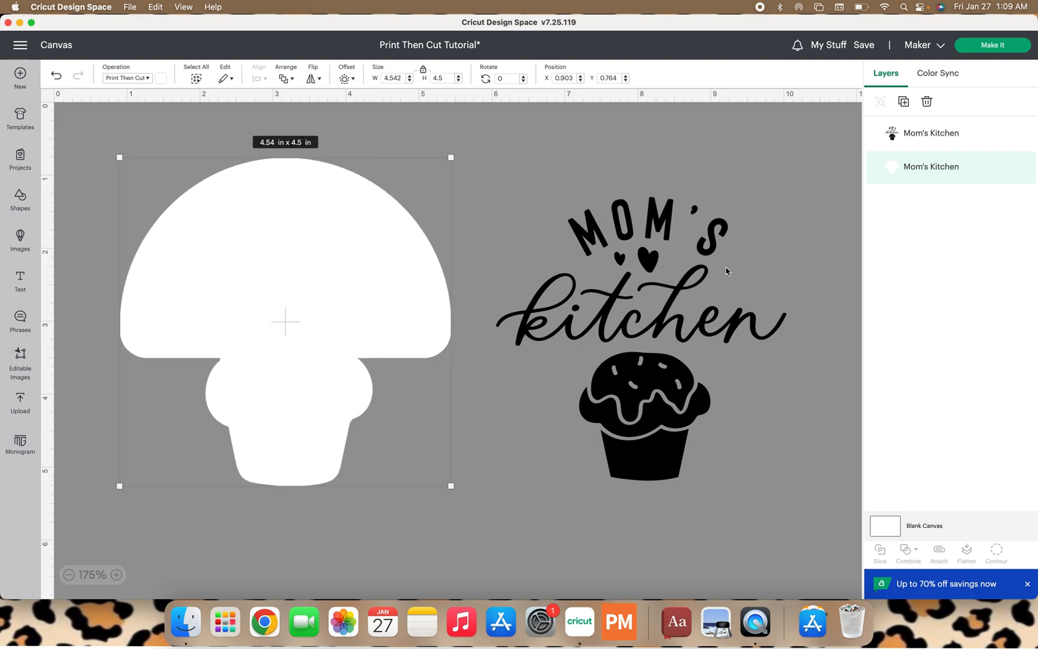
pyautogui.moveTo(679, 295)
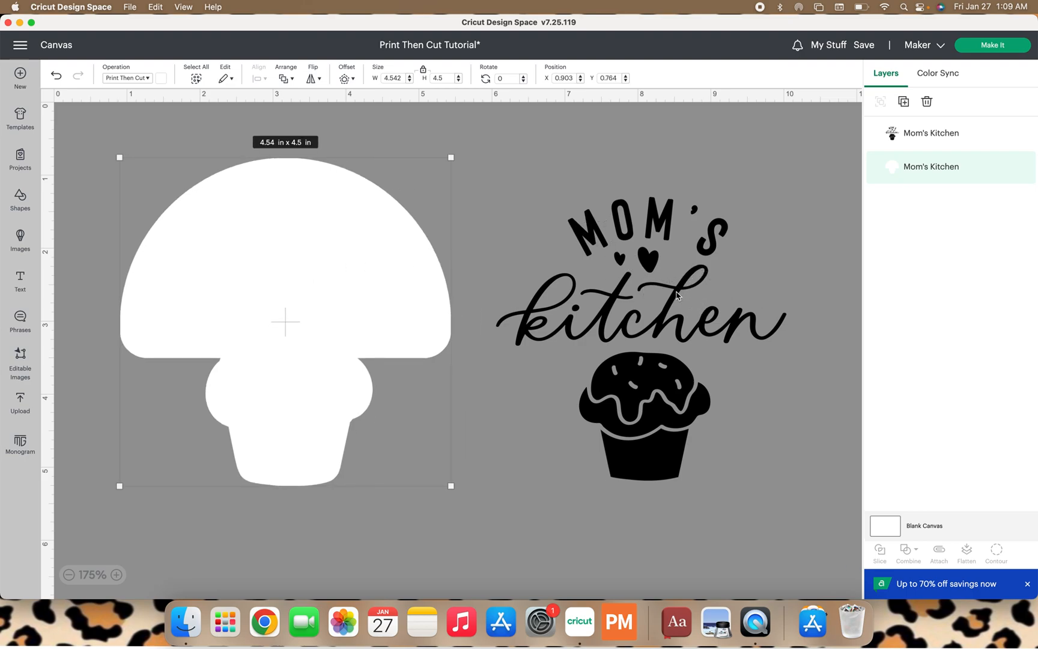
pyautogui.moveTo(642, 317)
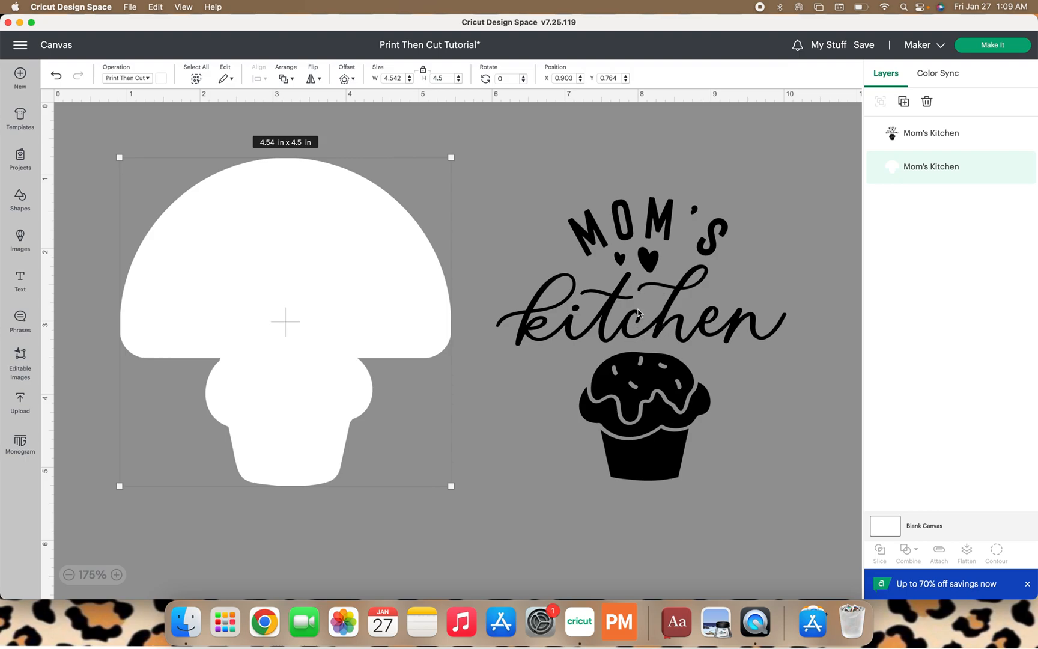
pyautogui.moveTo(658, 337)
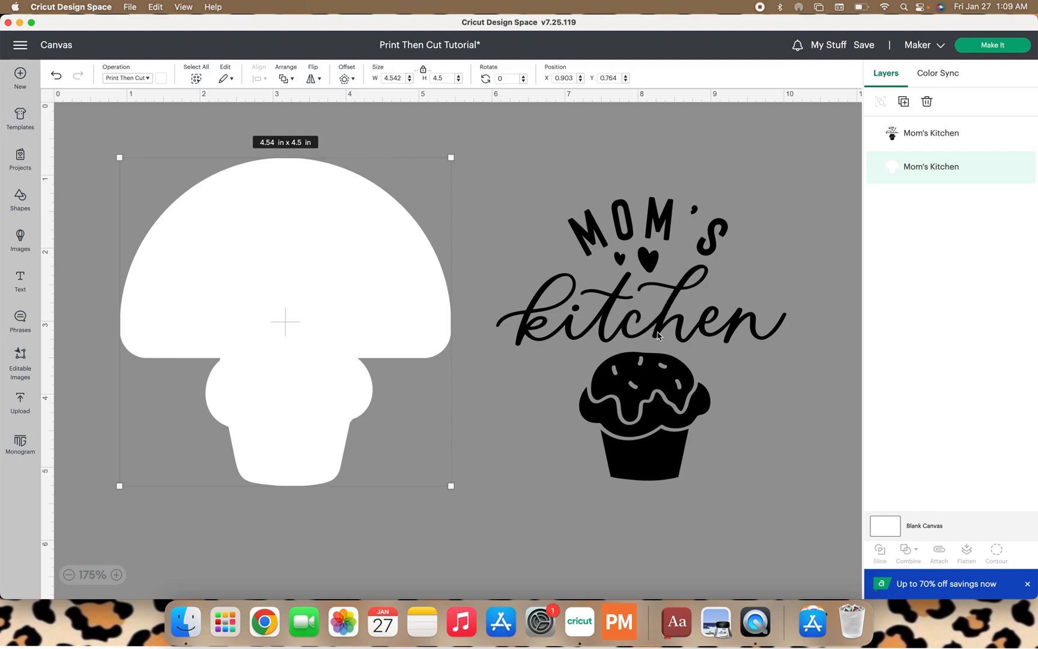
pyautogui.moveTo(704, 268)
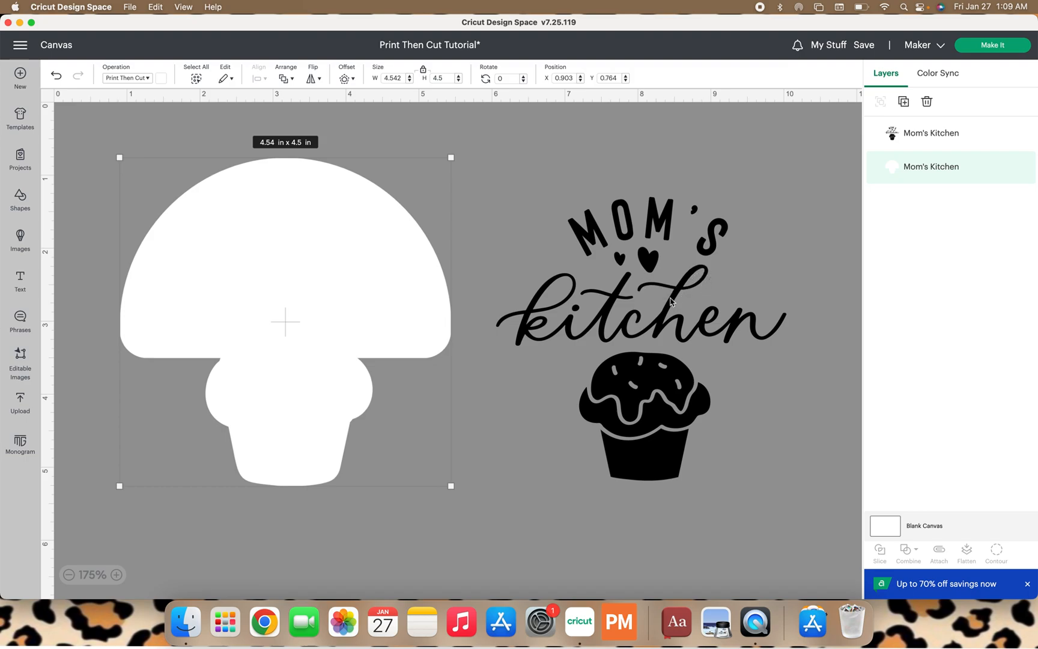
pyautogui.moveTo(665, 305)
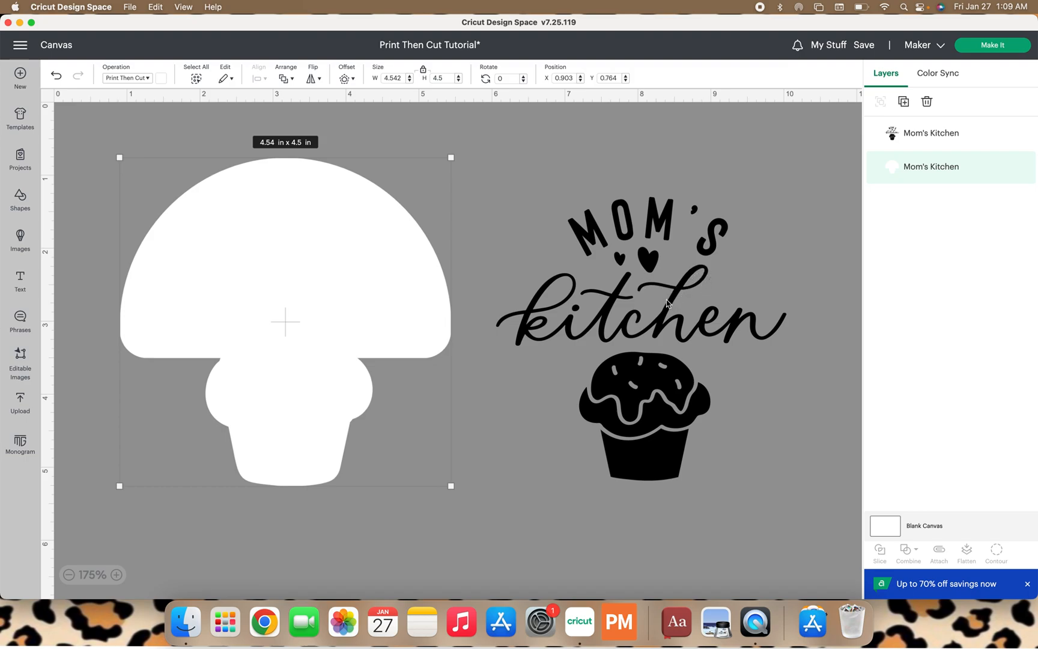
pyautogui.moveTo(558, 306)
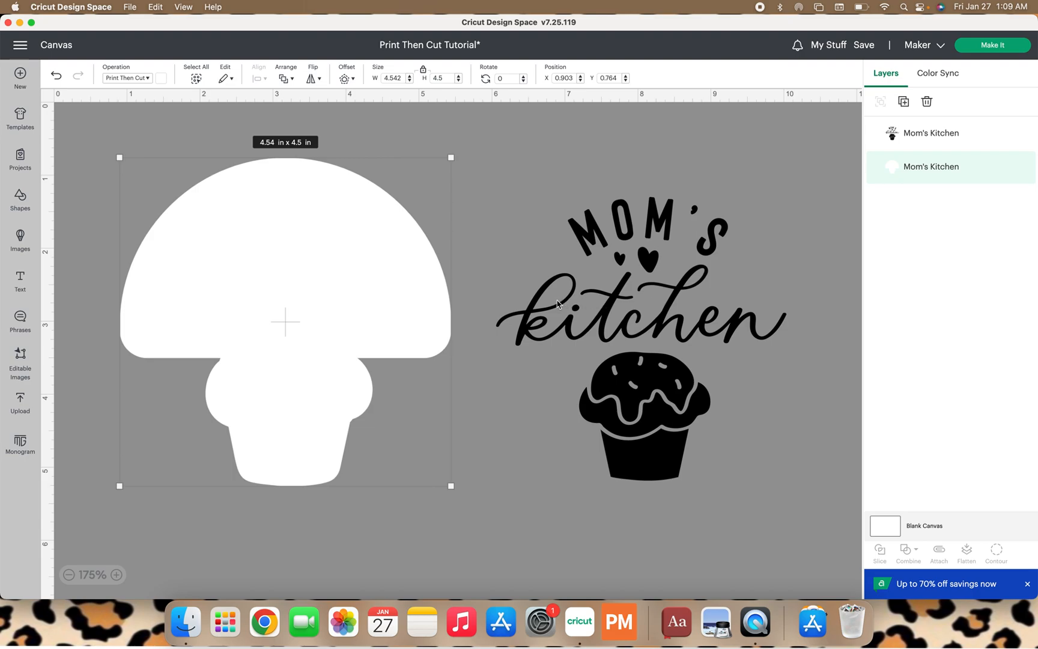
pyautogui.moveTo(575, 293)
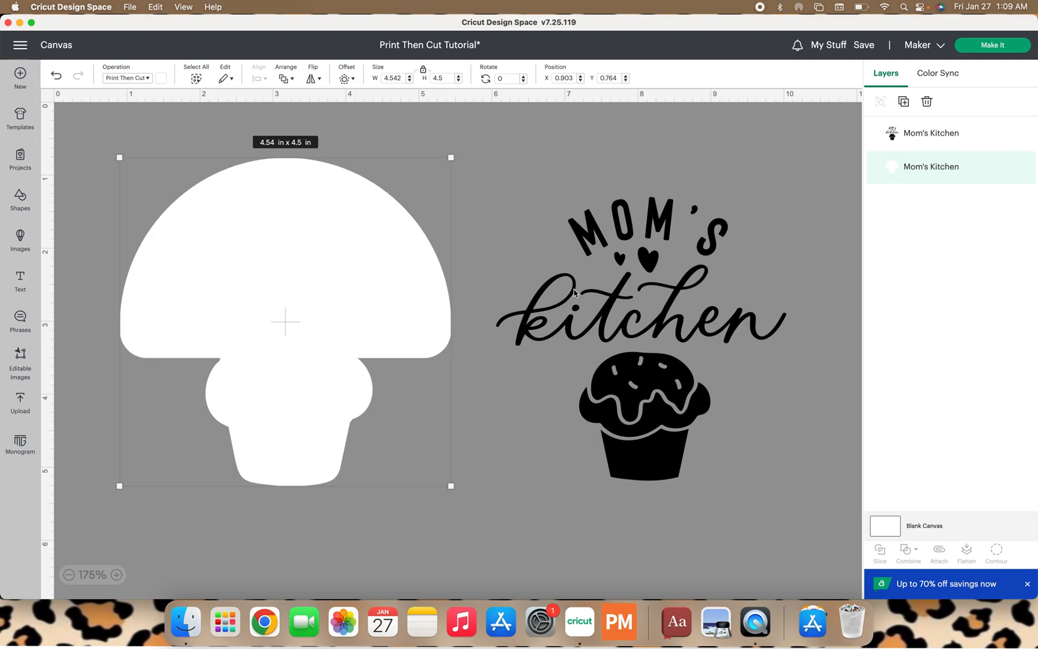
pyautogui.moveTo(573, 283)
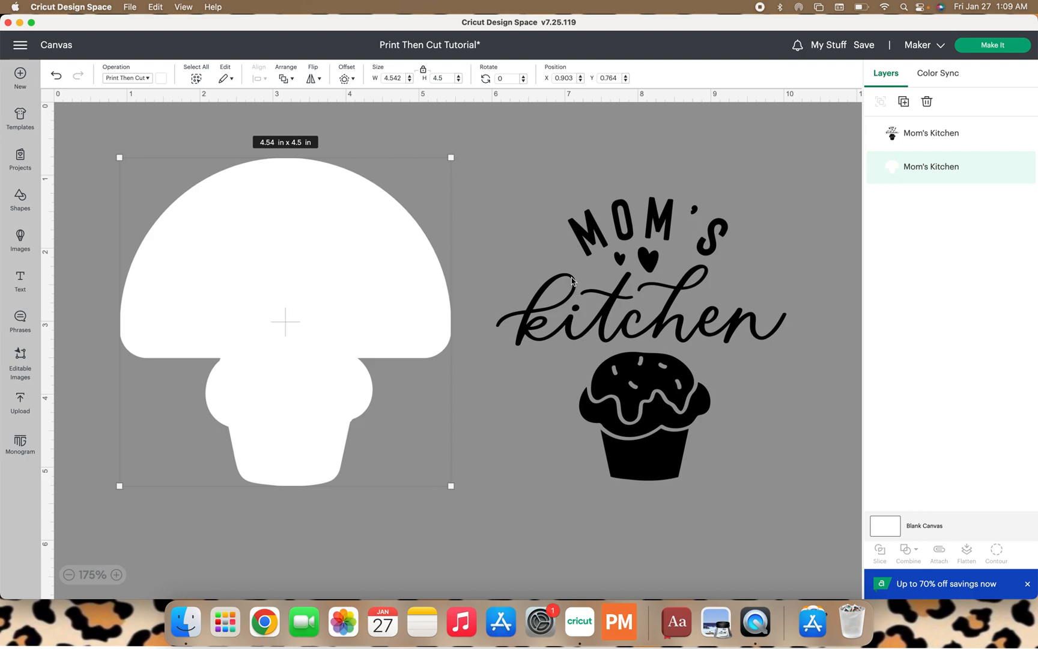
pyautogui.moveTo(539, 308)
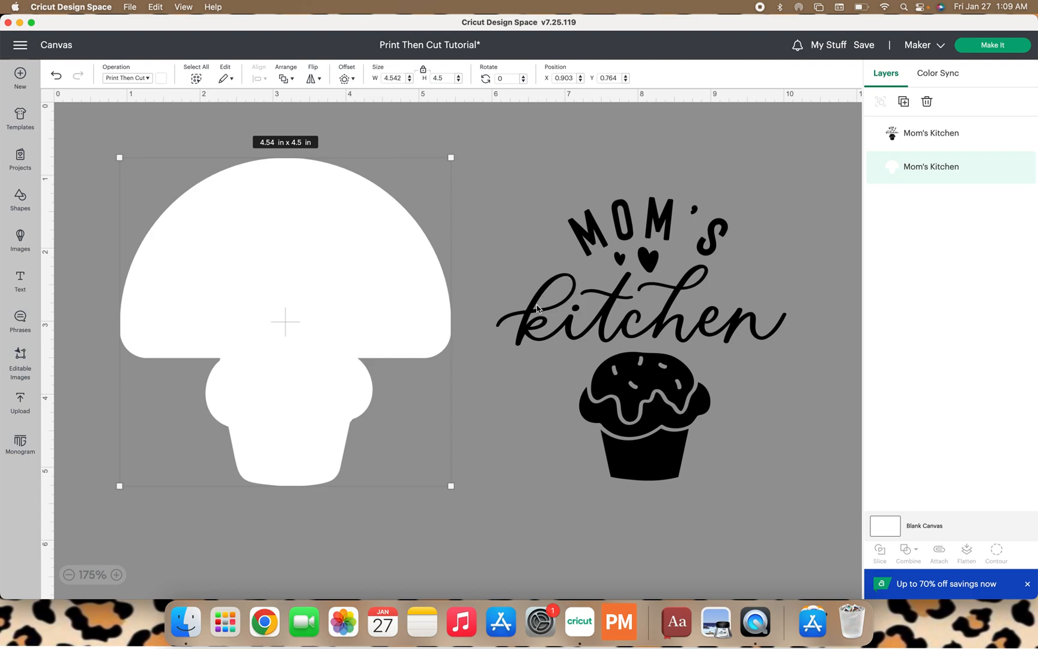
pyautogui.moveTo(552, 316)
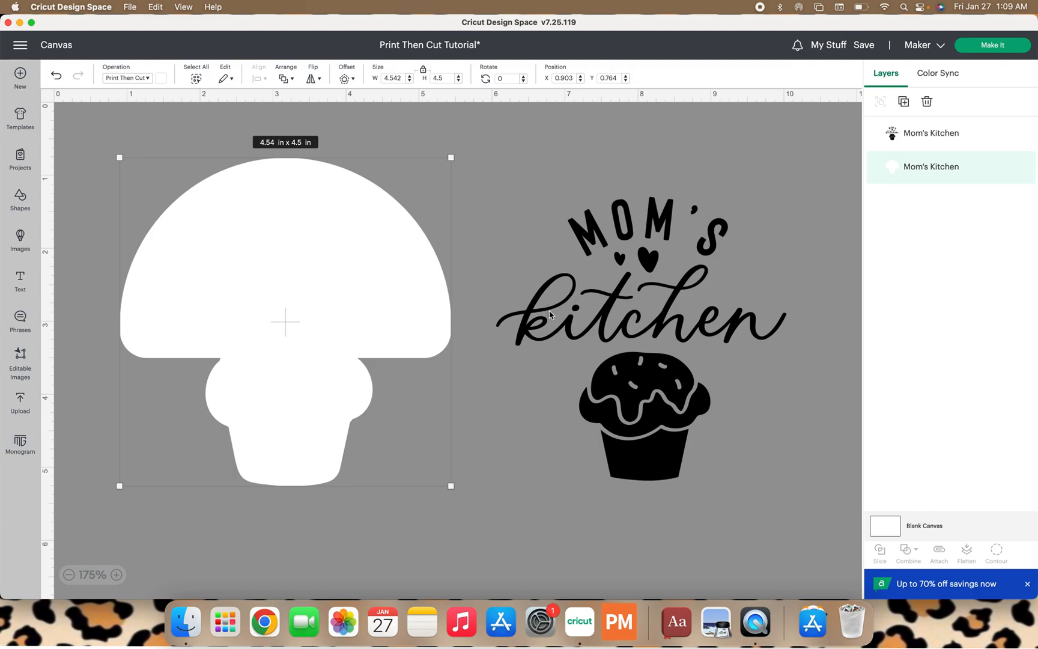
pyautogui.moveTo(564, 311)
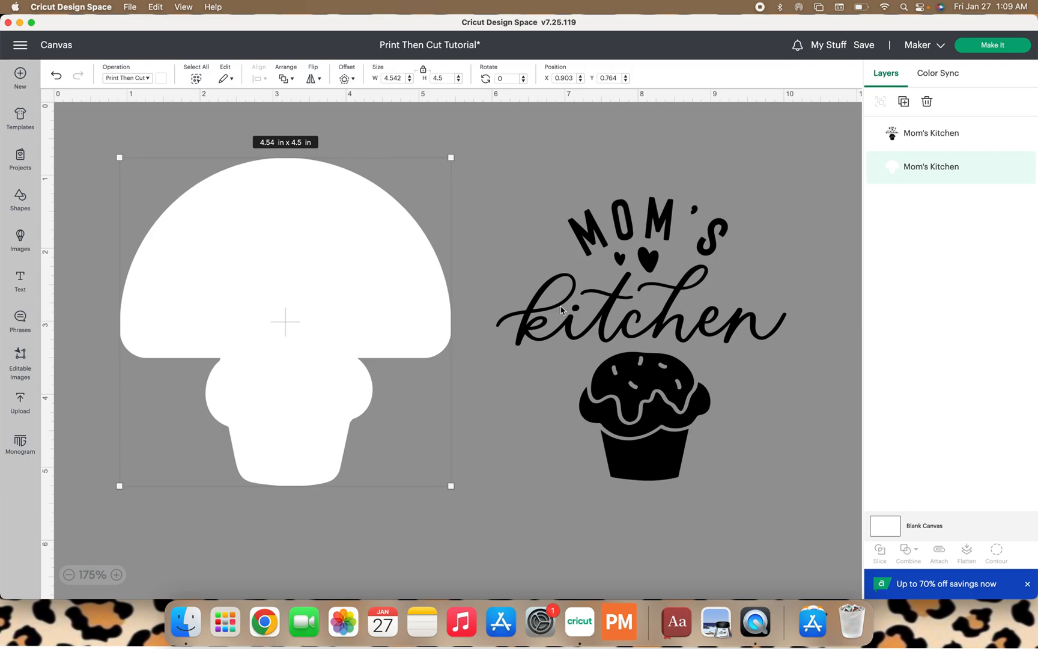
pyautogui.moveTo(526, 310)
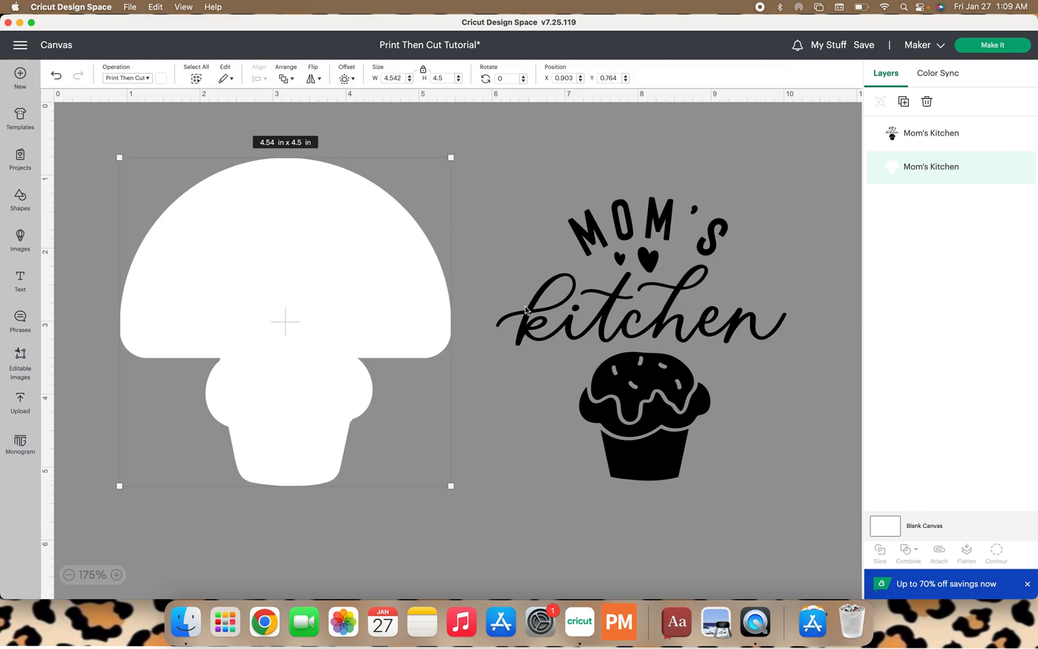
pyautogui.moveTo(540, 351)
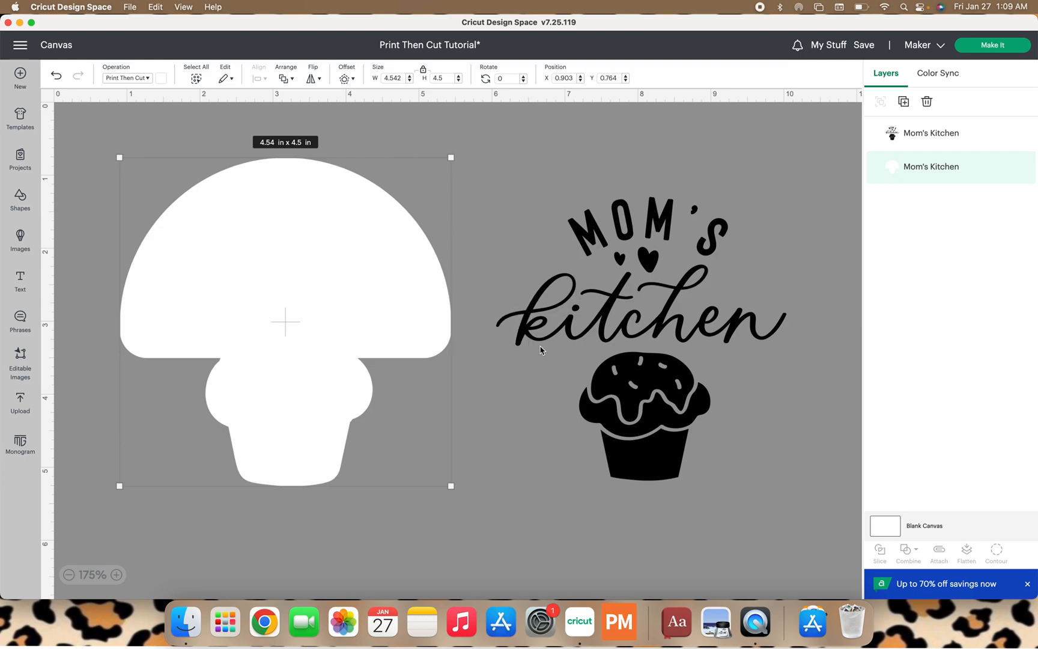
pyautogui.moveTo(580, 342)
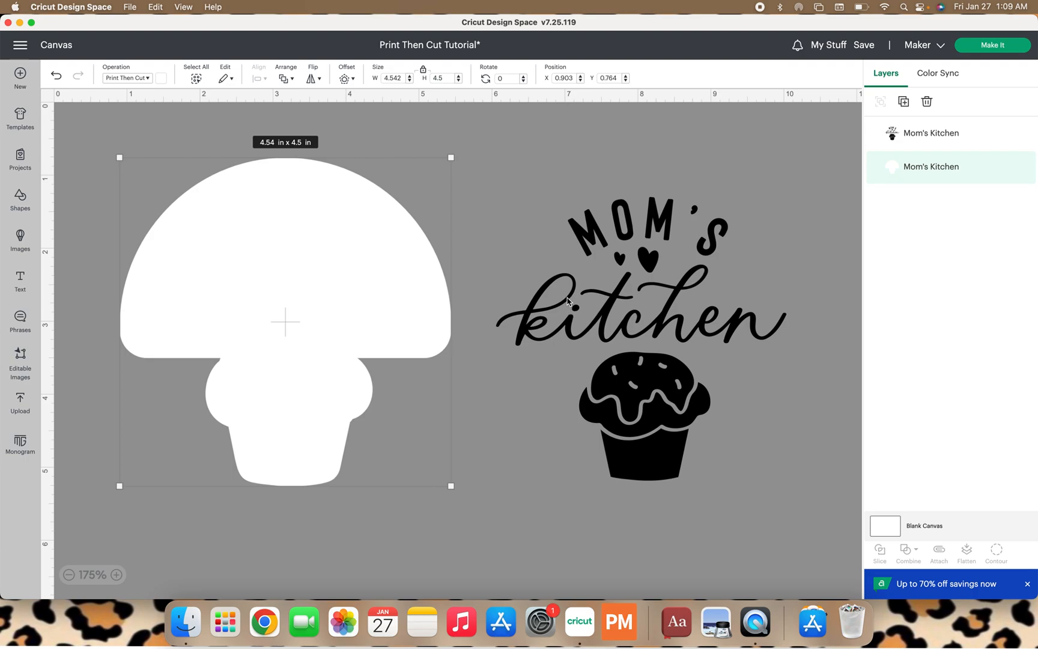
pyautogui.moveTo(514, 327)
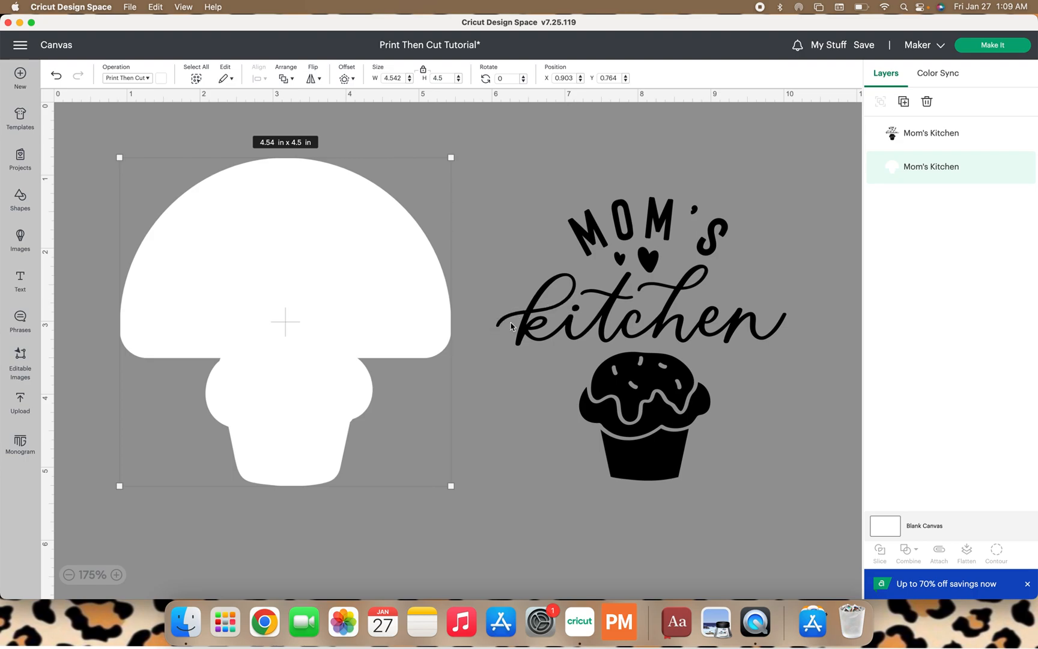
pyautogui.moveTo(528, 357)
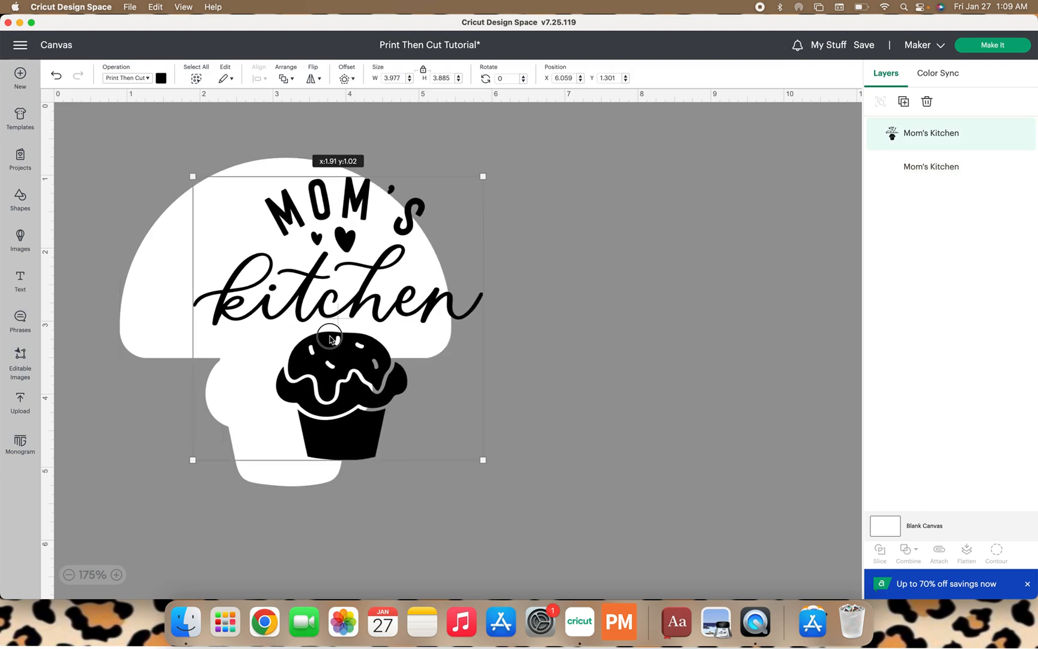
# Step: Drag the black Mom's Kitchen artwork back centered over the white backing shape
pyautogui.moveTo(332, 334); pyautogui.dragTo(304, 345)
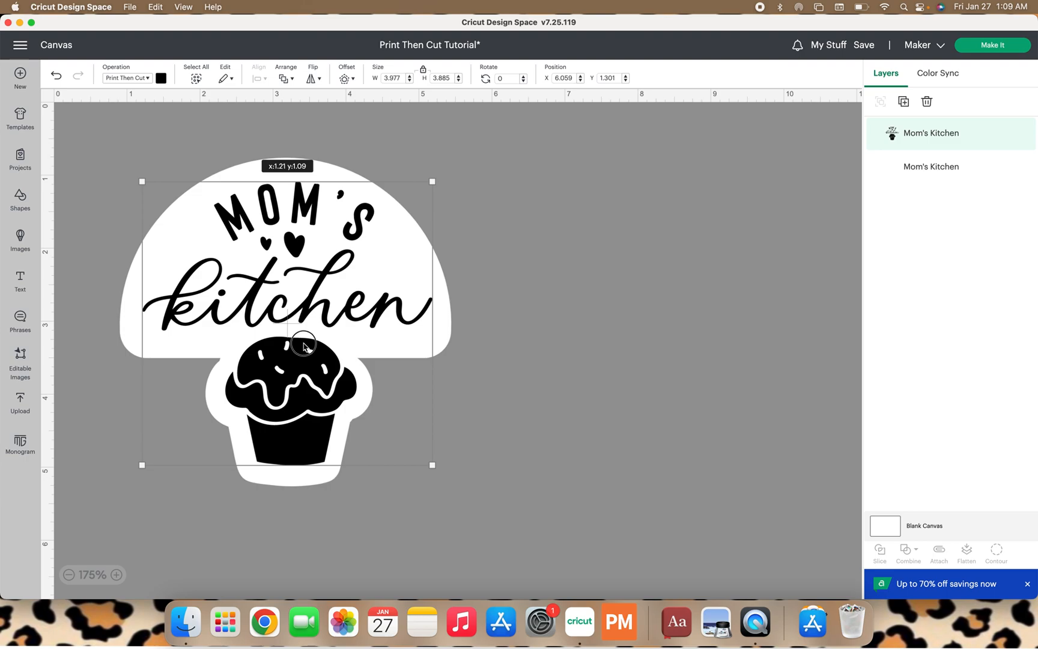
pyautogui.moveTo(302, 345); pyautogui.dragTo(303, 350)
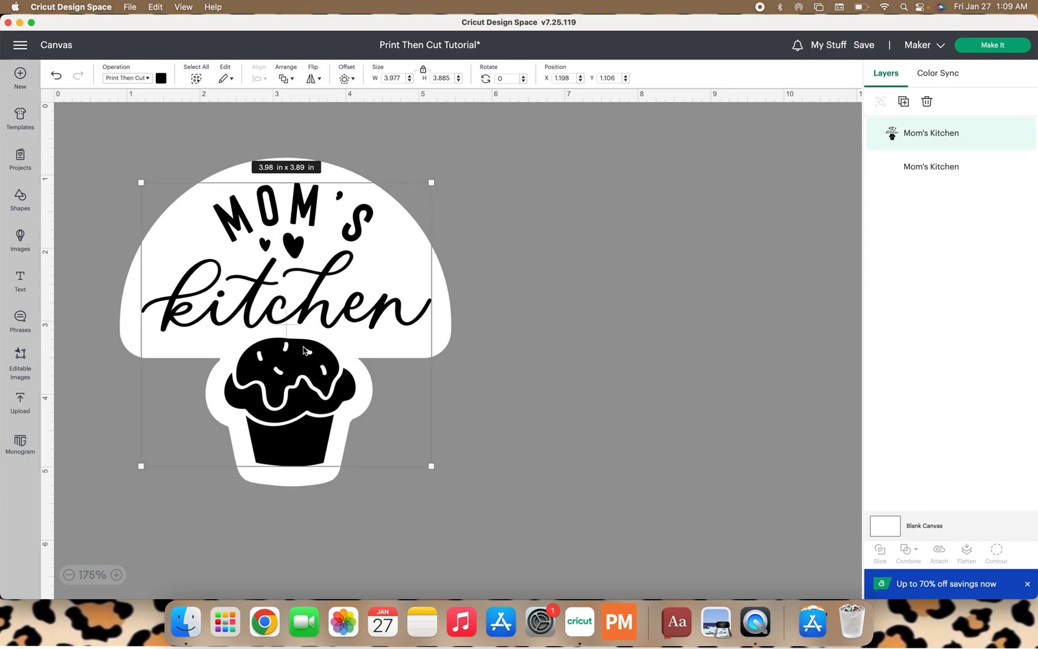
pyautogui.moveTo(564, 262)
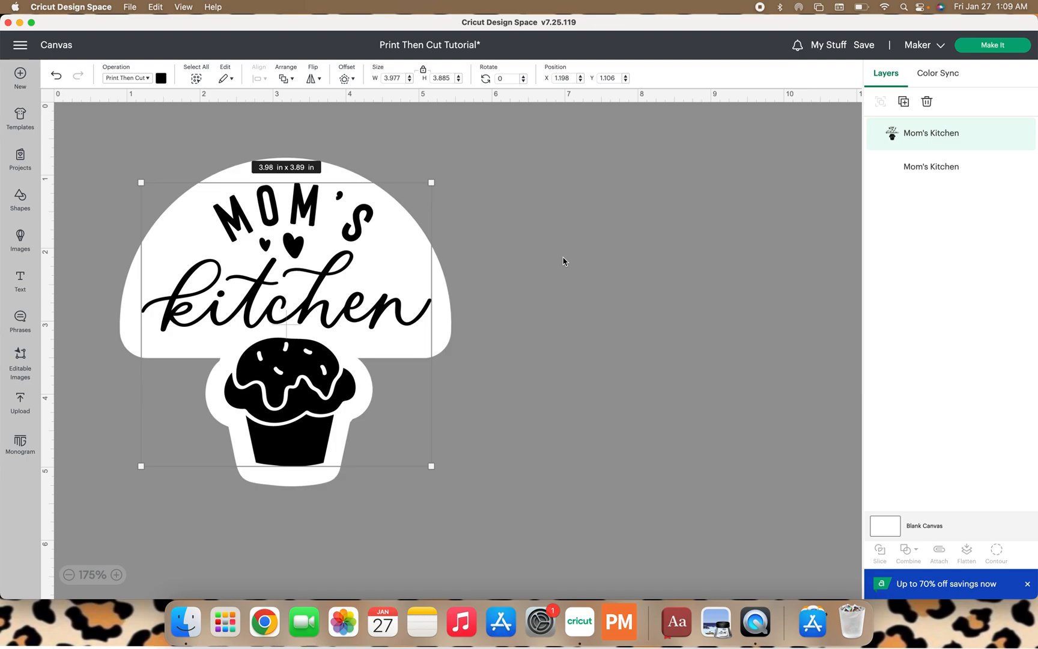
pyautogui.moveTo(603, 190)
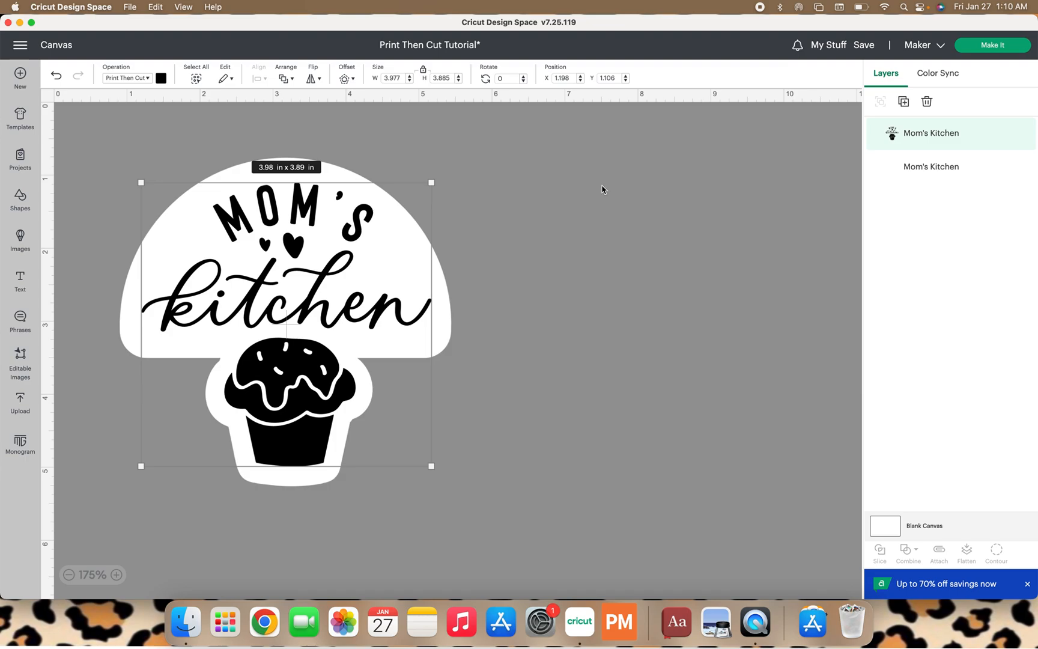
pyautogui.moveTo(566, 175)
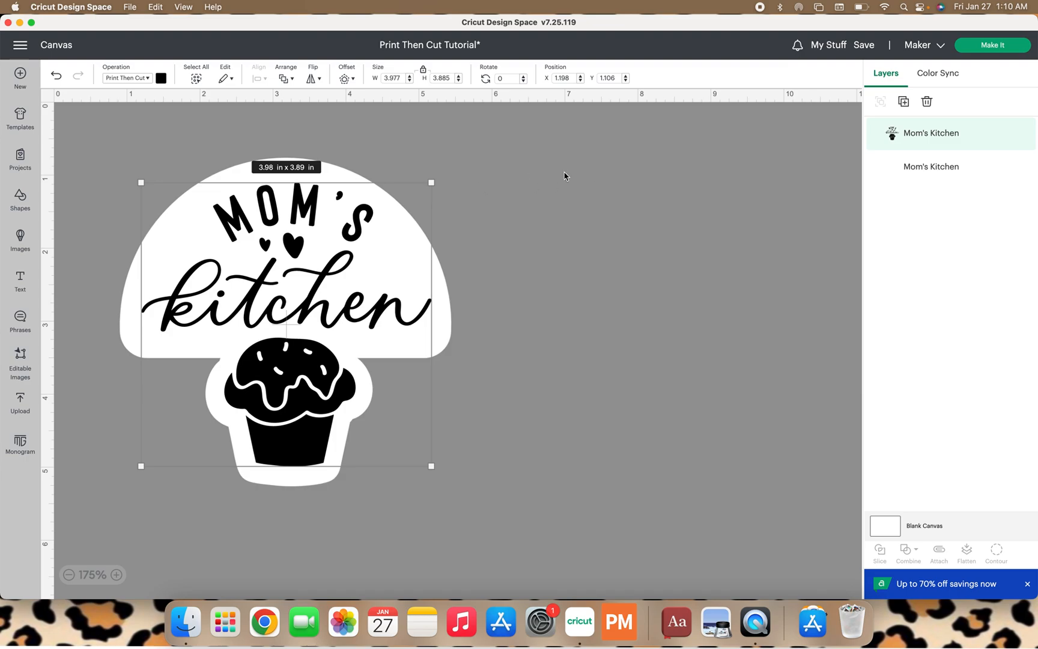
pyautogui.moveTo(740, 126)
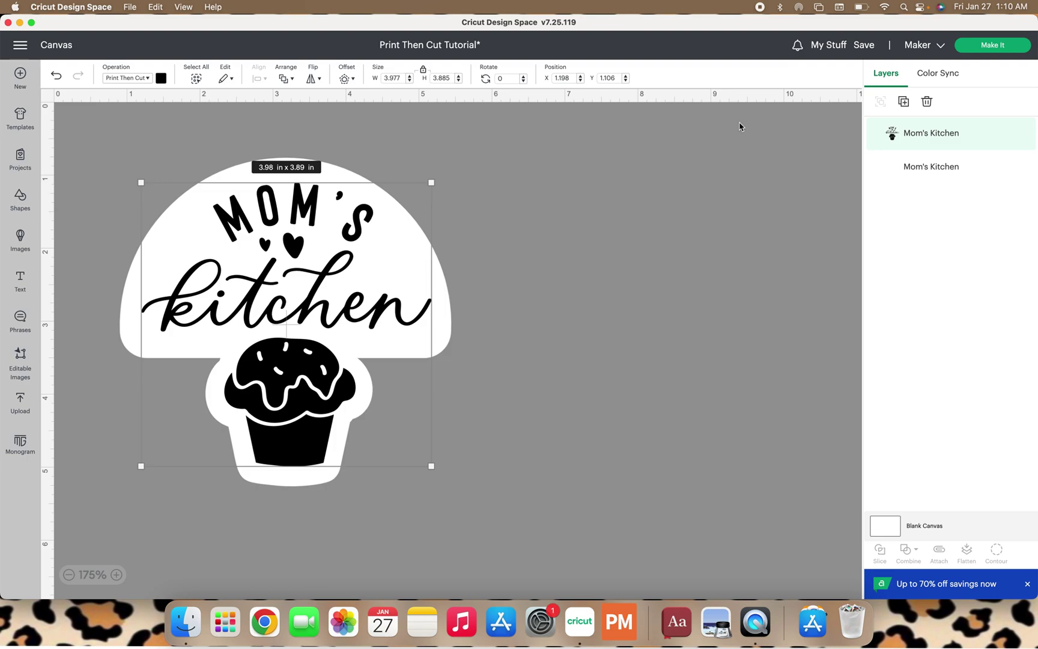